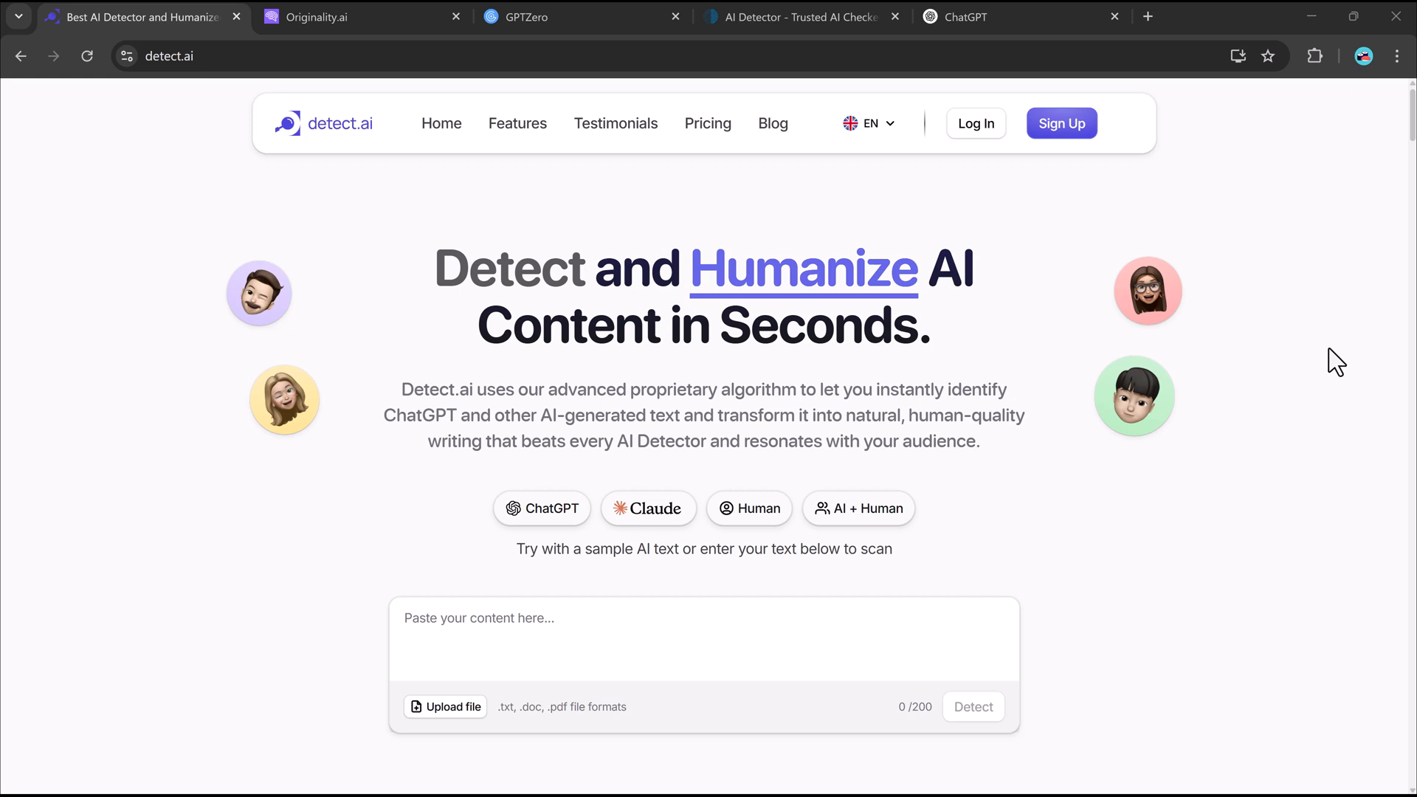
mouse_move(1067, 338)
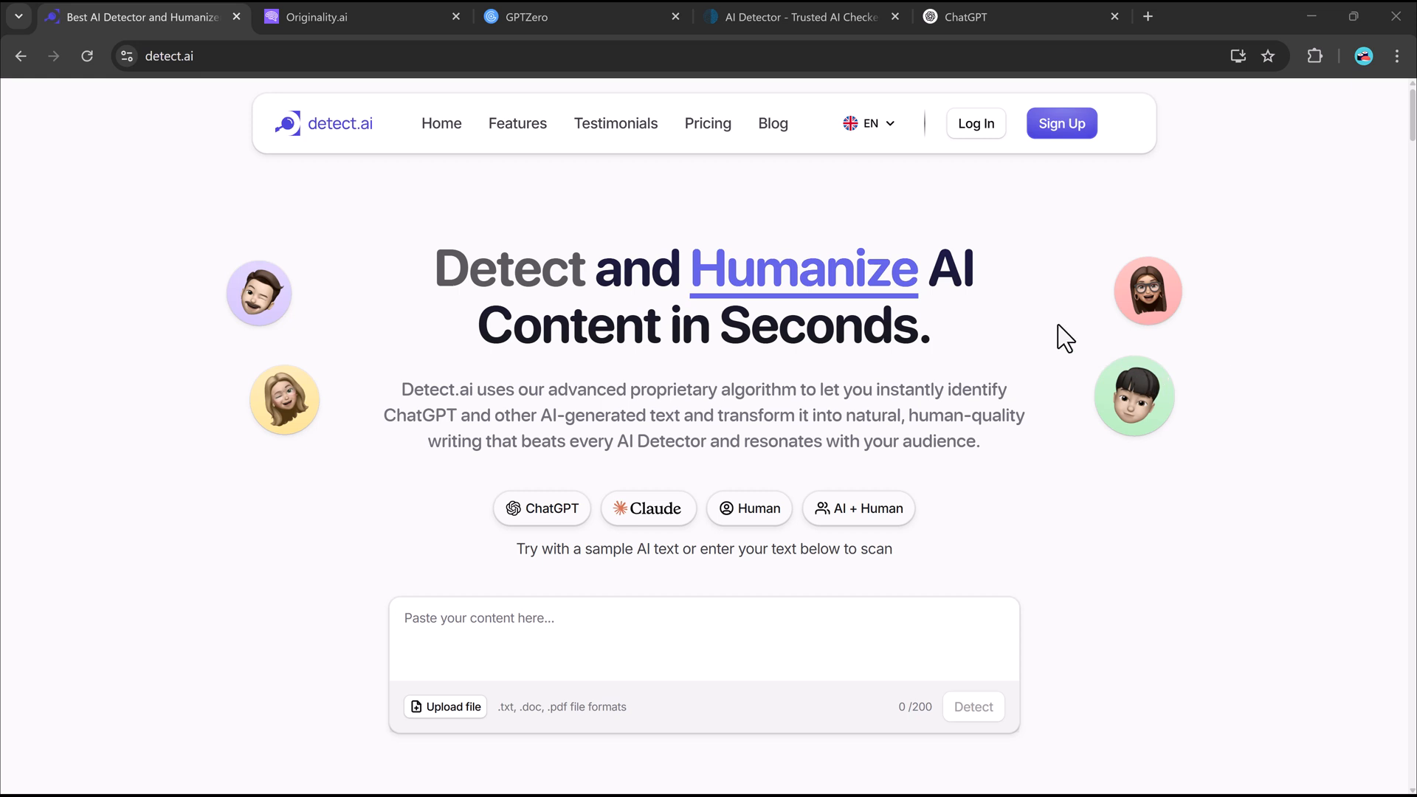
mouse_move(463, 313)
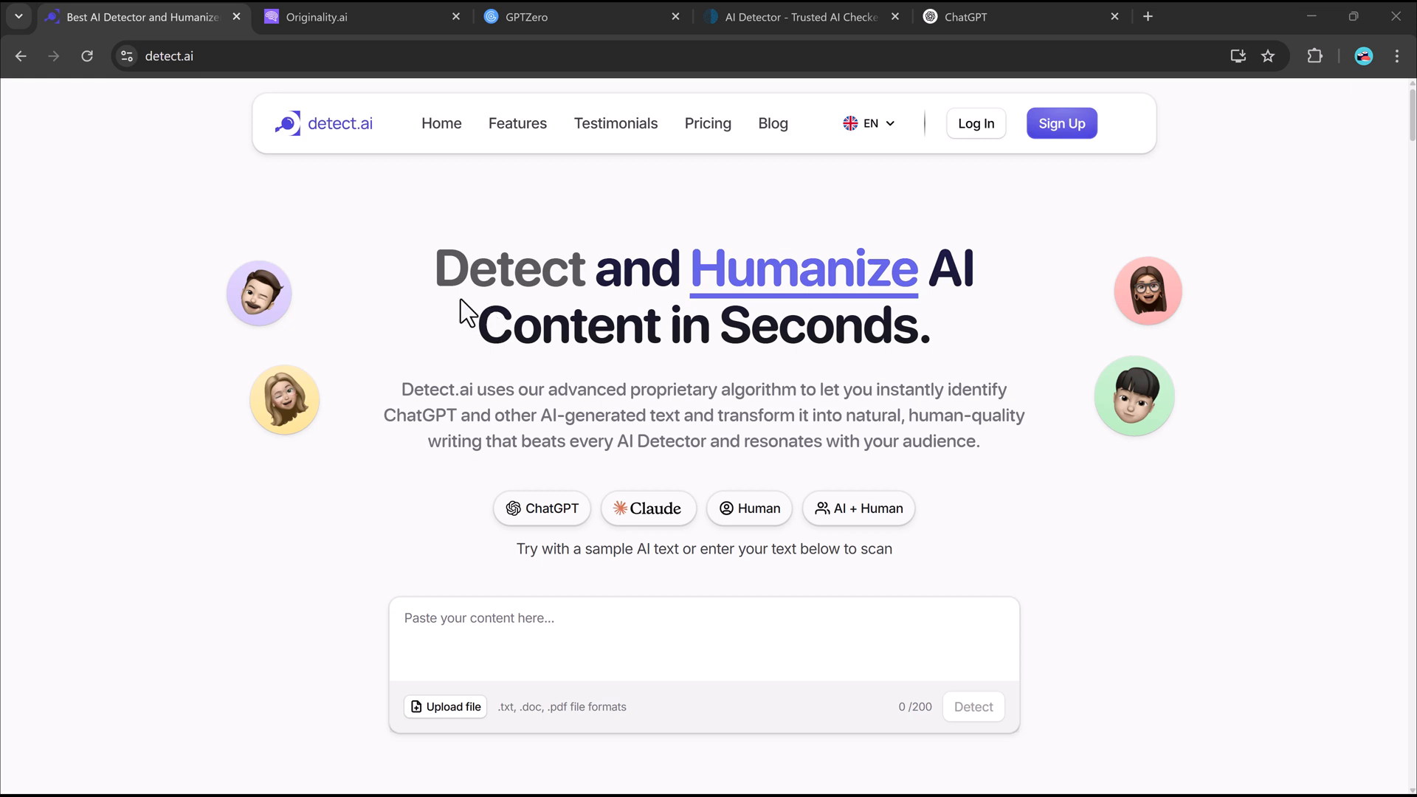
mouse_move(754, 291)
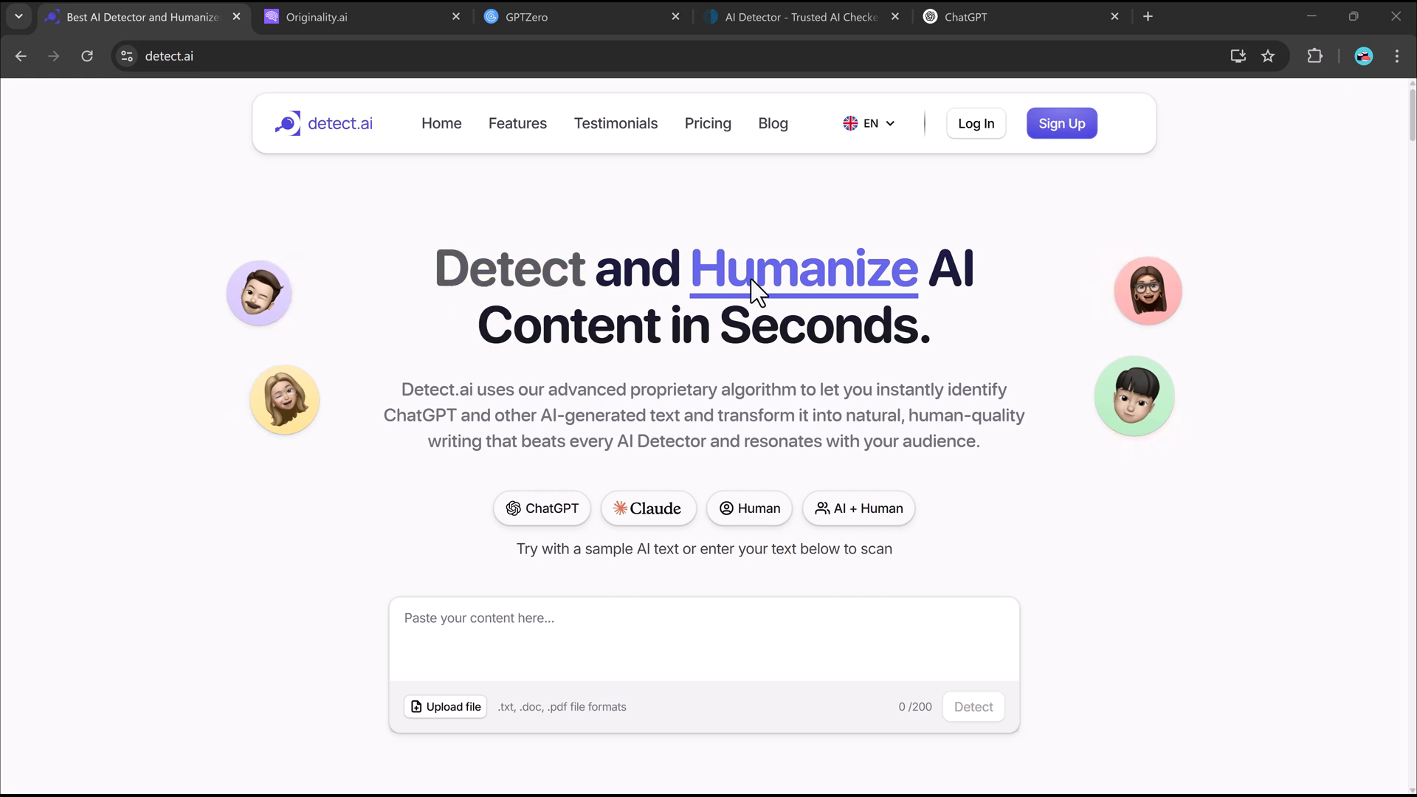
mouse_move(1019, 506)
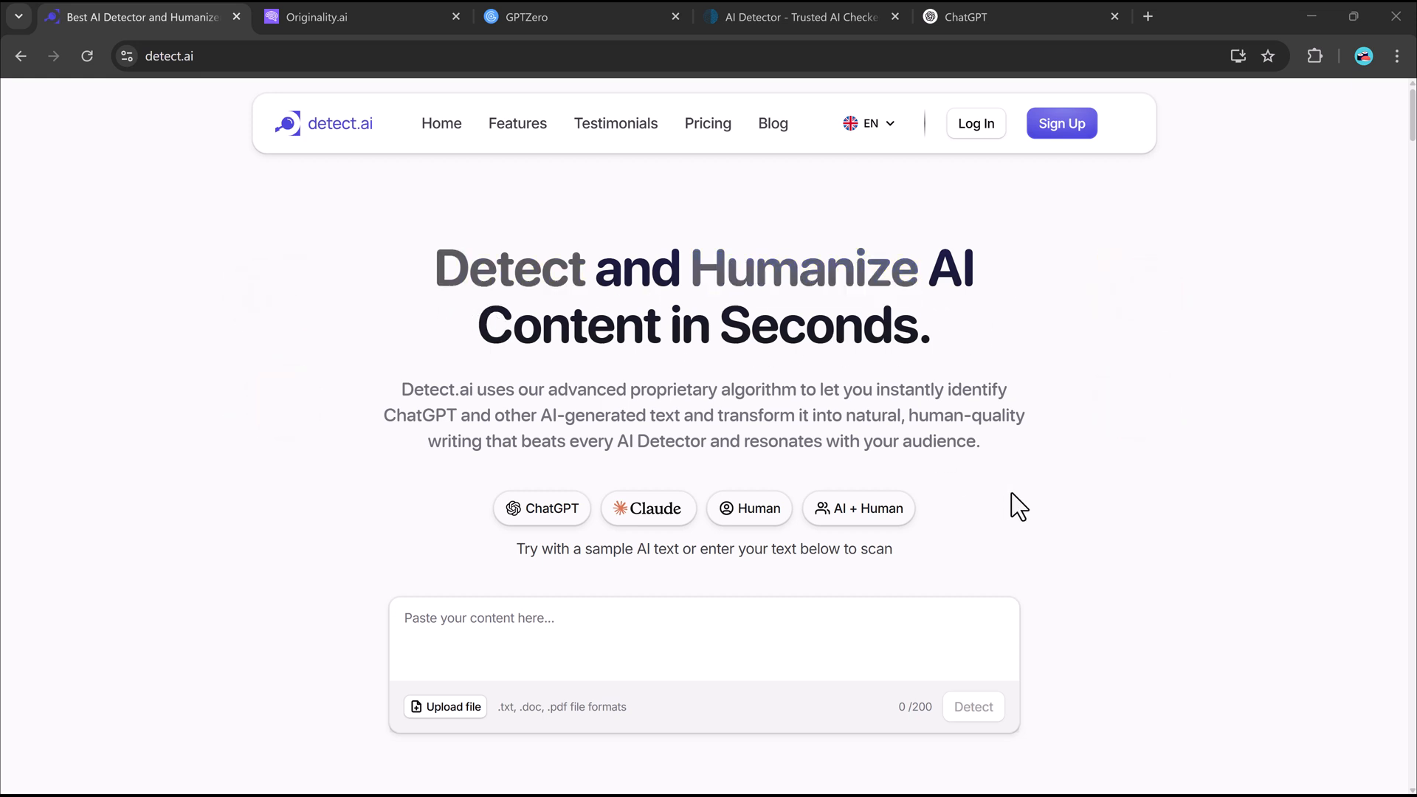
Scroll through the detect.ai home page to review its features before entering the Humanize workspace.
scroll(down, 3)
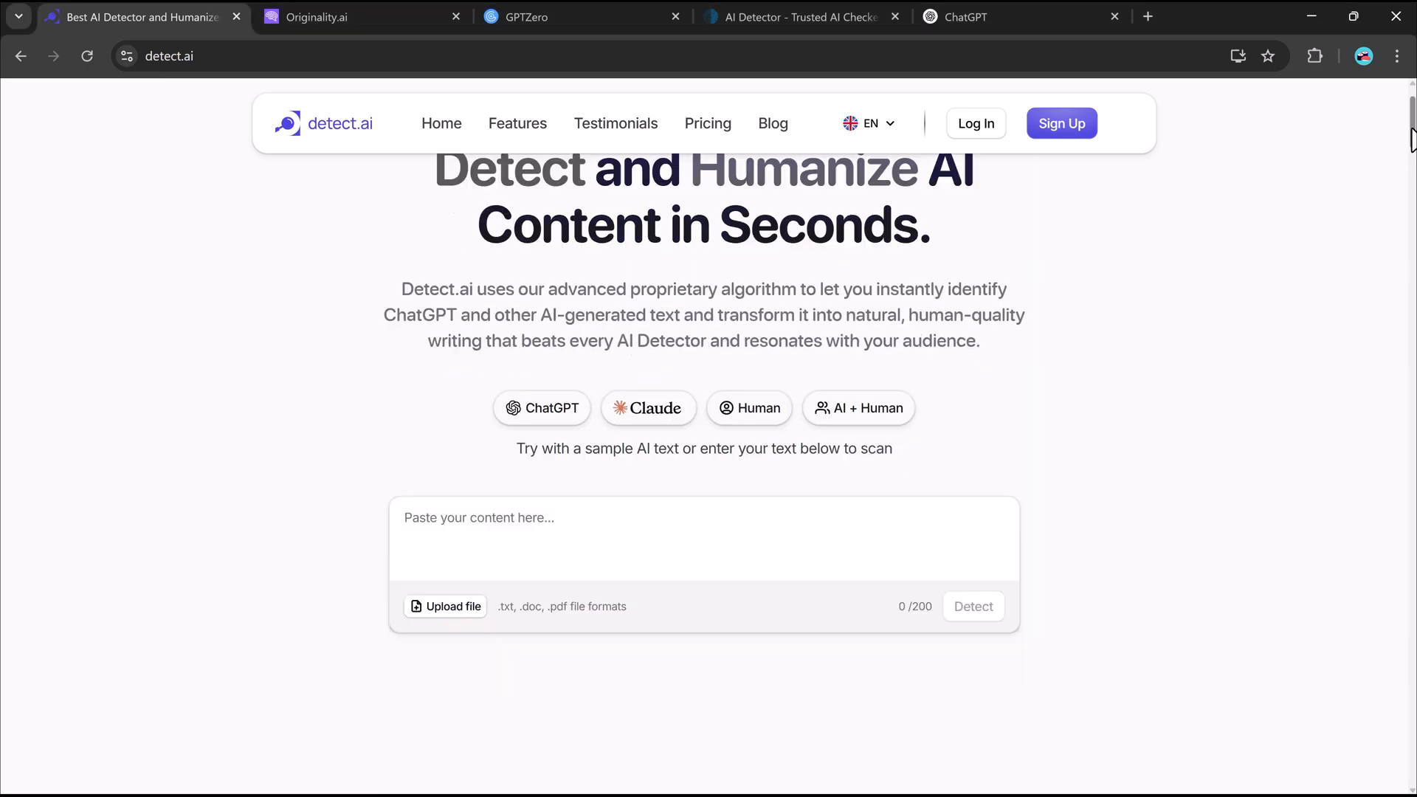
scroll(down, 3)
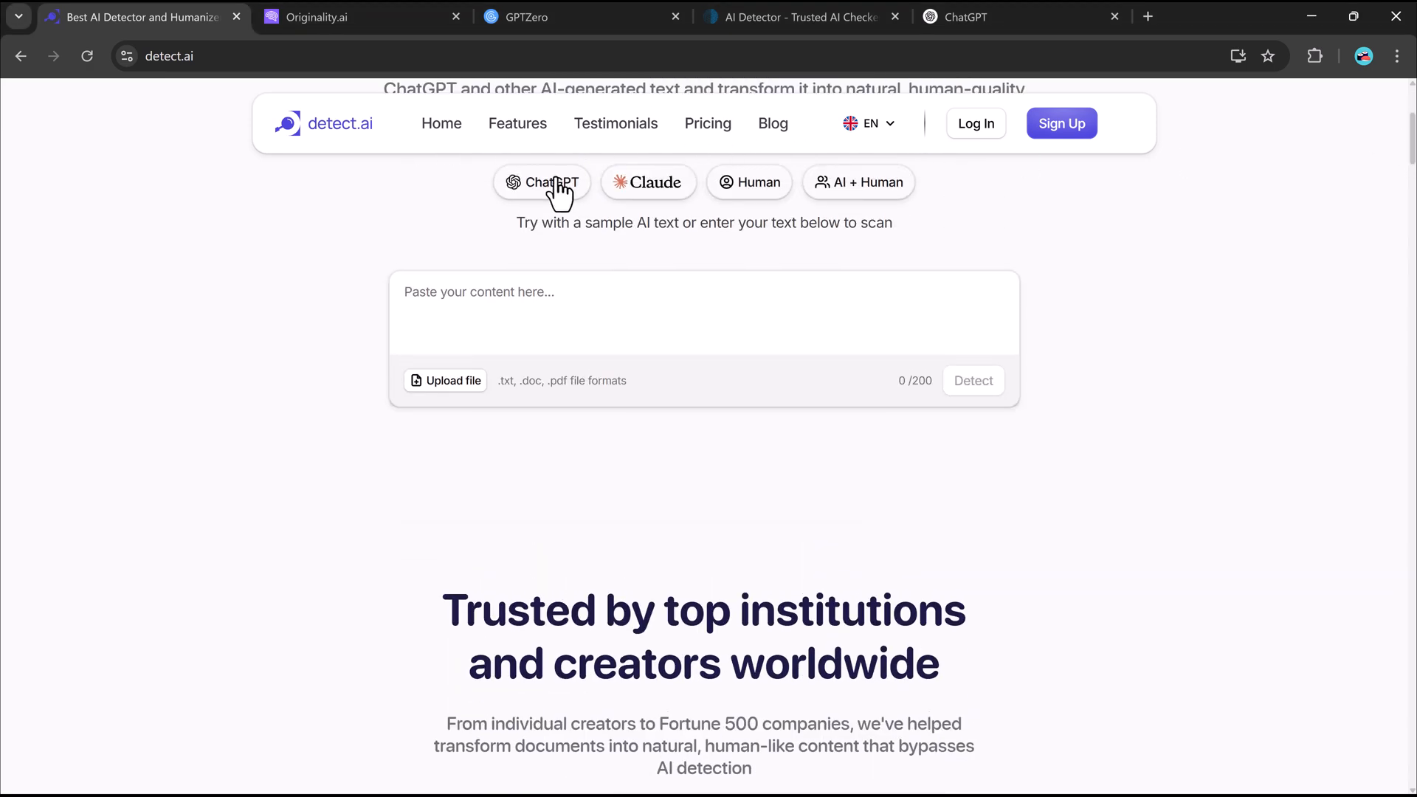
mouse_move(529, 280)
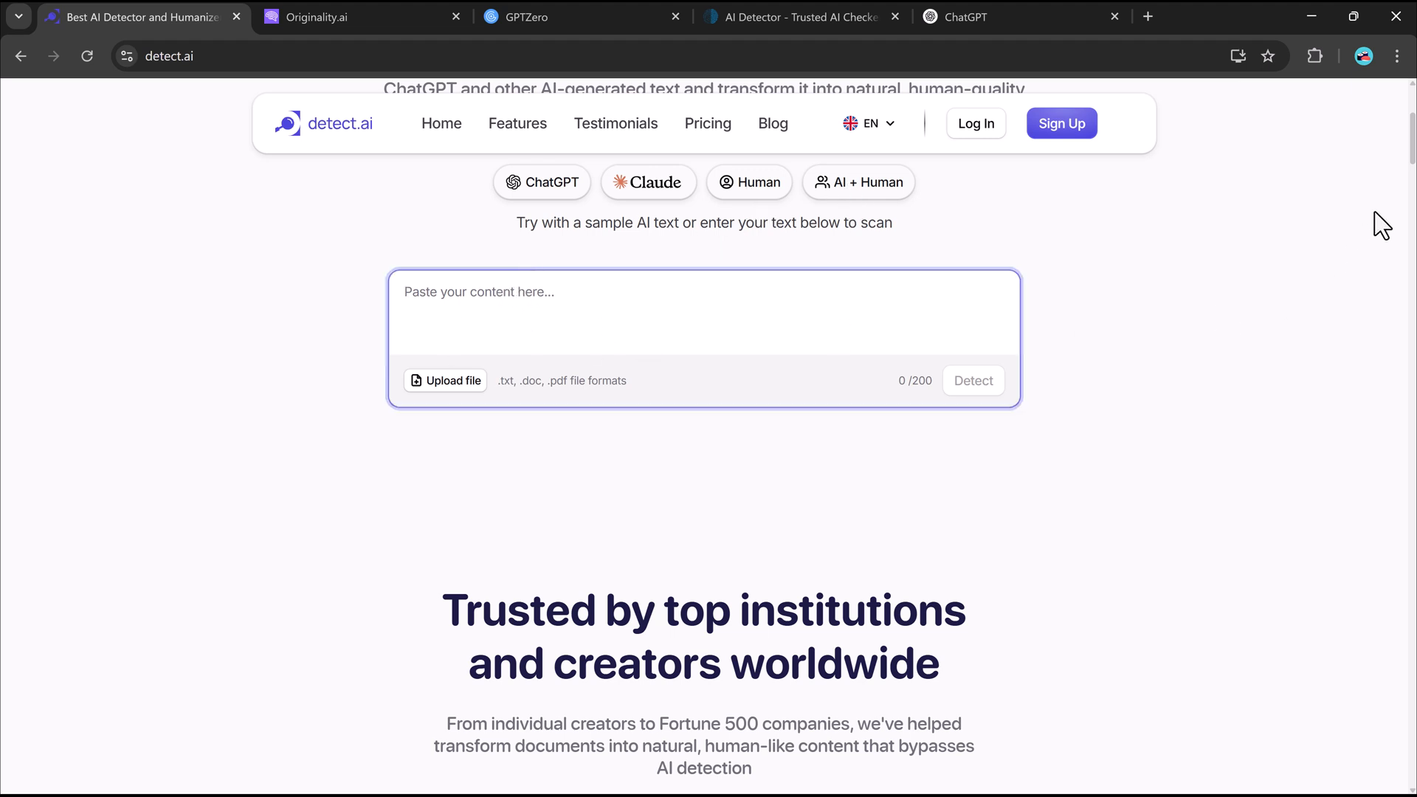
scroll(down, 3)
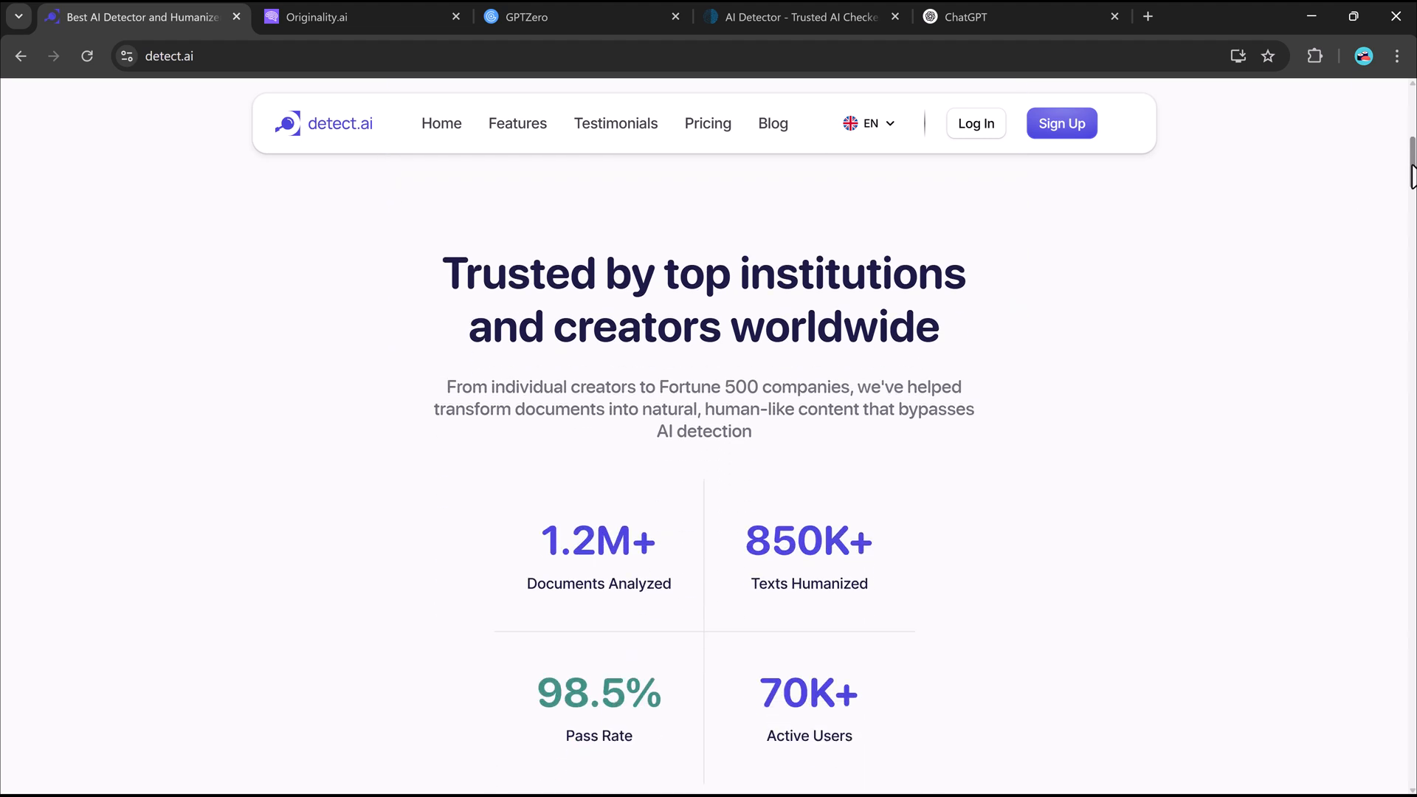
scroll(up, 3)
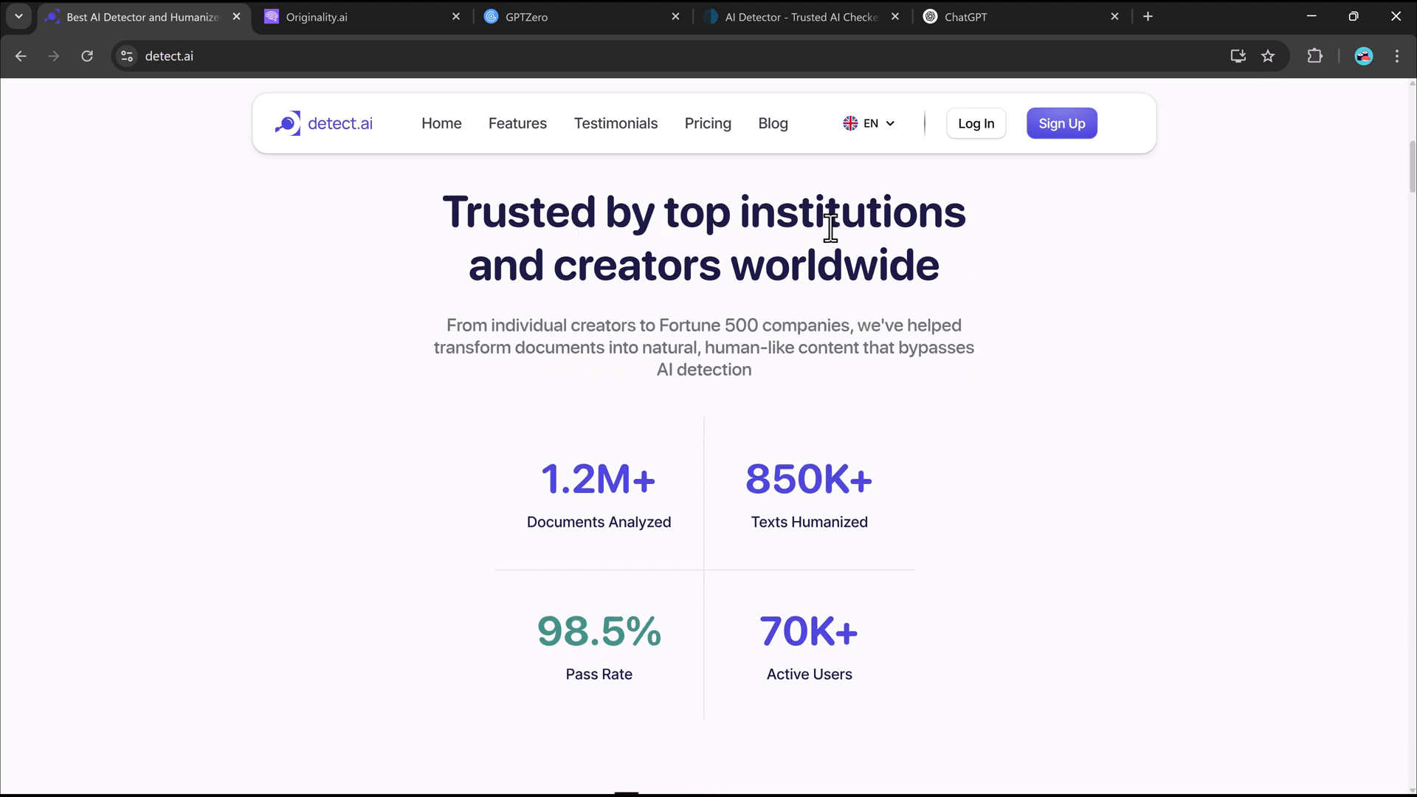
mouse_move(807, 291)
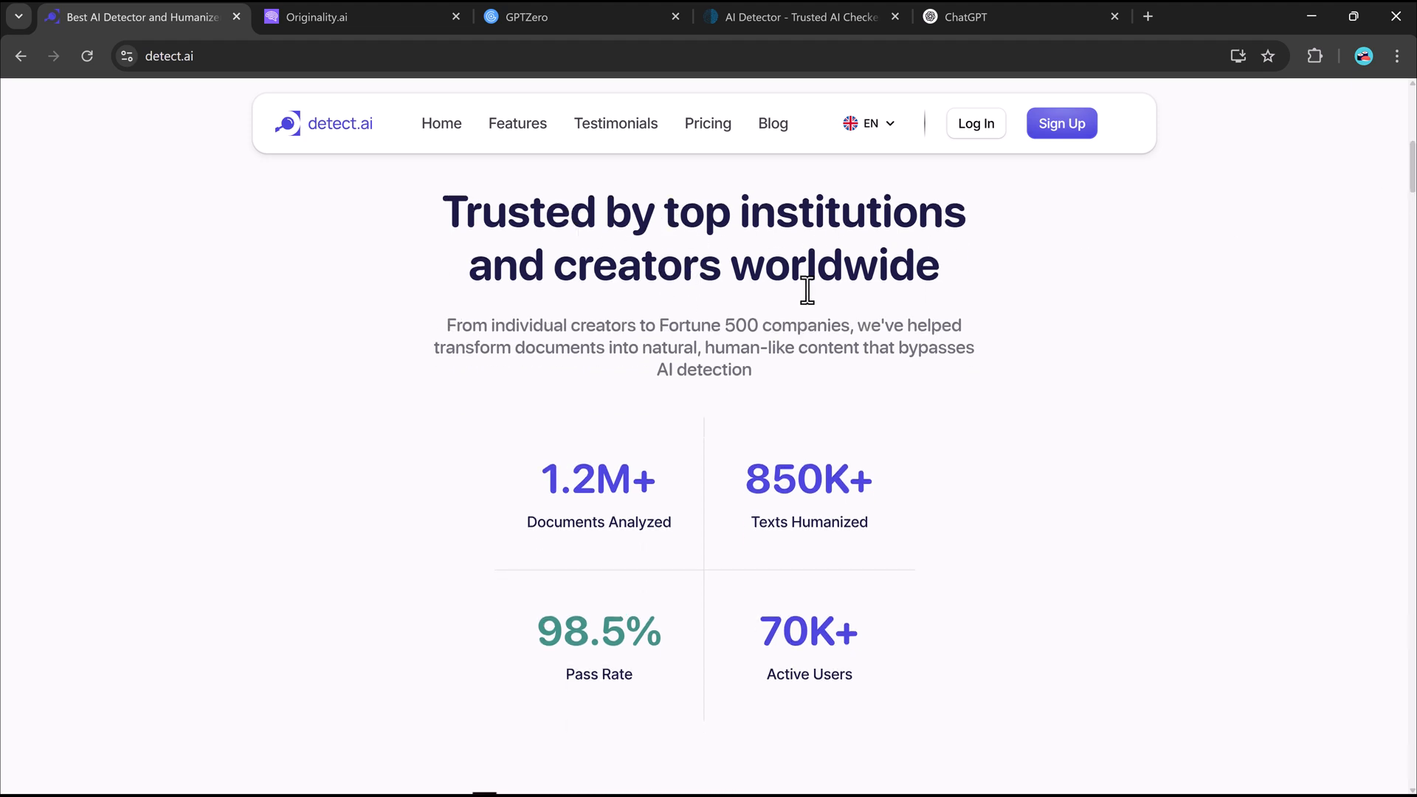
mouse_move(1401, 328)
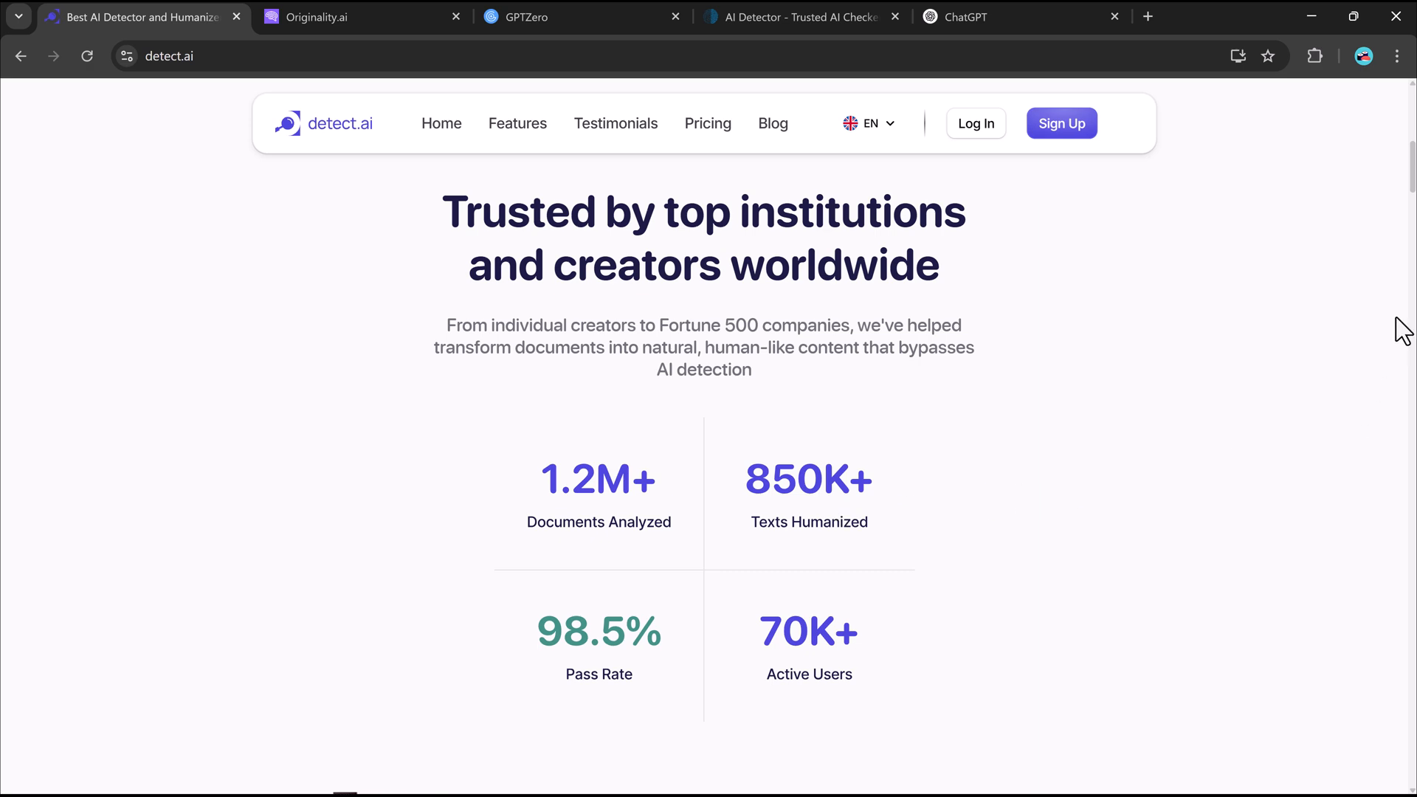
scroll(down, 3)
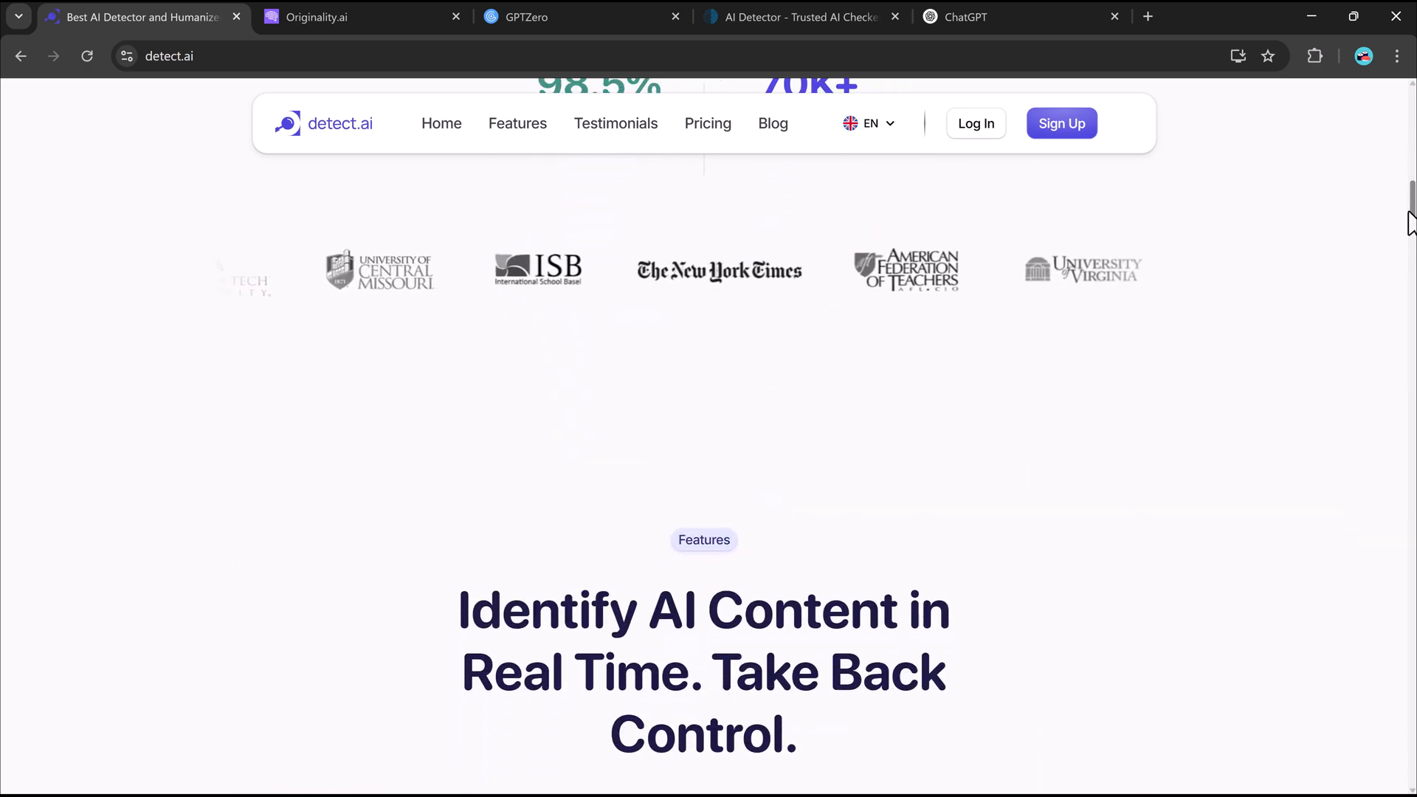
scroll(down, 3)
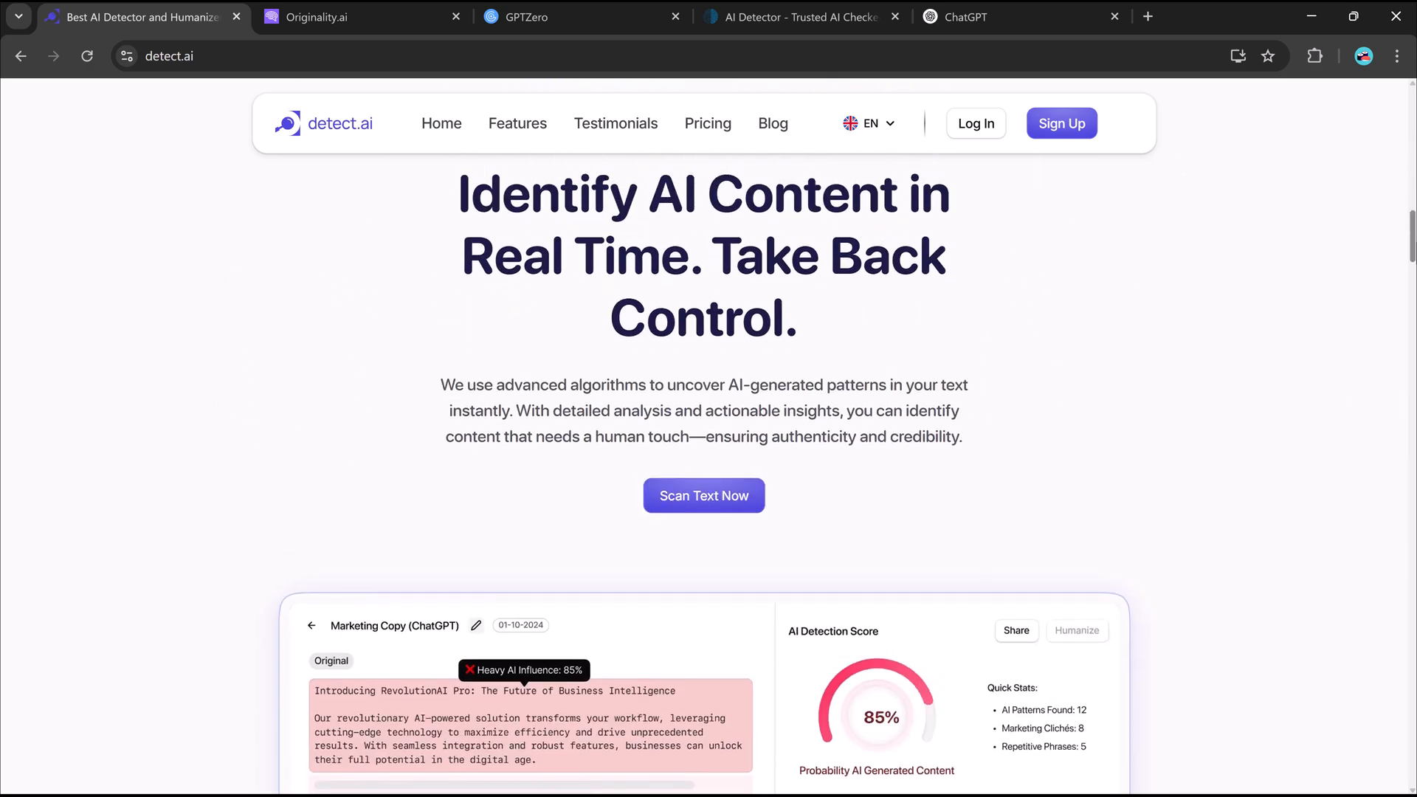
scroll(down, 3)
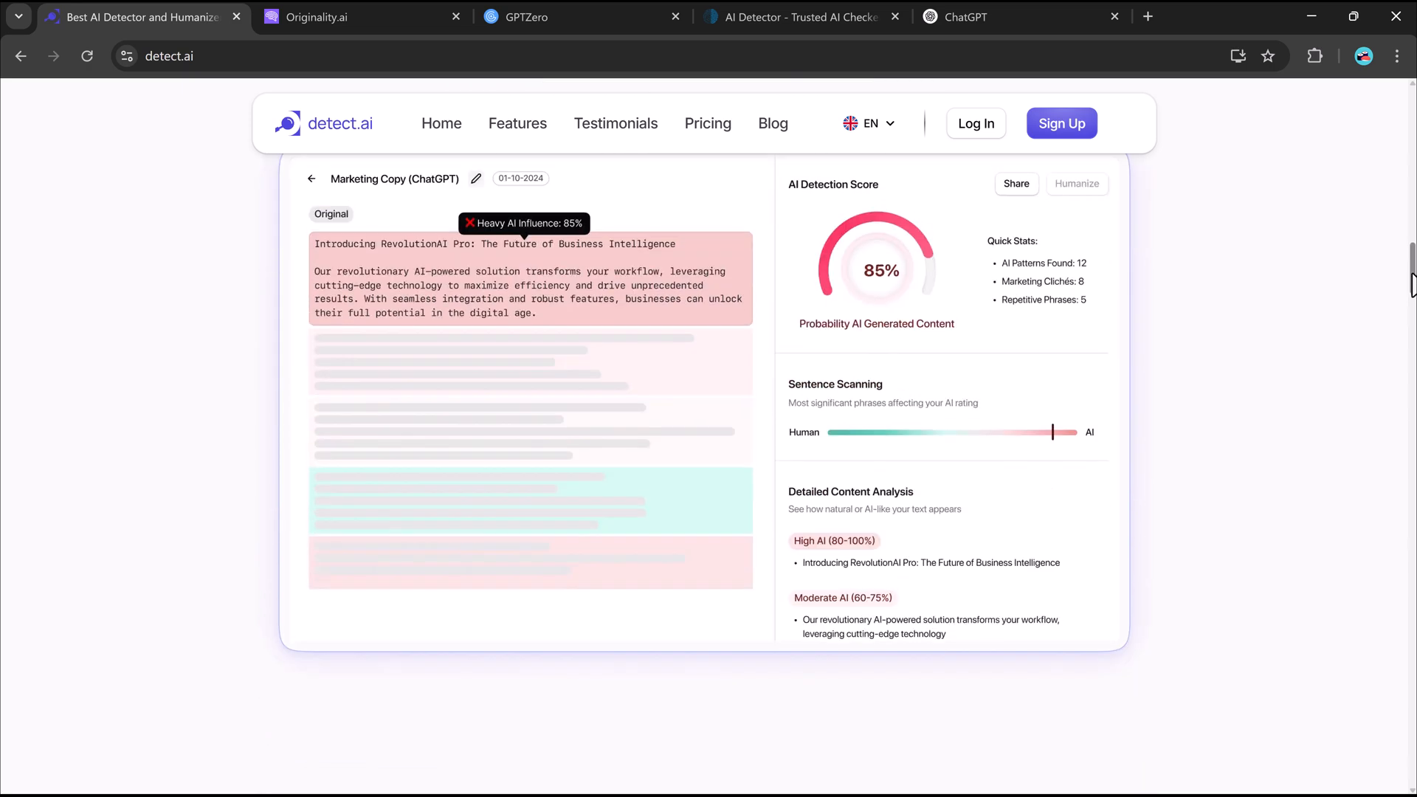
scroll(up, 3)
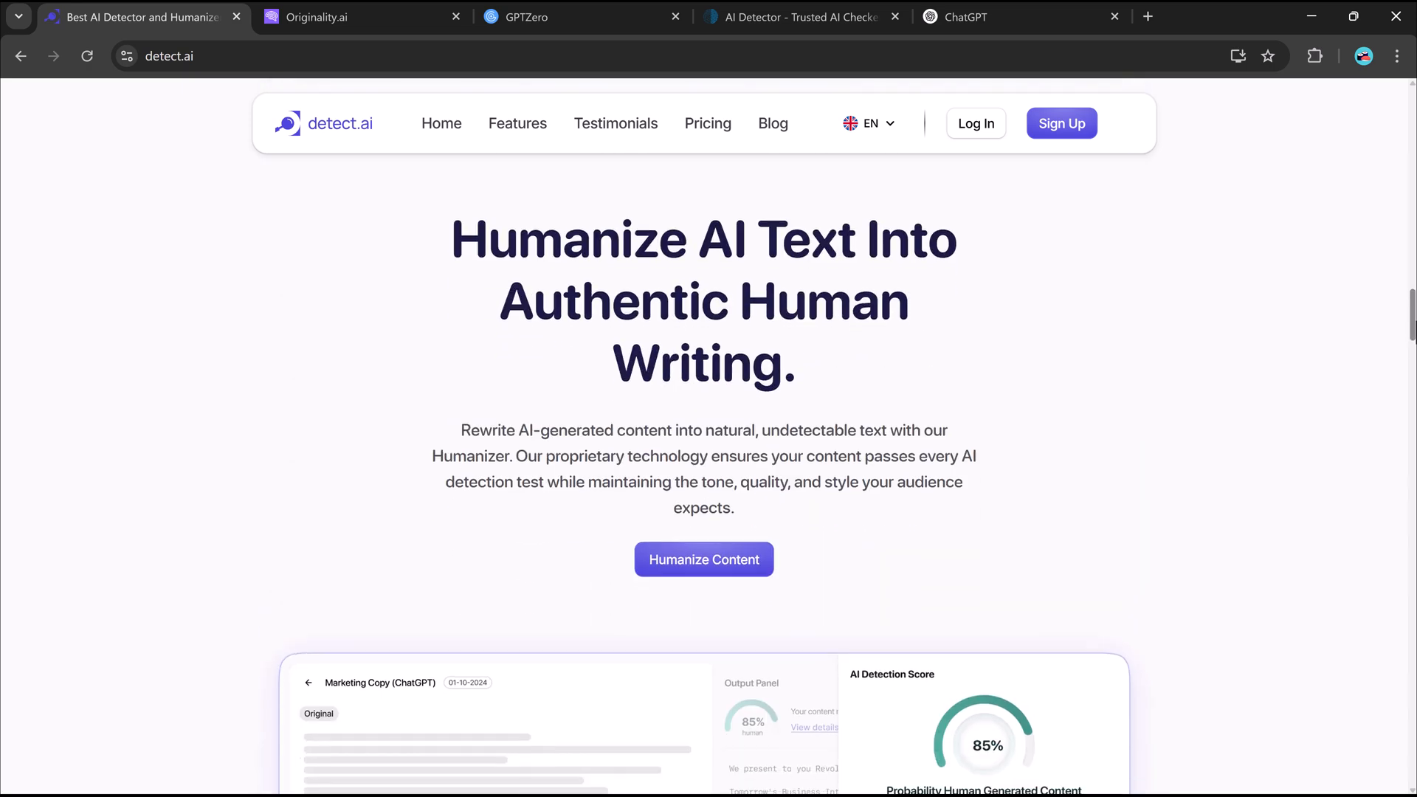
scroll(down, 3)
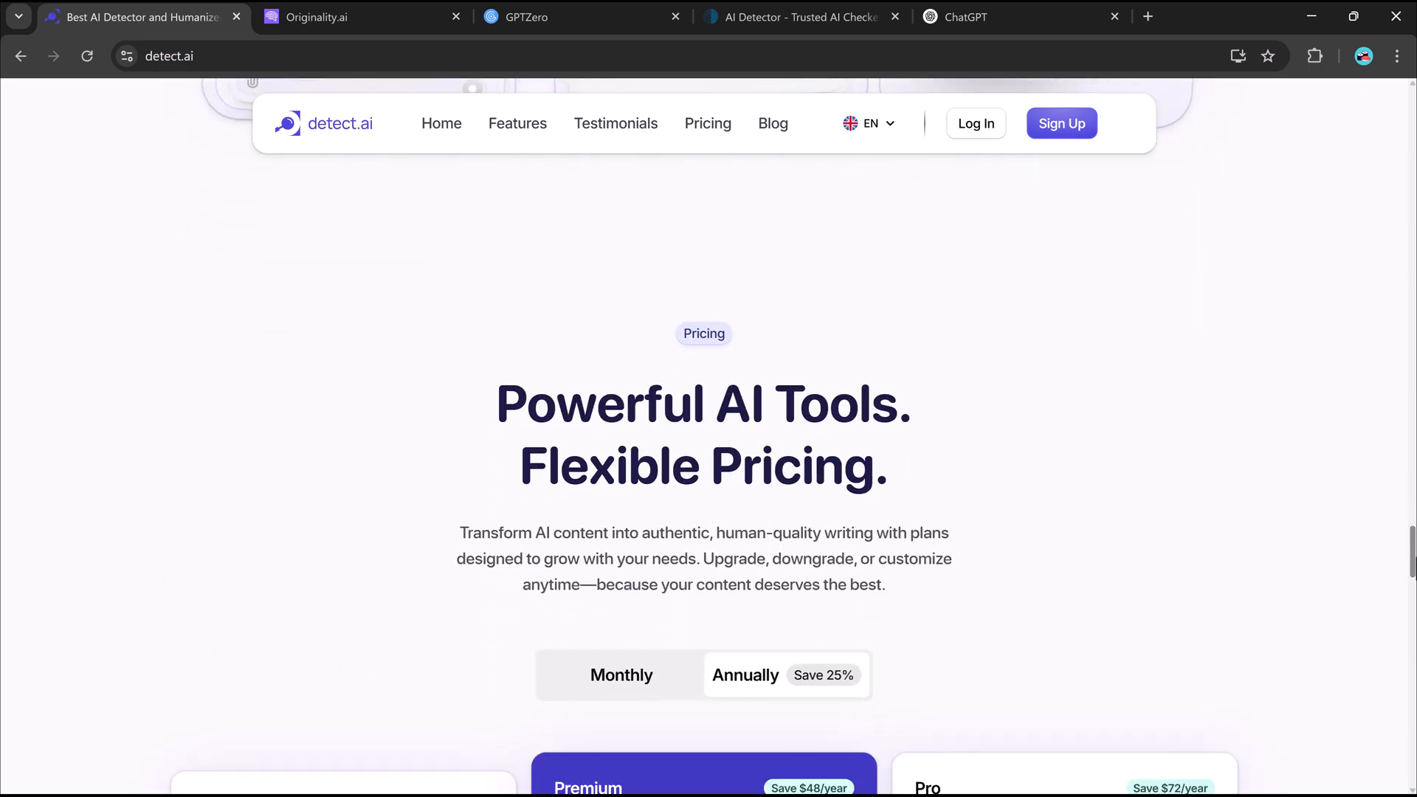
scroll(down, 3)
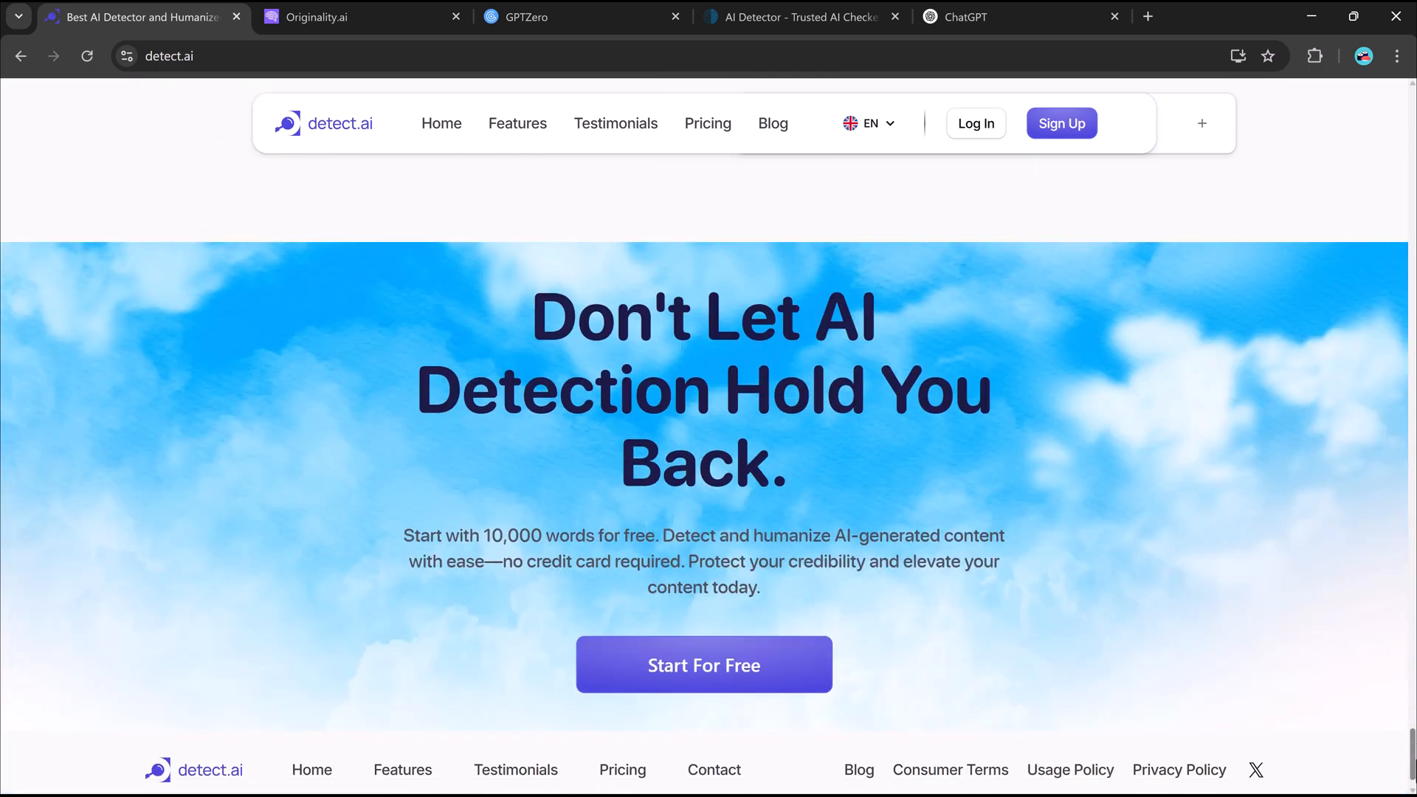
scroll(down, 3)
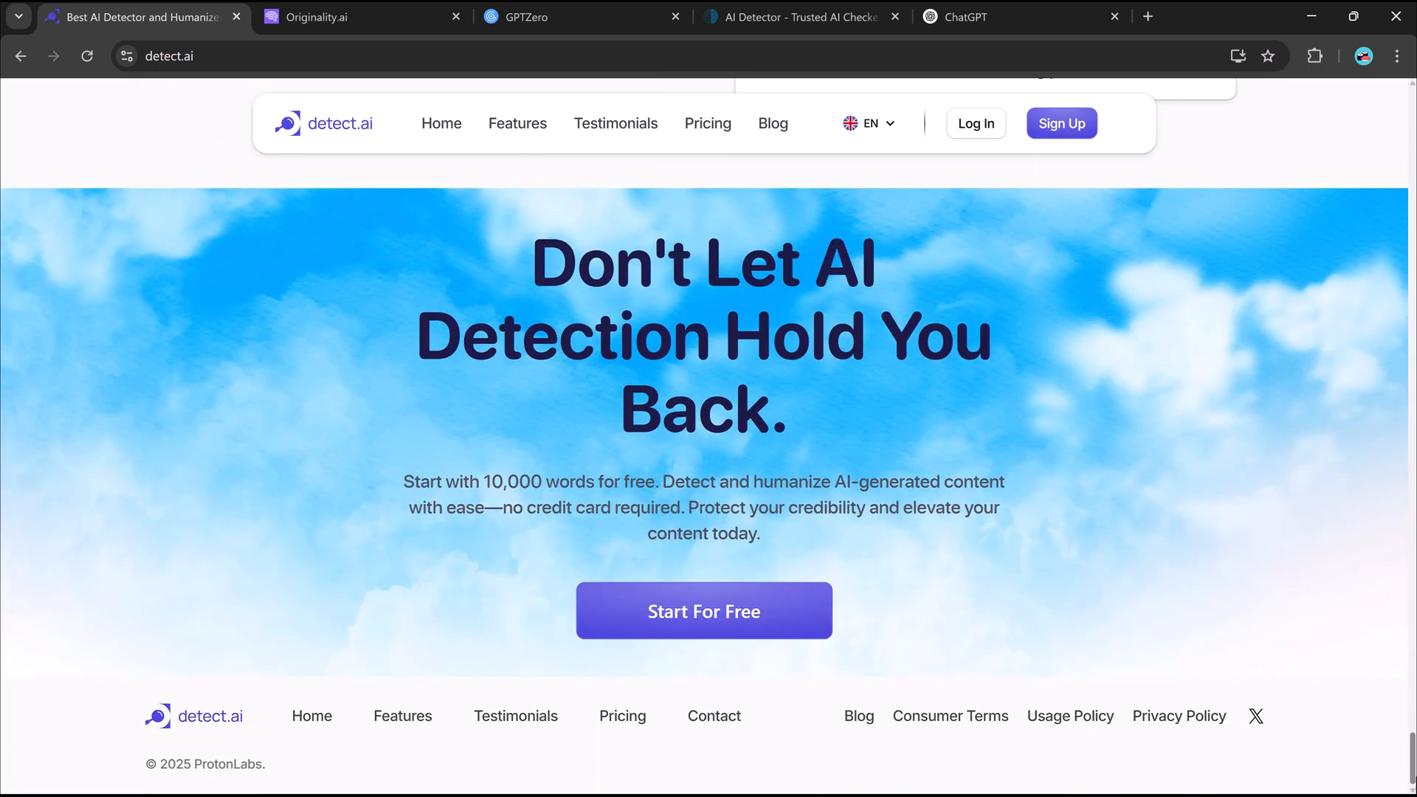
scroll(down, 3)
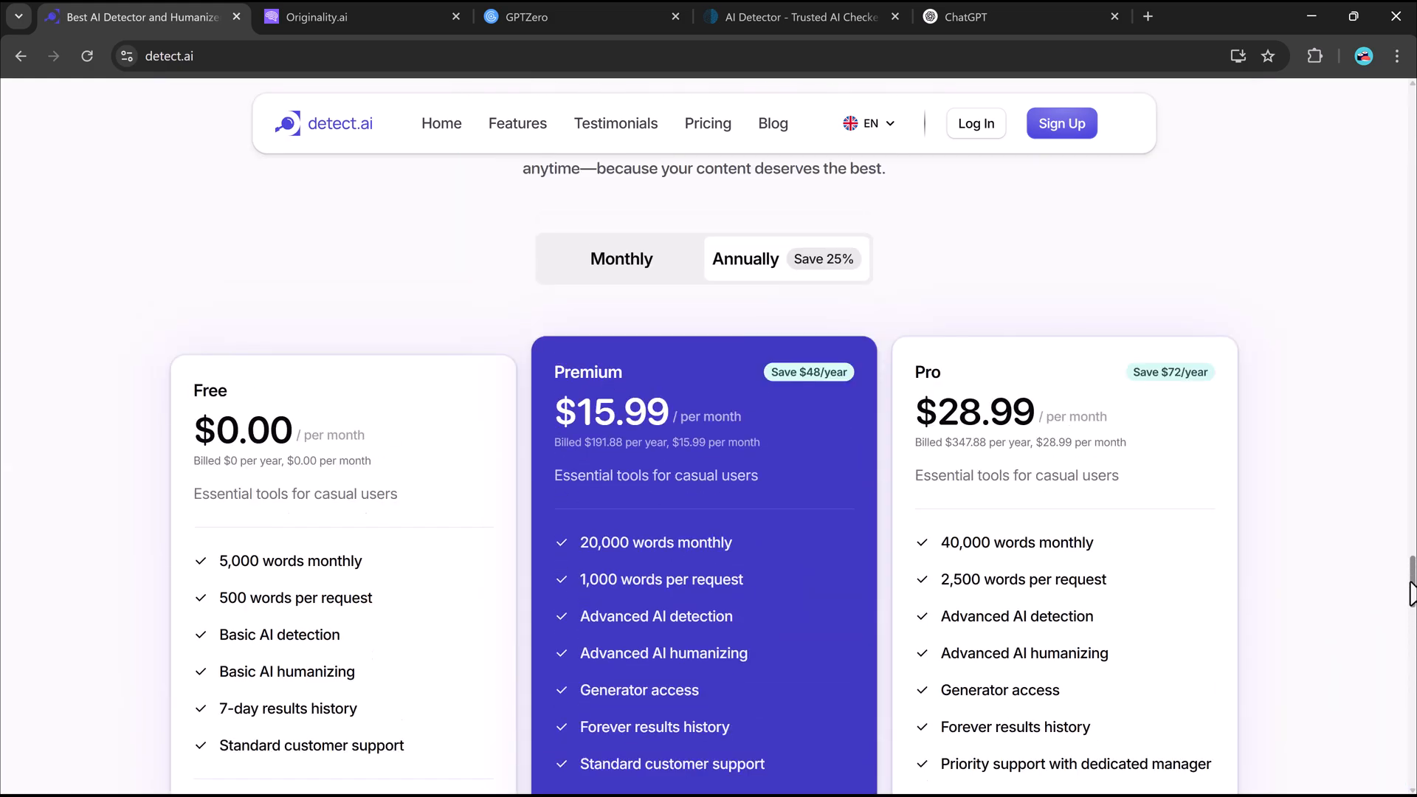
scroll(up, 3)
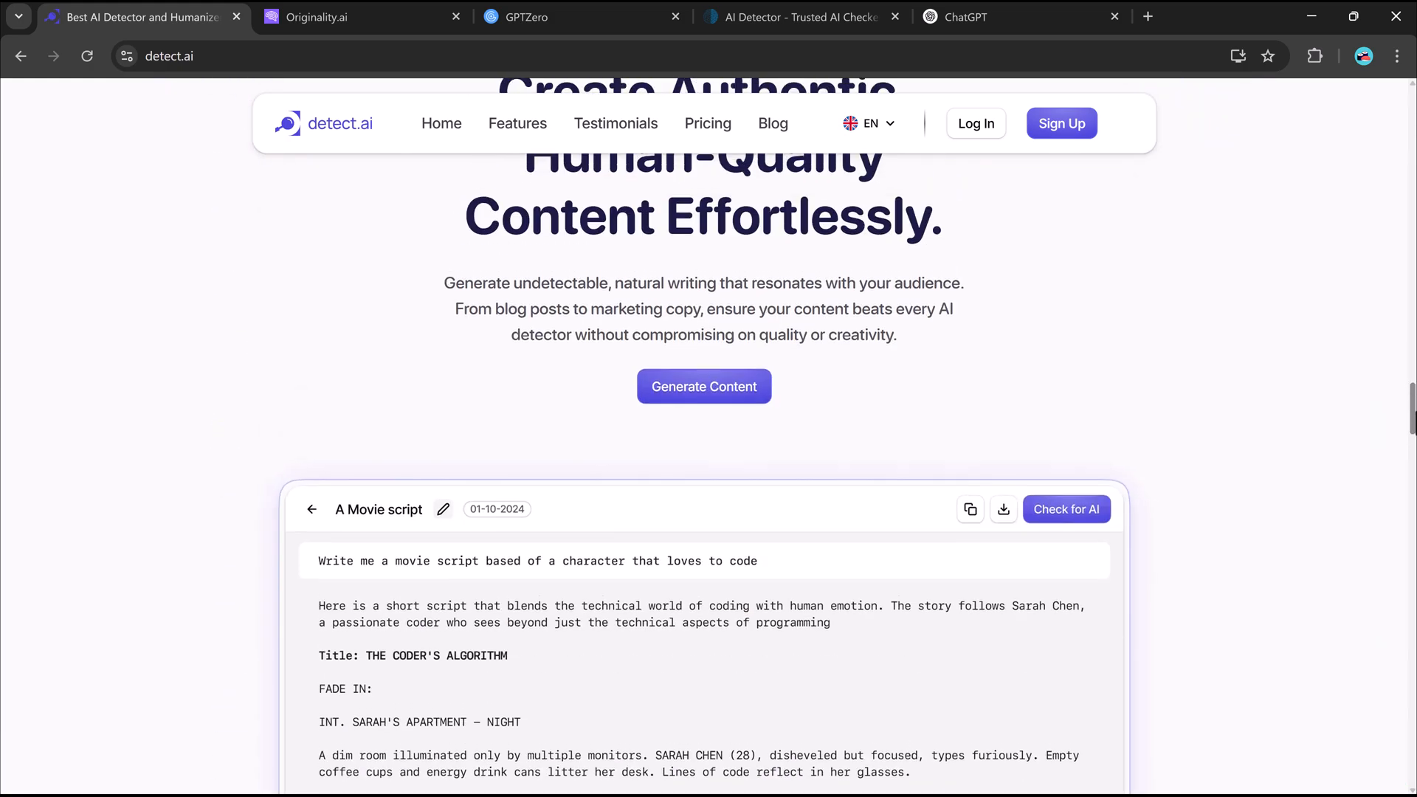
scroll(down, 3)
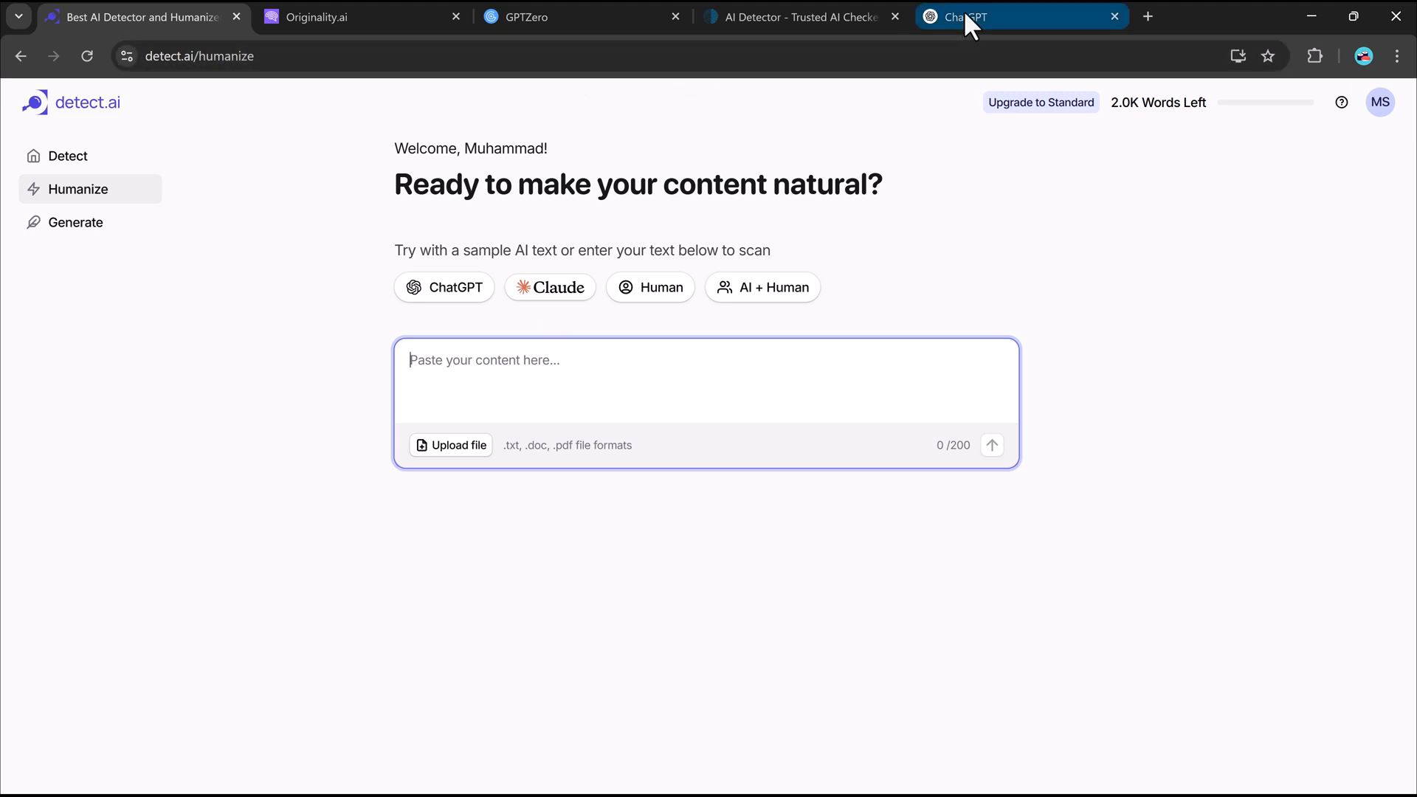
In ChatGPT, prompt 'Write an article' and send the suggestion analyzing the evolution of urban art.
click(967, 16)
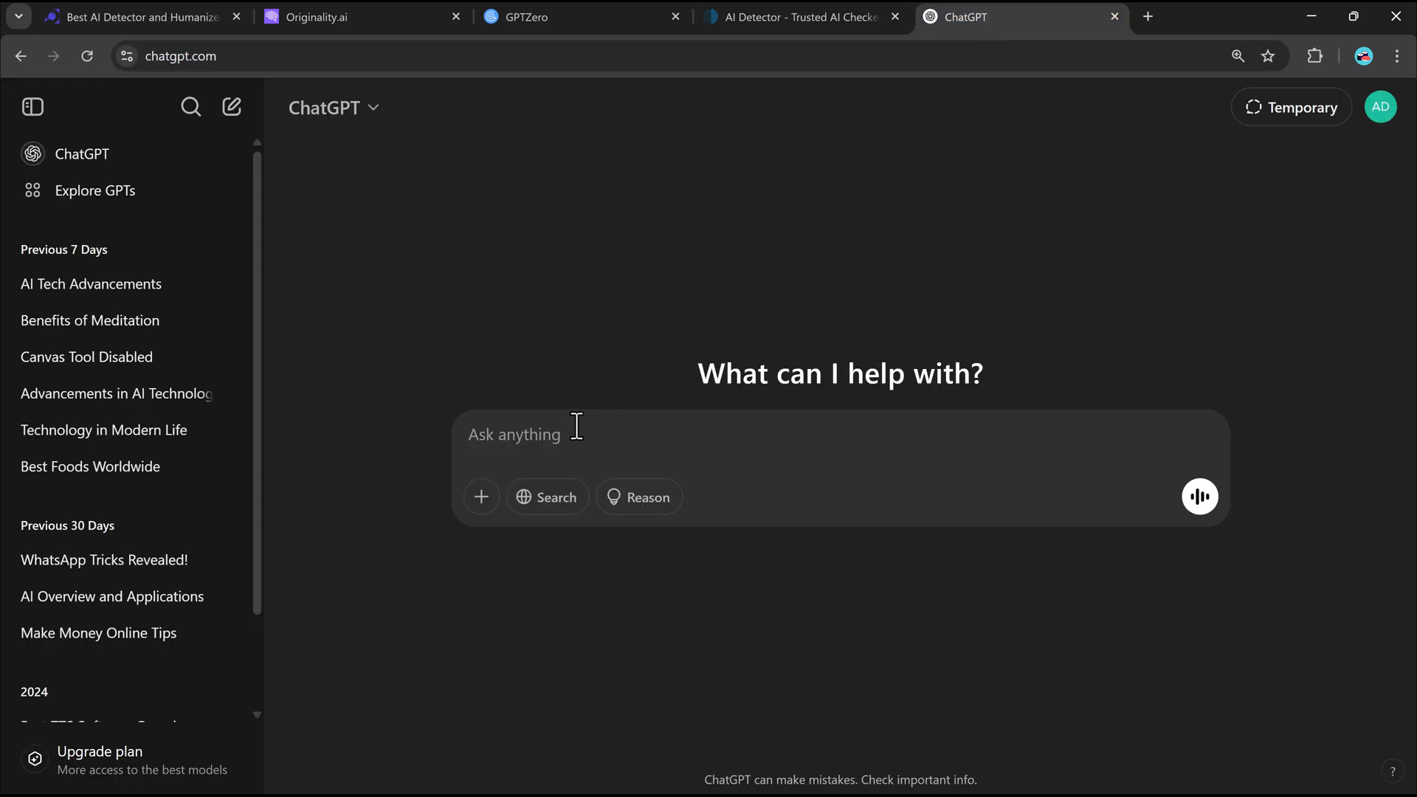
text(Write)
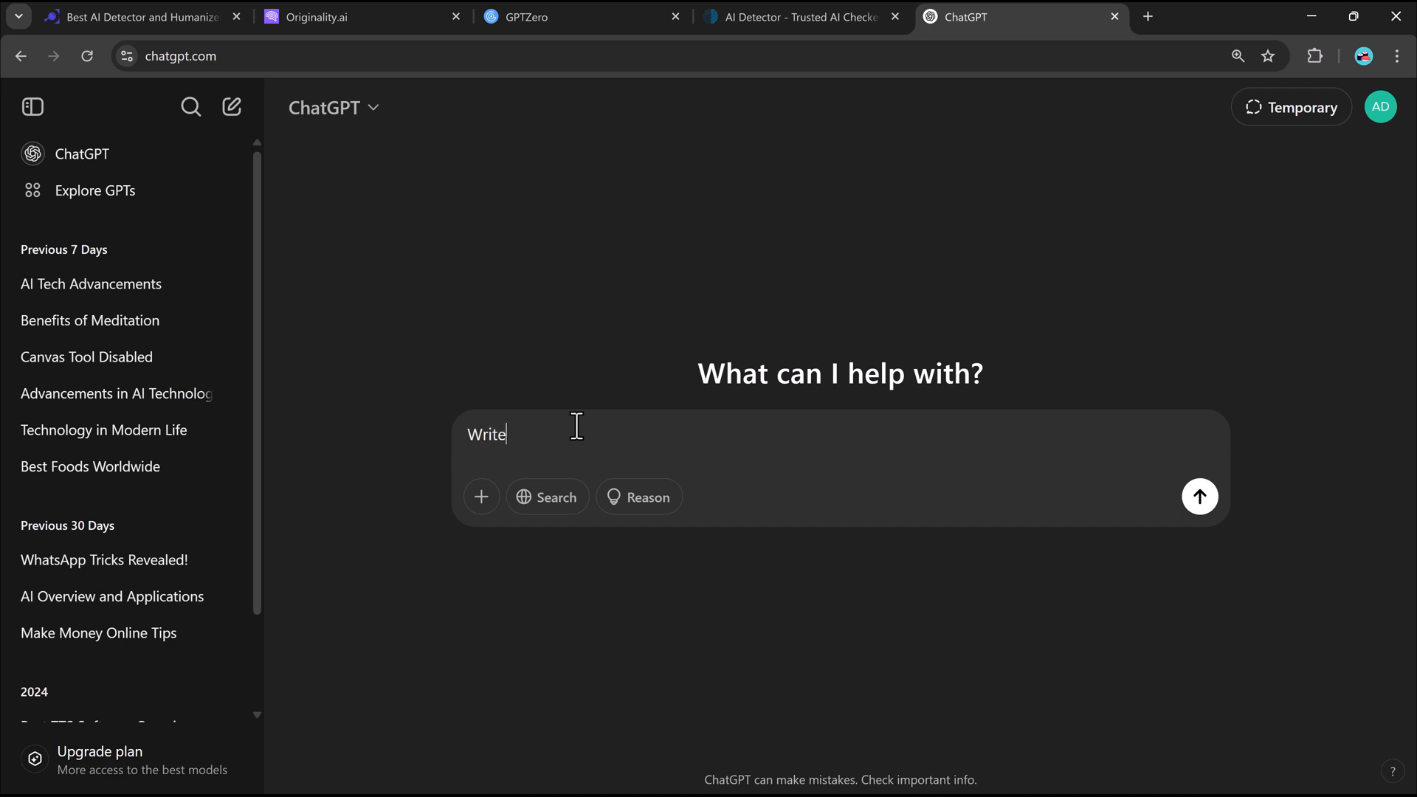
text(an art)
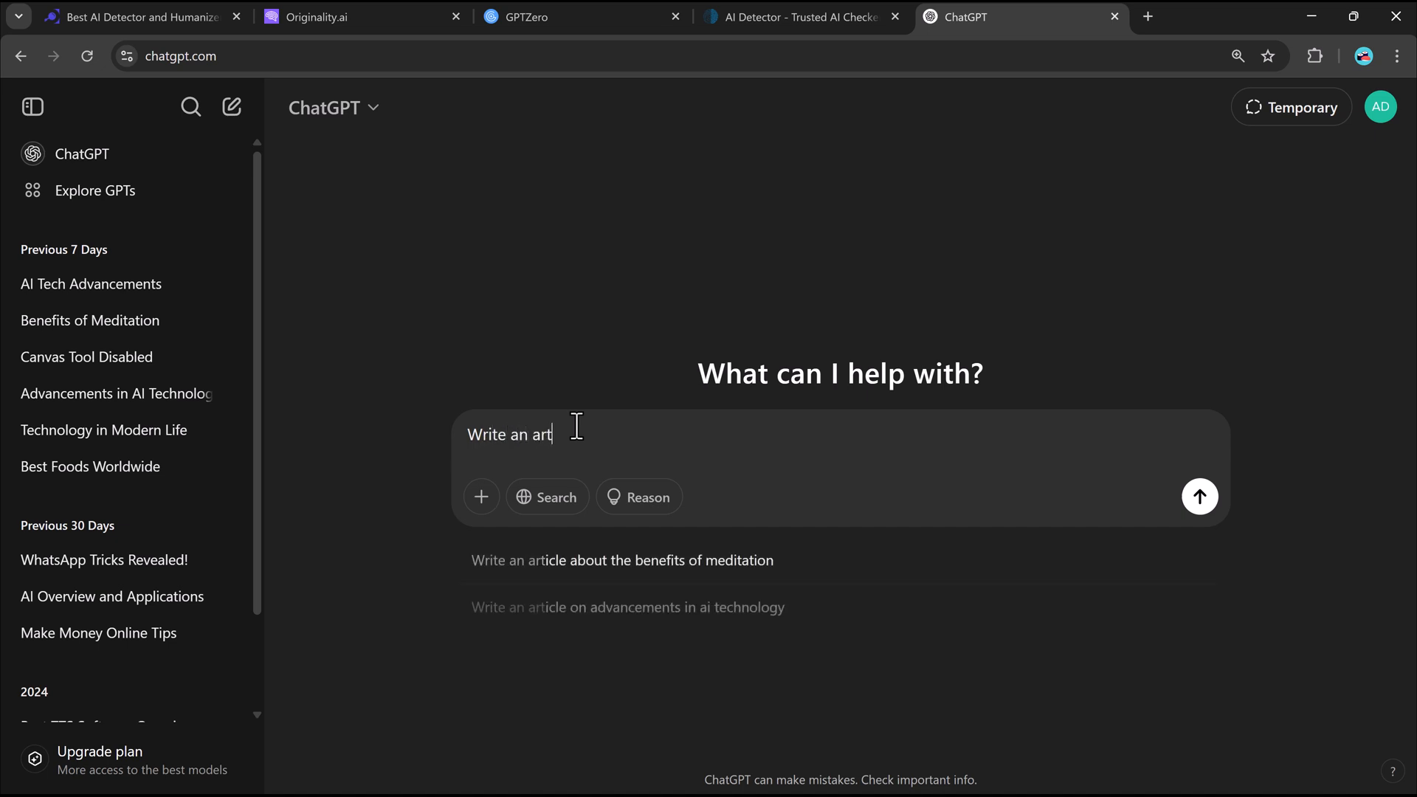
text(icle)
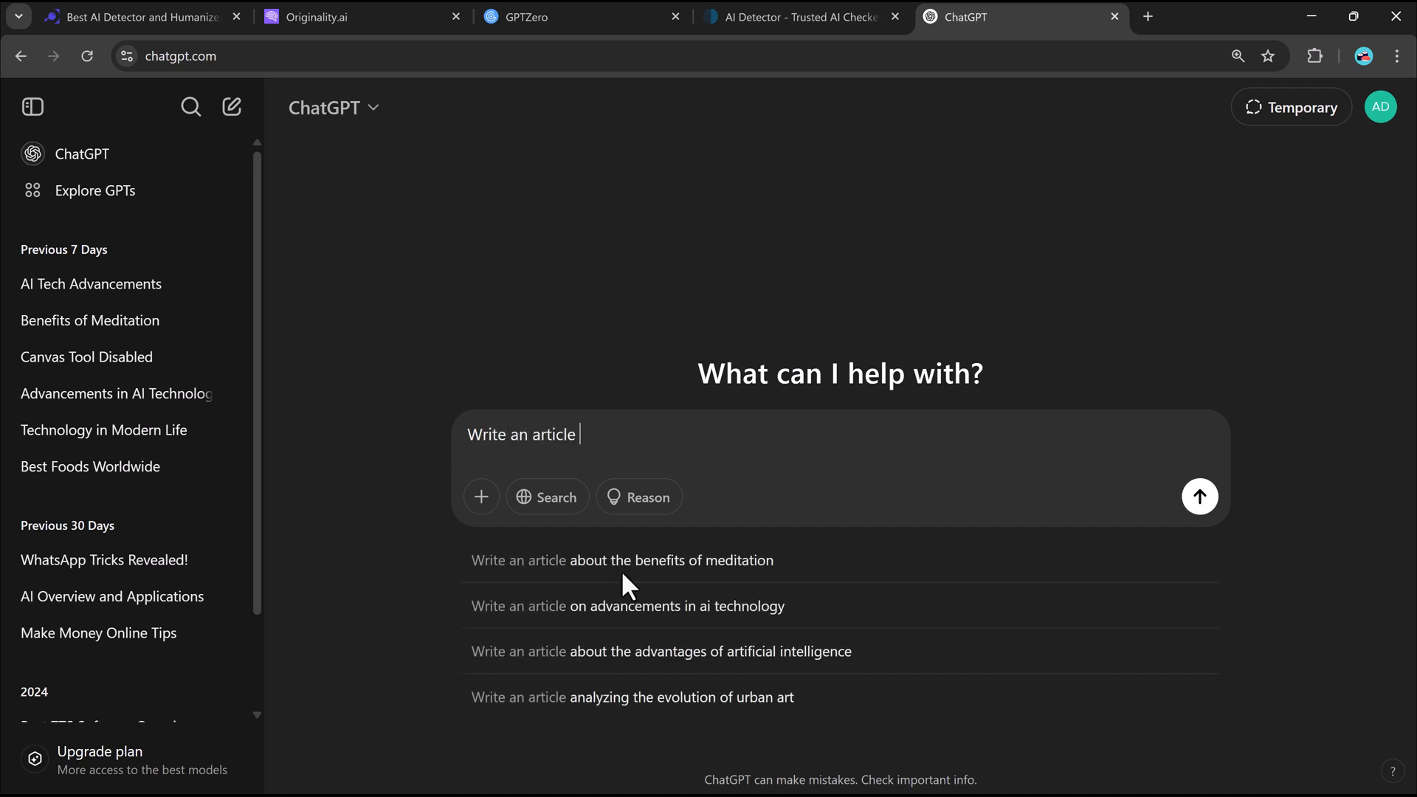
click(1199, 496)
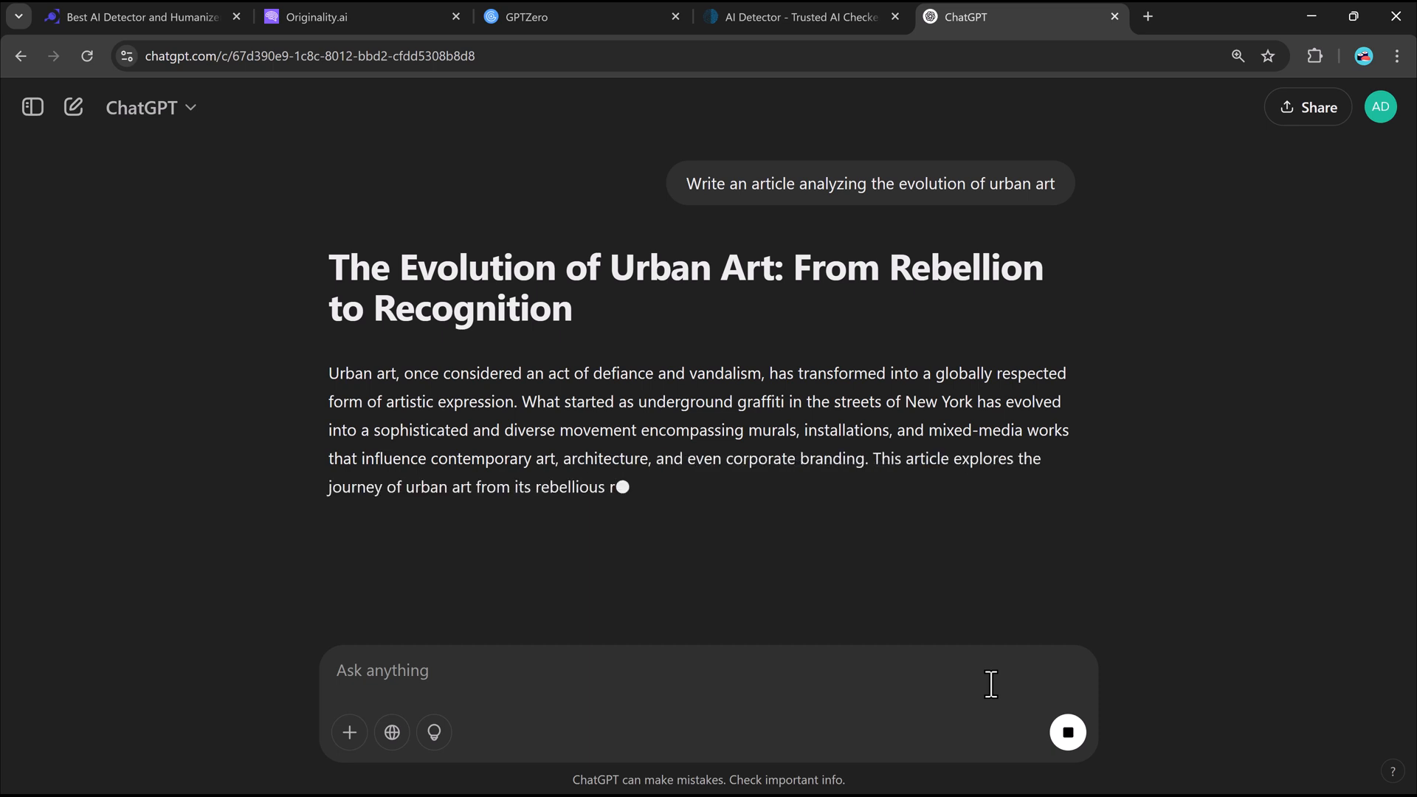
Select and copy the article's introduction and the Origins: The Graffiti Movement section.
scroll(down, 3)
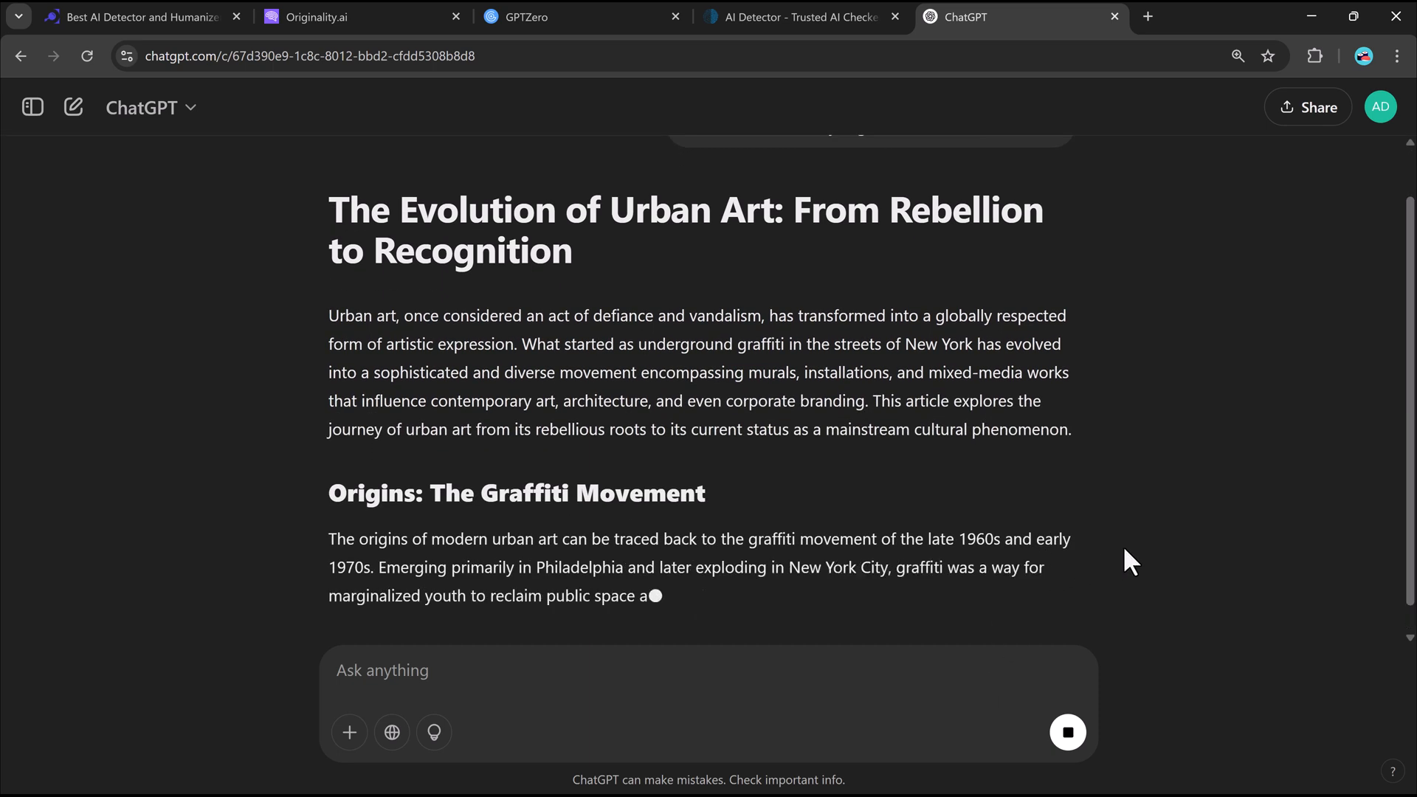
scroll(down, 3)
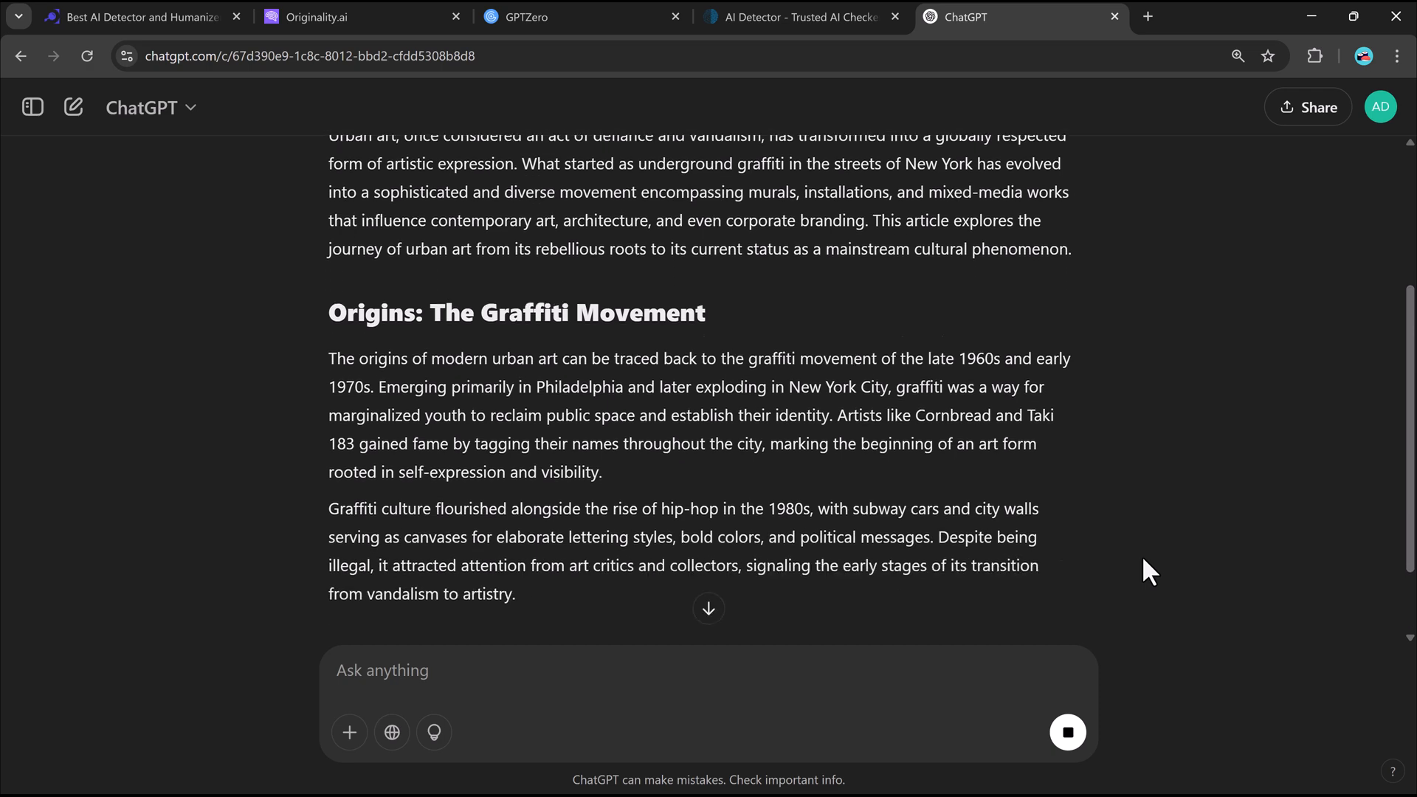
scroll(down, 3)
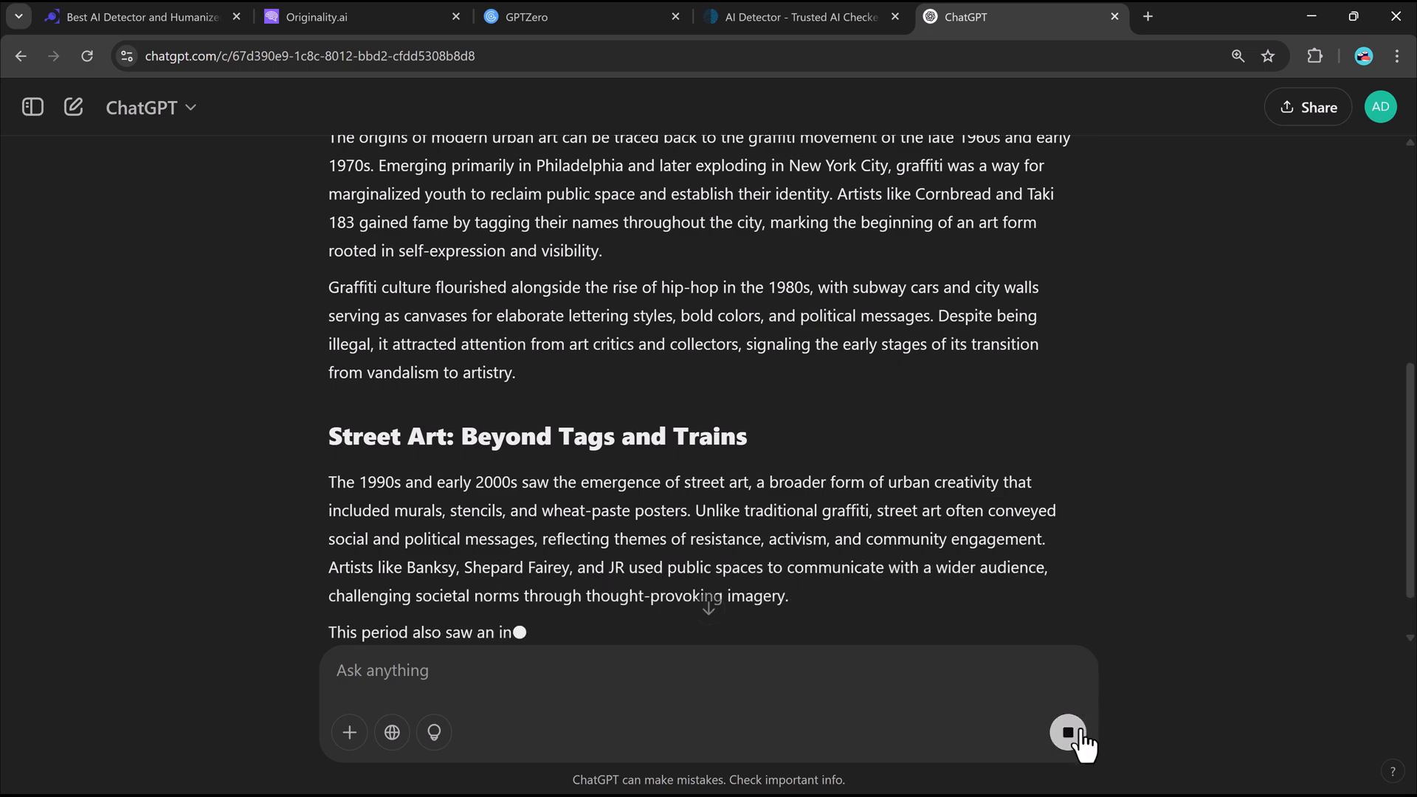
click(1068, 732)
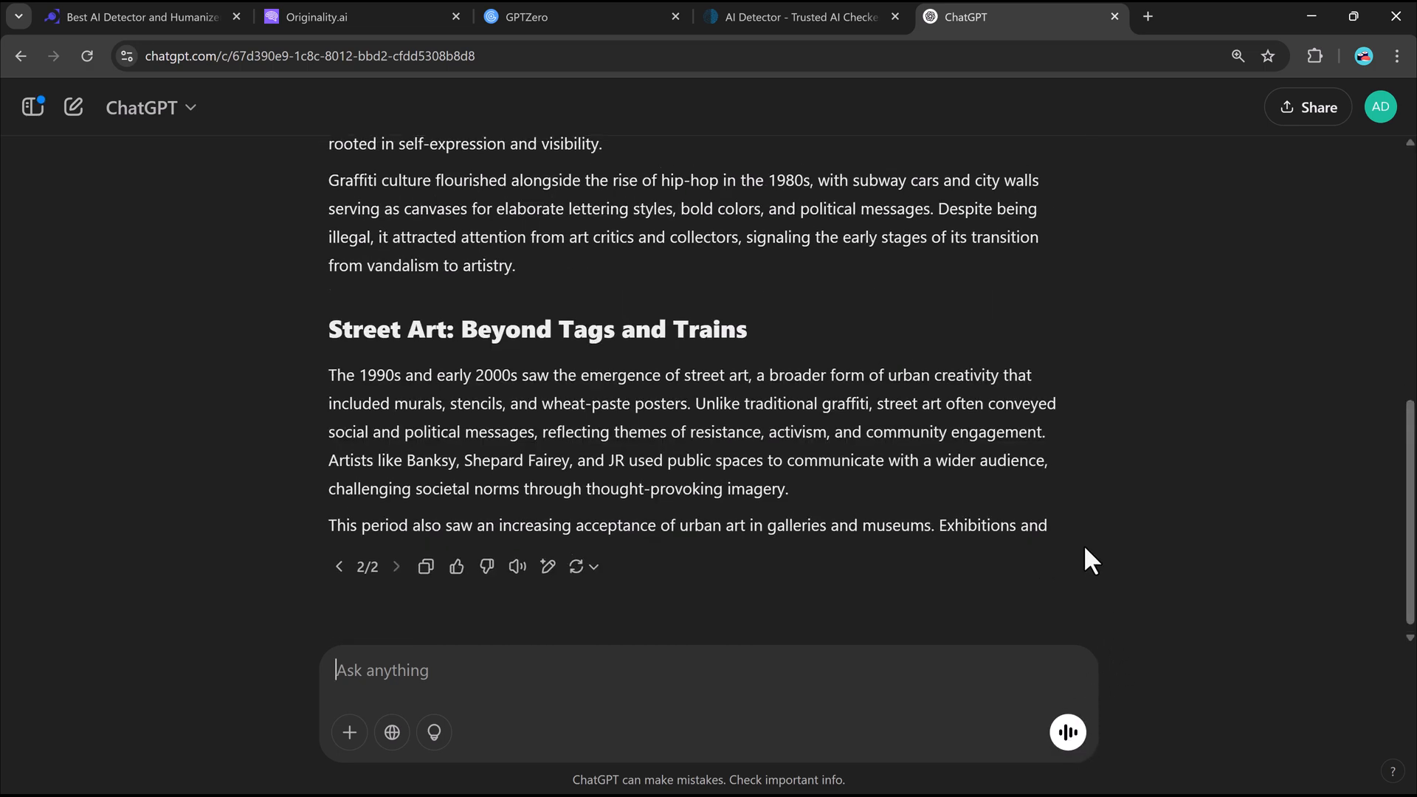
scroll(up, 3)
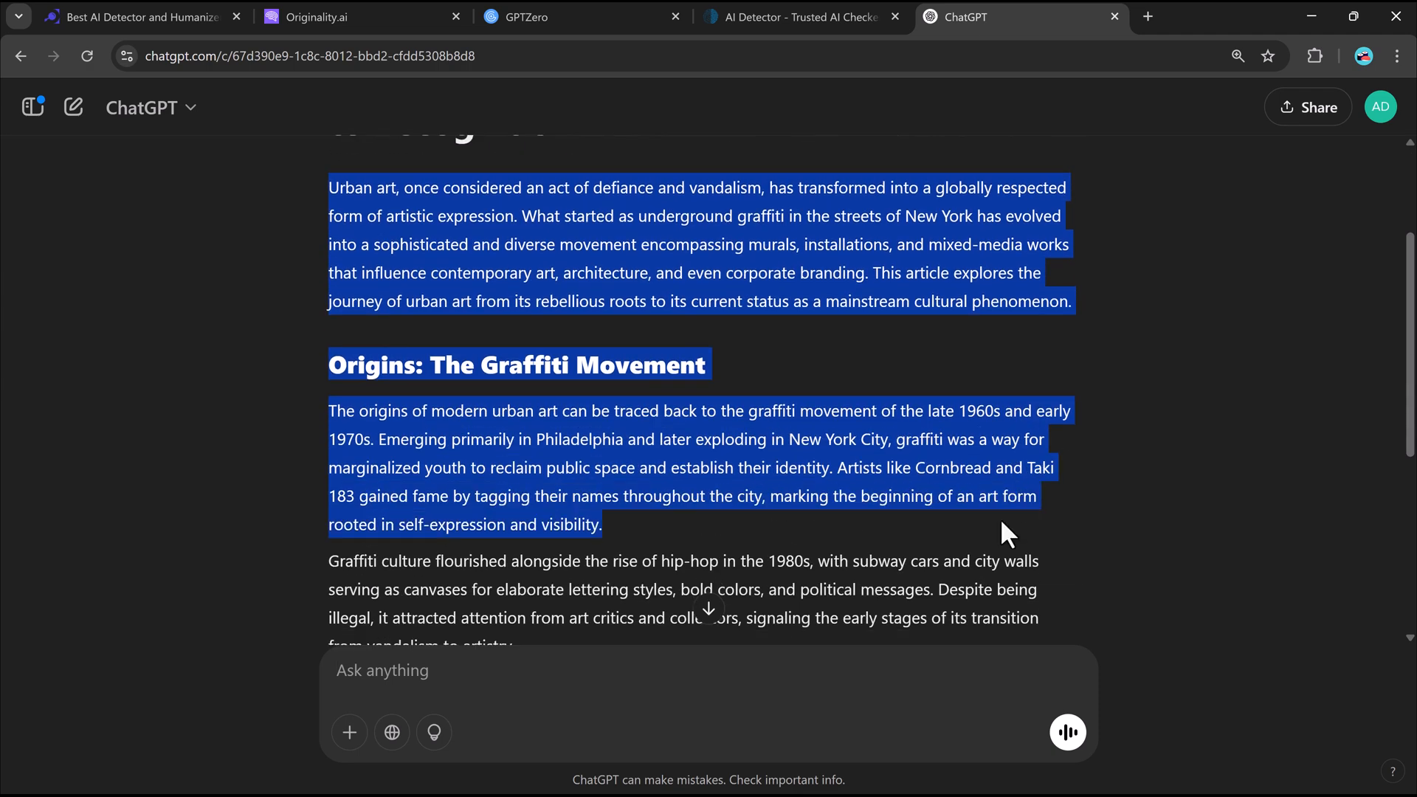
mouse_move(361, 16)
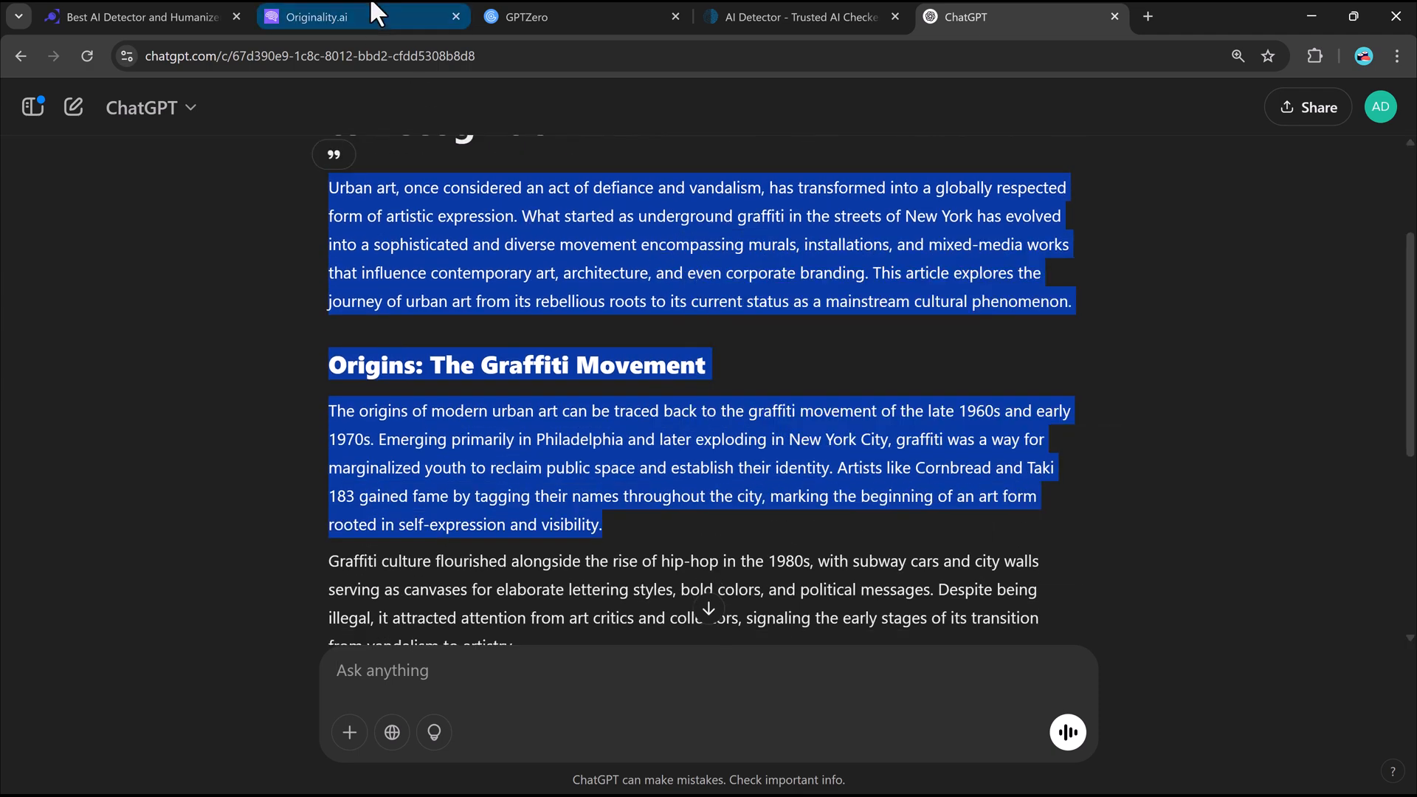
Paste the excerpt into Originality.ai's Content Scanner and scan it, getting 100% Likely AI.
click(311, 16)
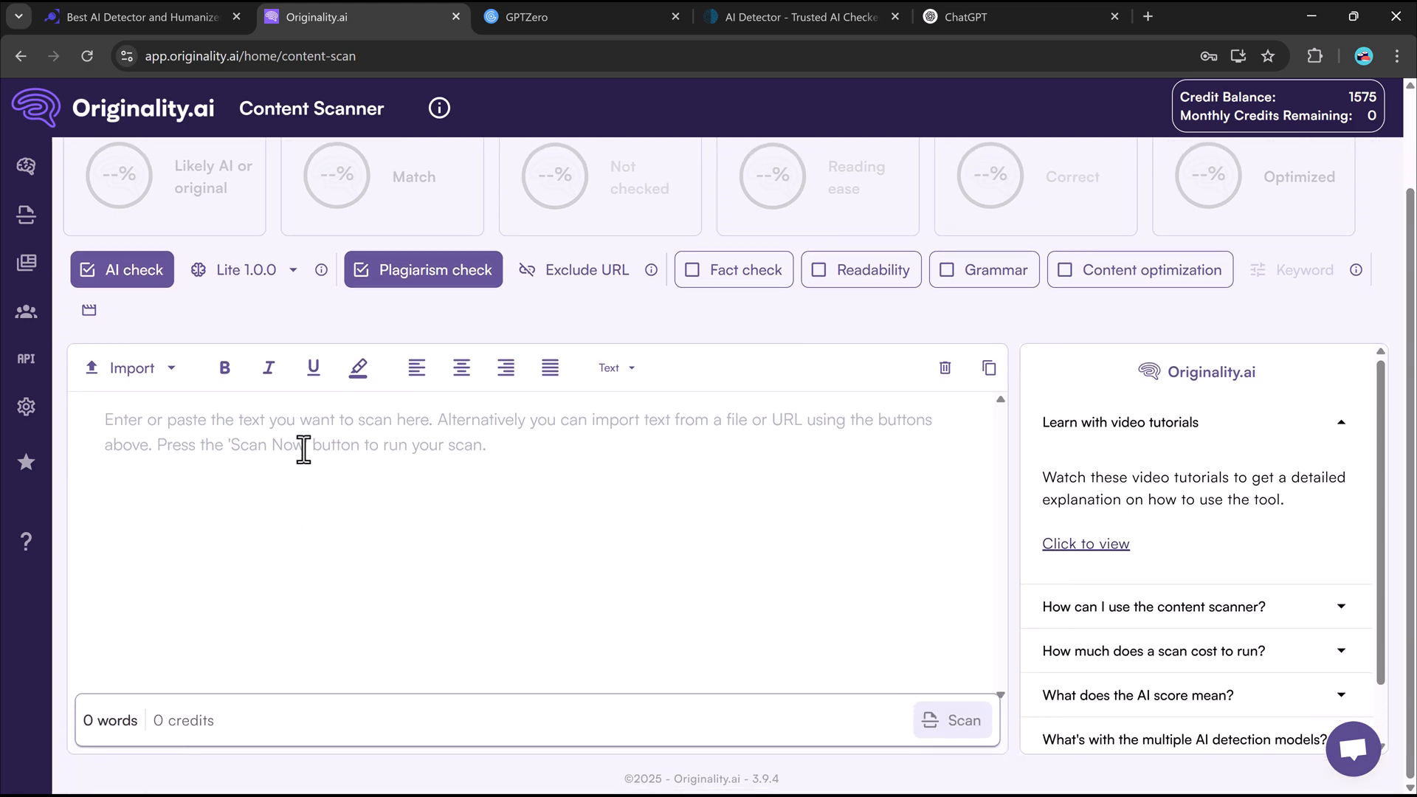
text(Urban art, once considered an act of defiance and vandalism...)
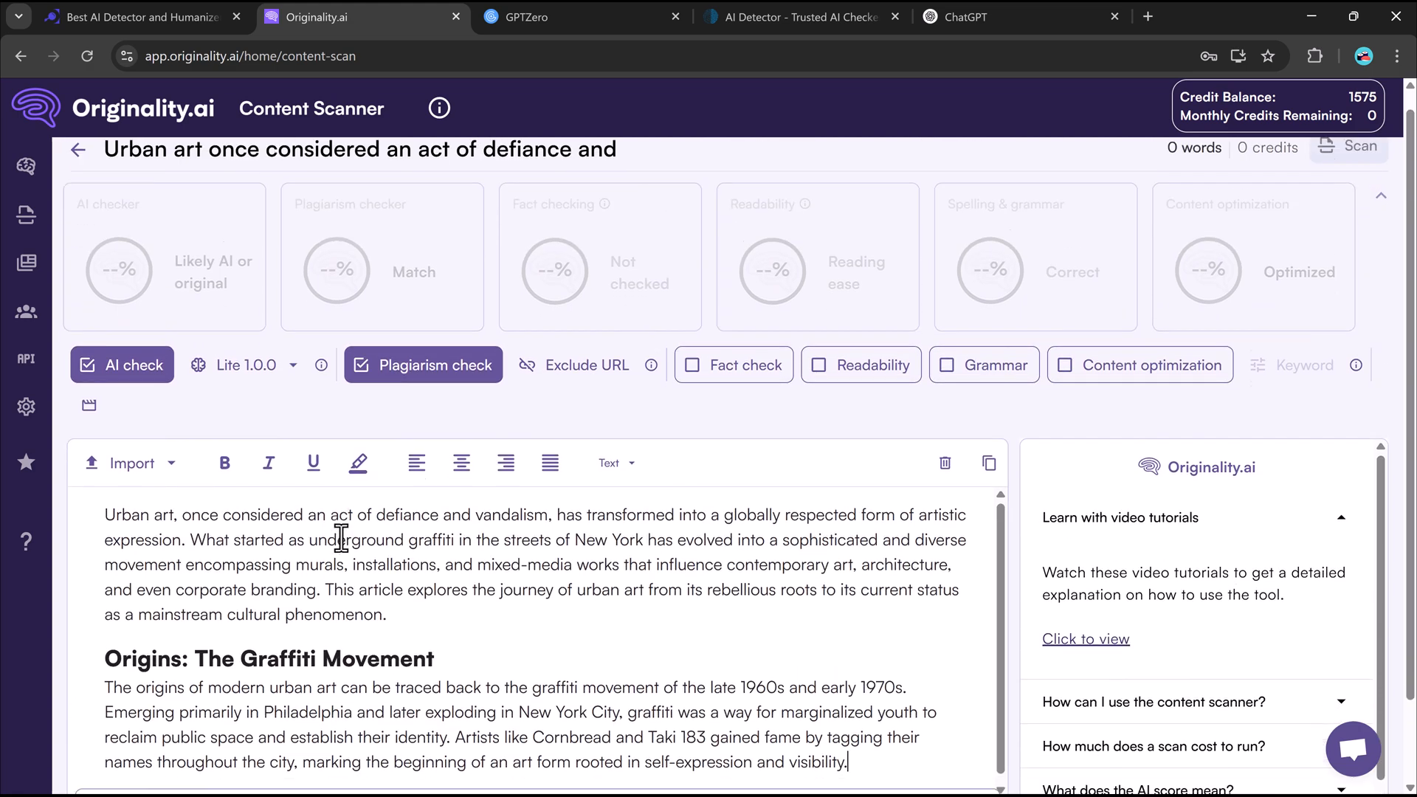
scroll(down, 3)
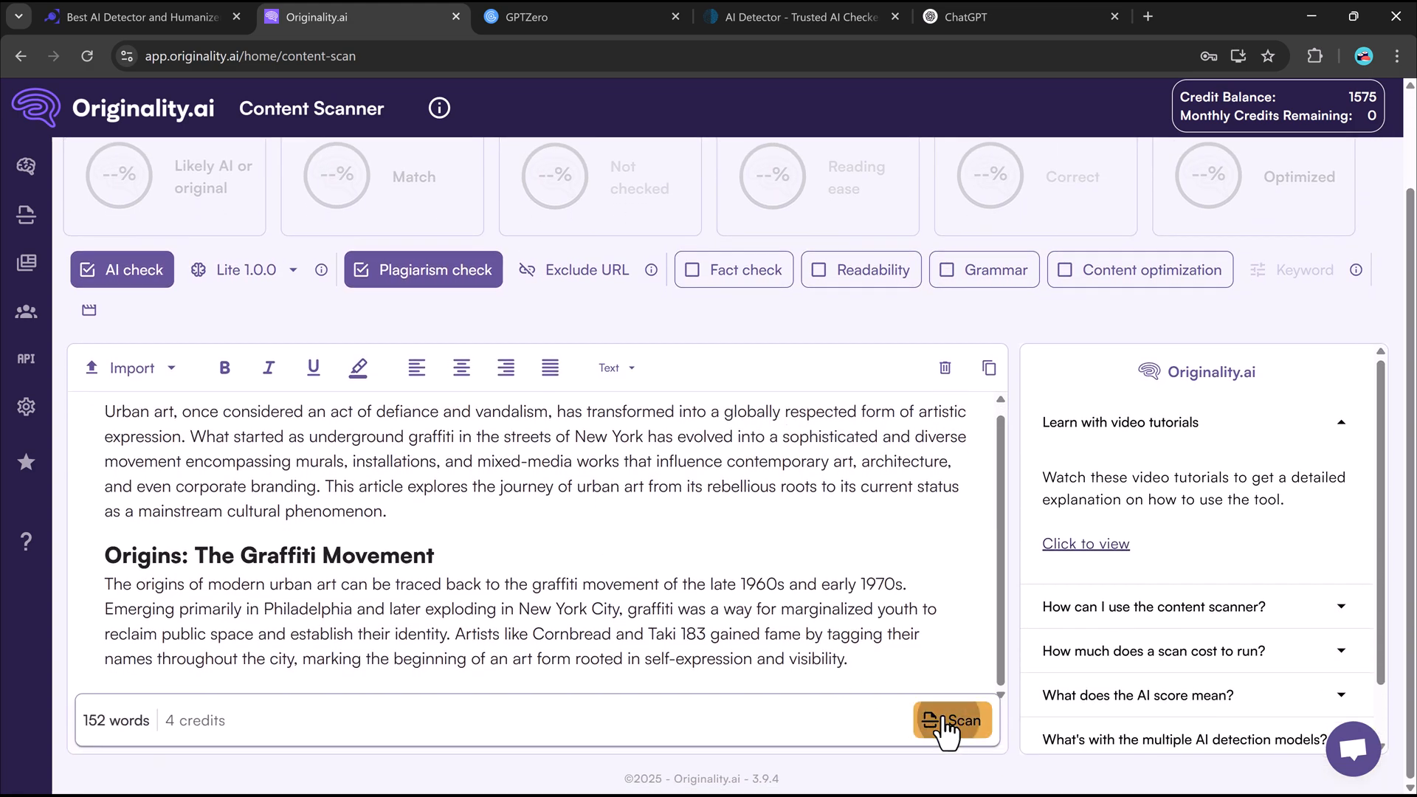
click(951, 720)
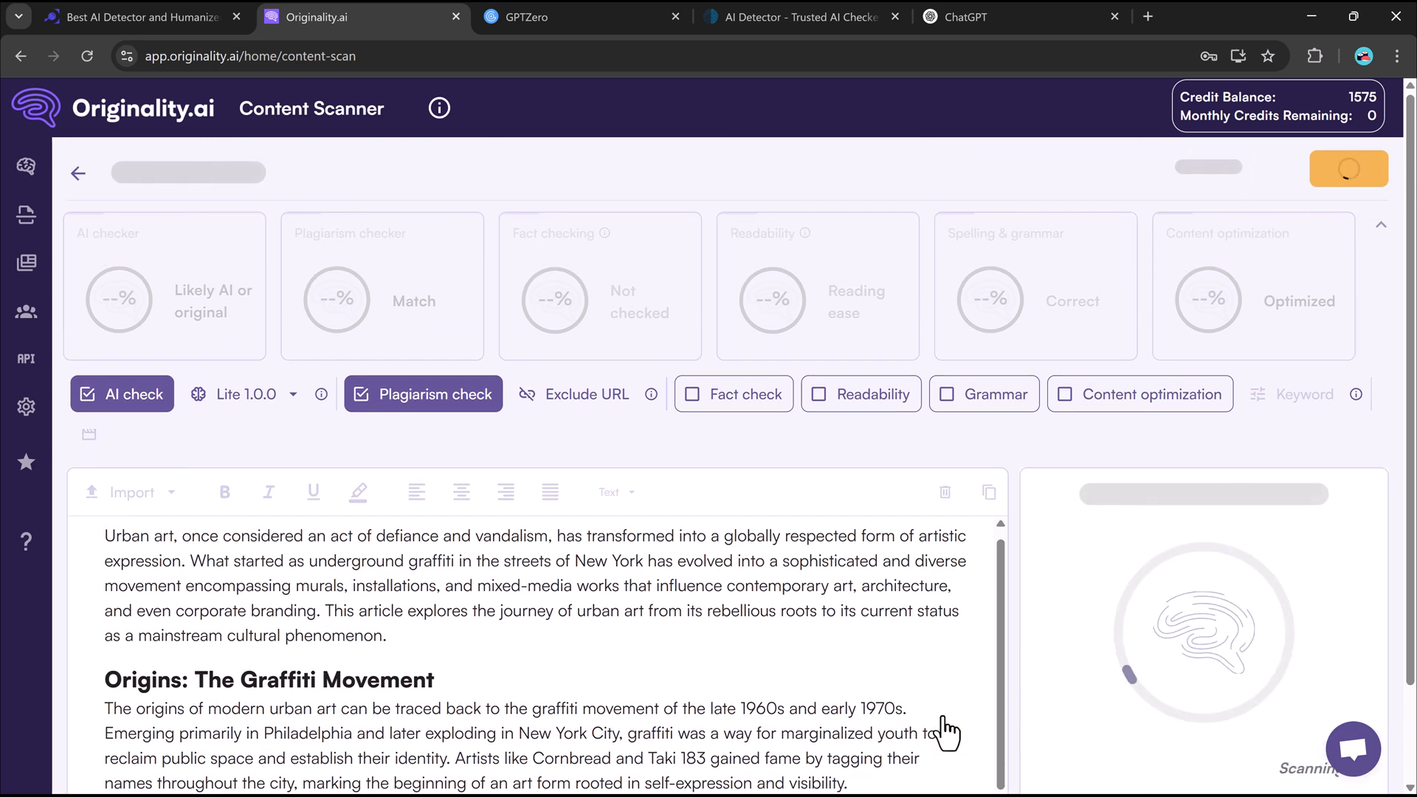
click(1347, 164)
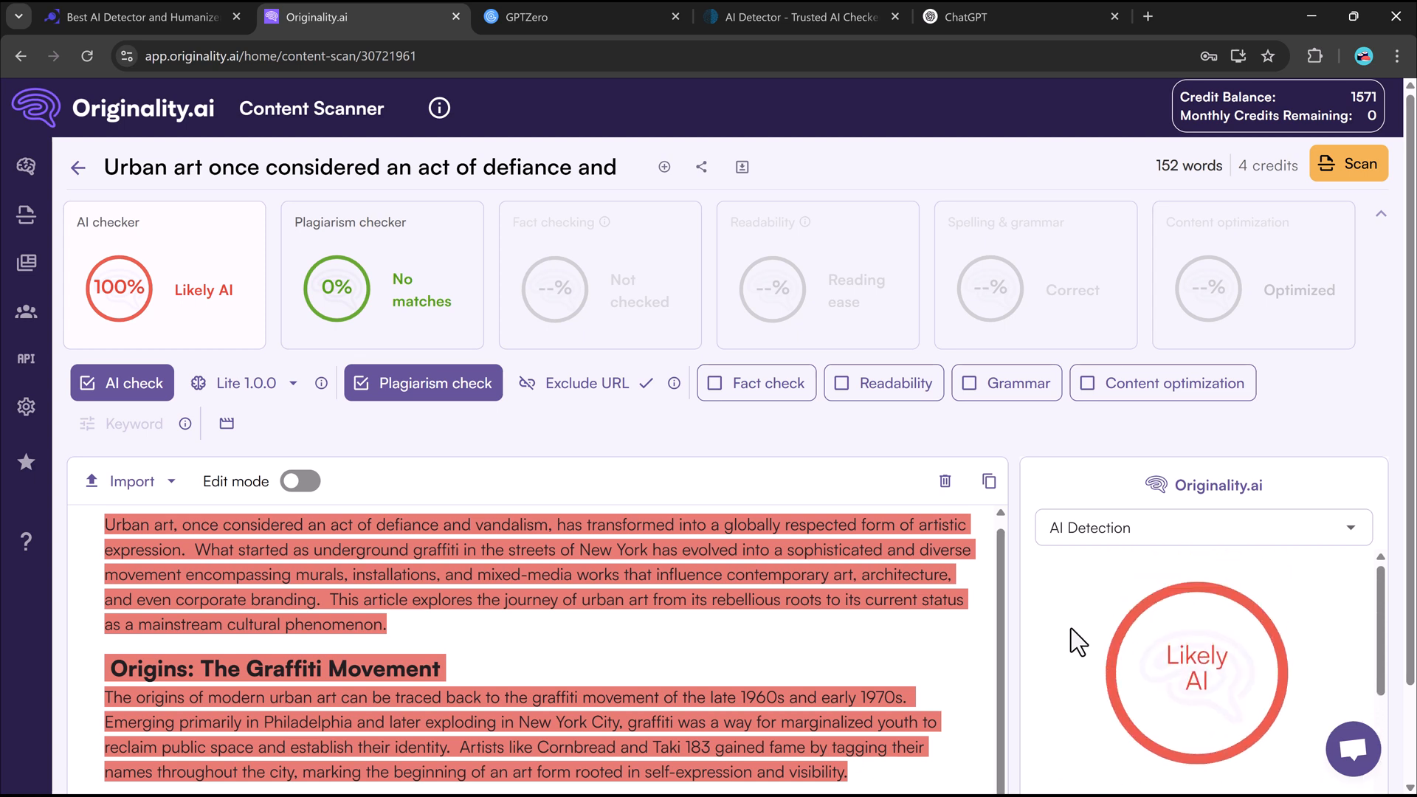
mouse_move(1142, 630)
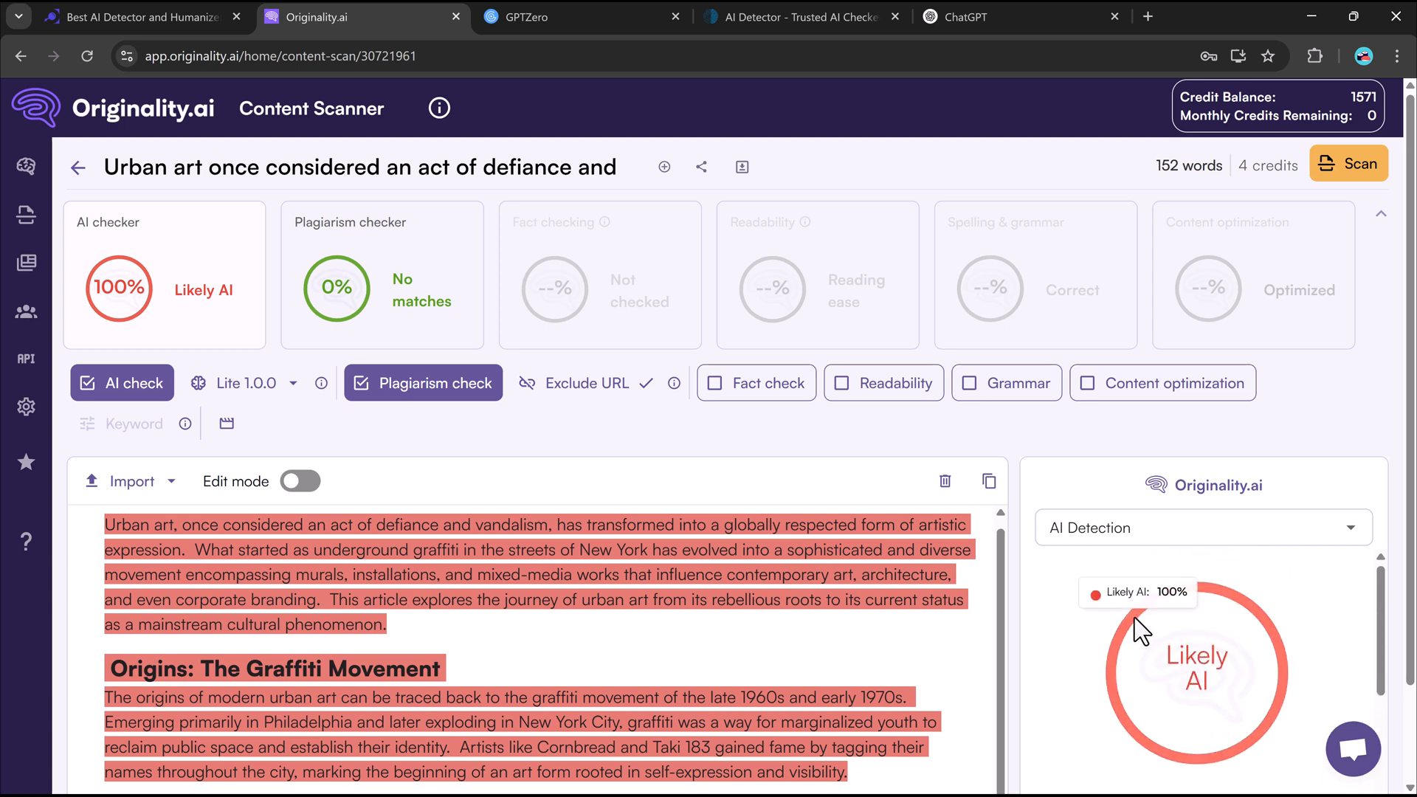
click(521, 16)
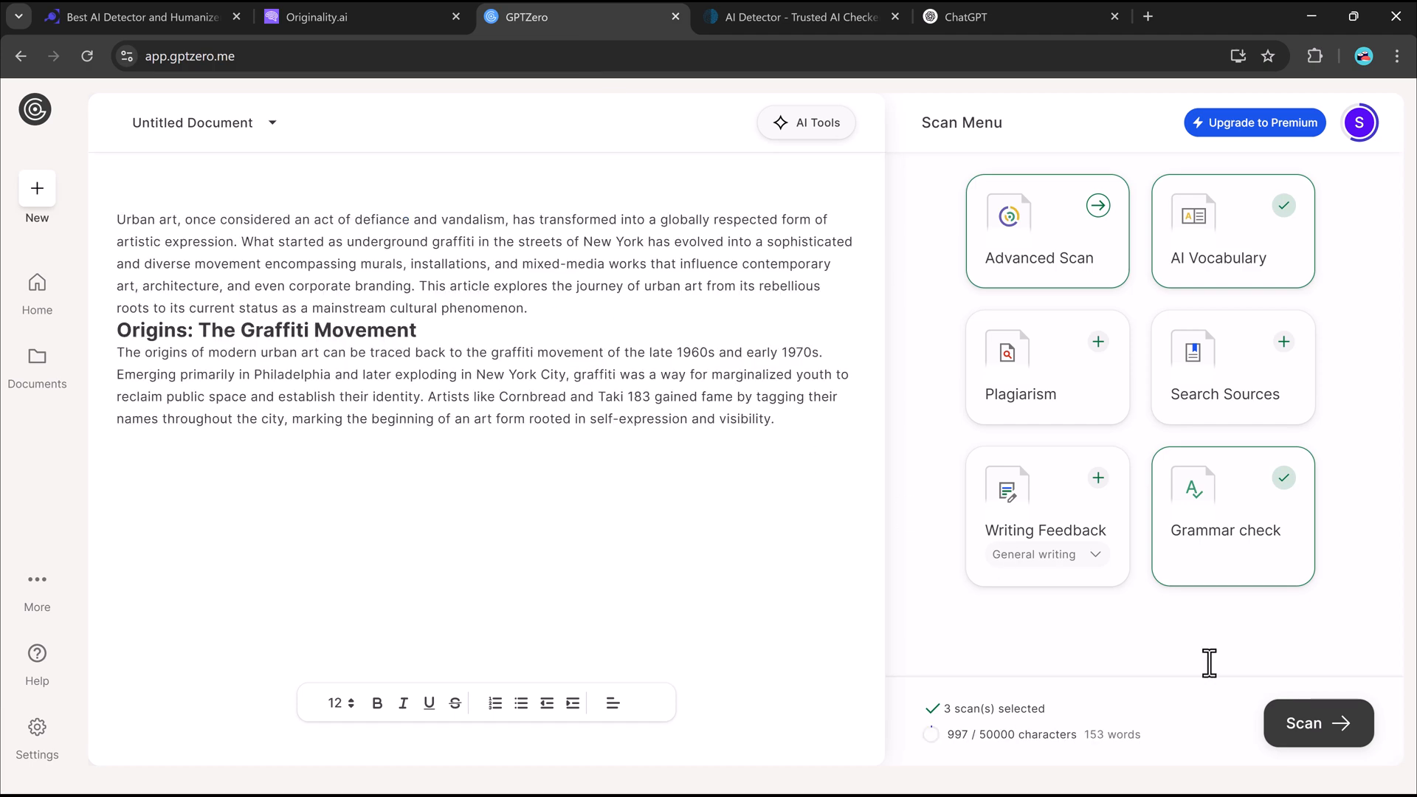
Run GPTZero's Advanced Scan on the excerpt, getting 100% AI probability, then move to ZeroGPT.
click(1318, 723)
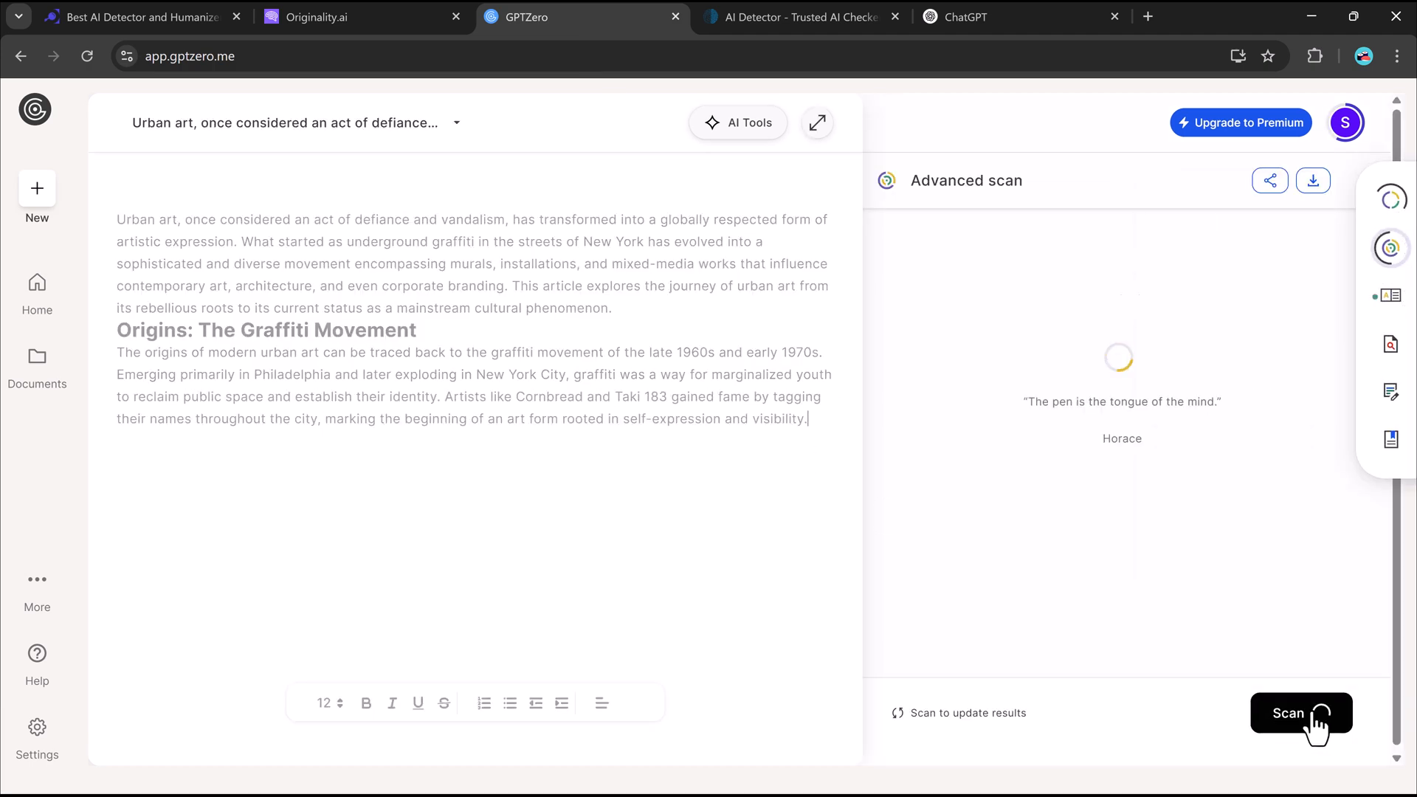
click(1299, 713)
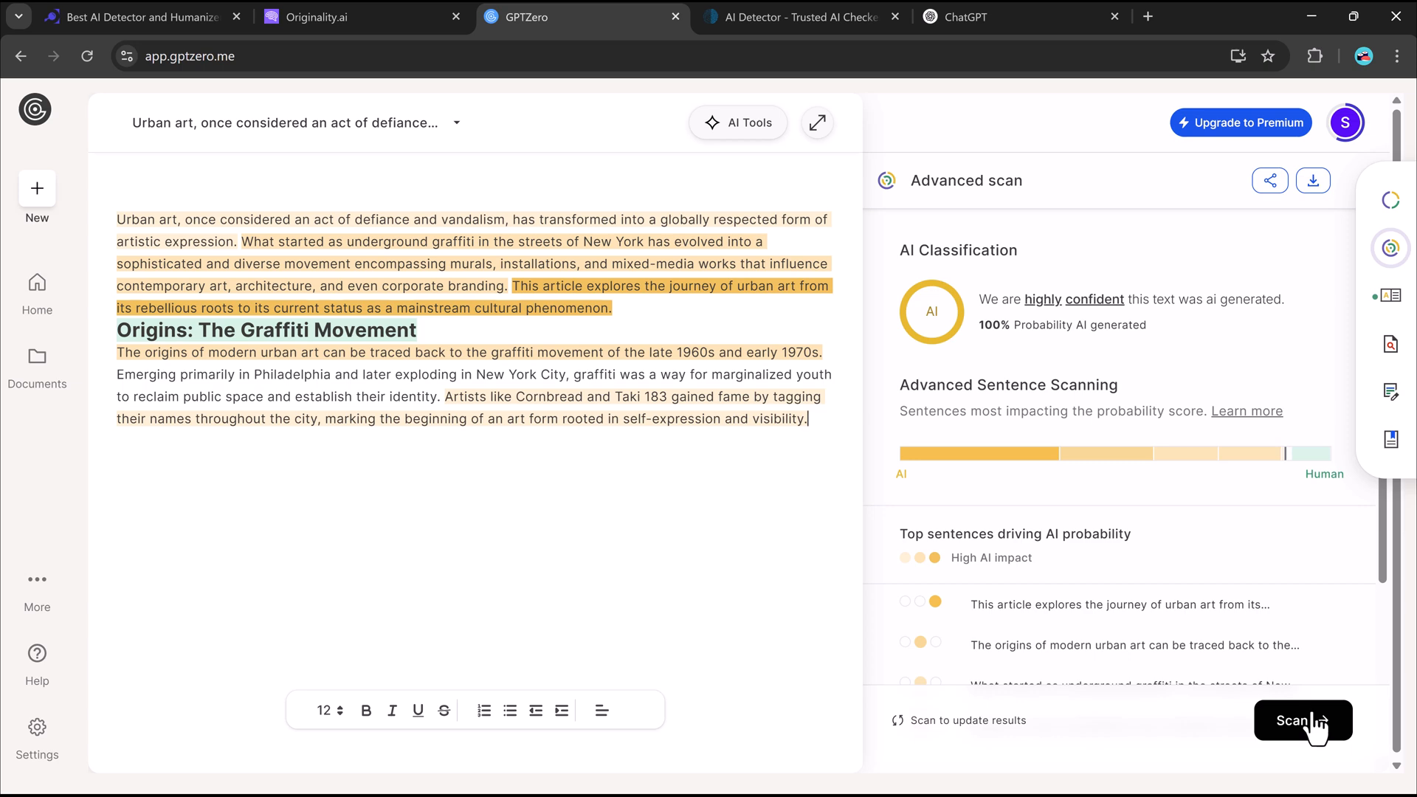
mouse_move(1270, 658)
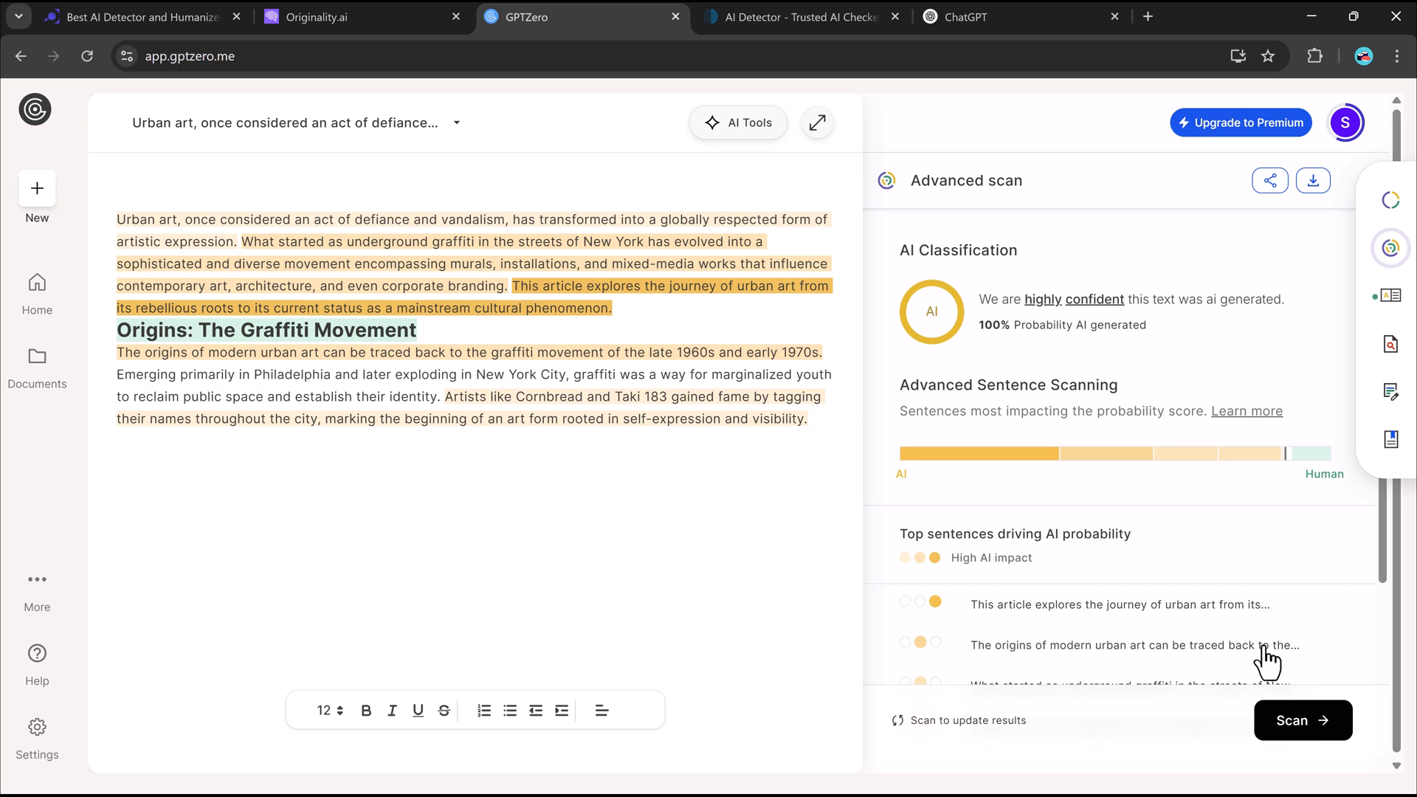
click(800, 16)
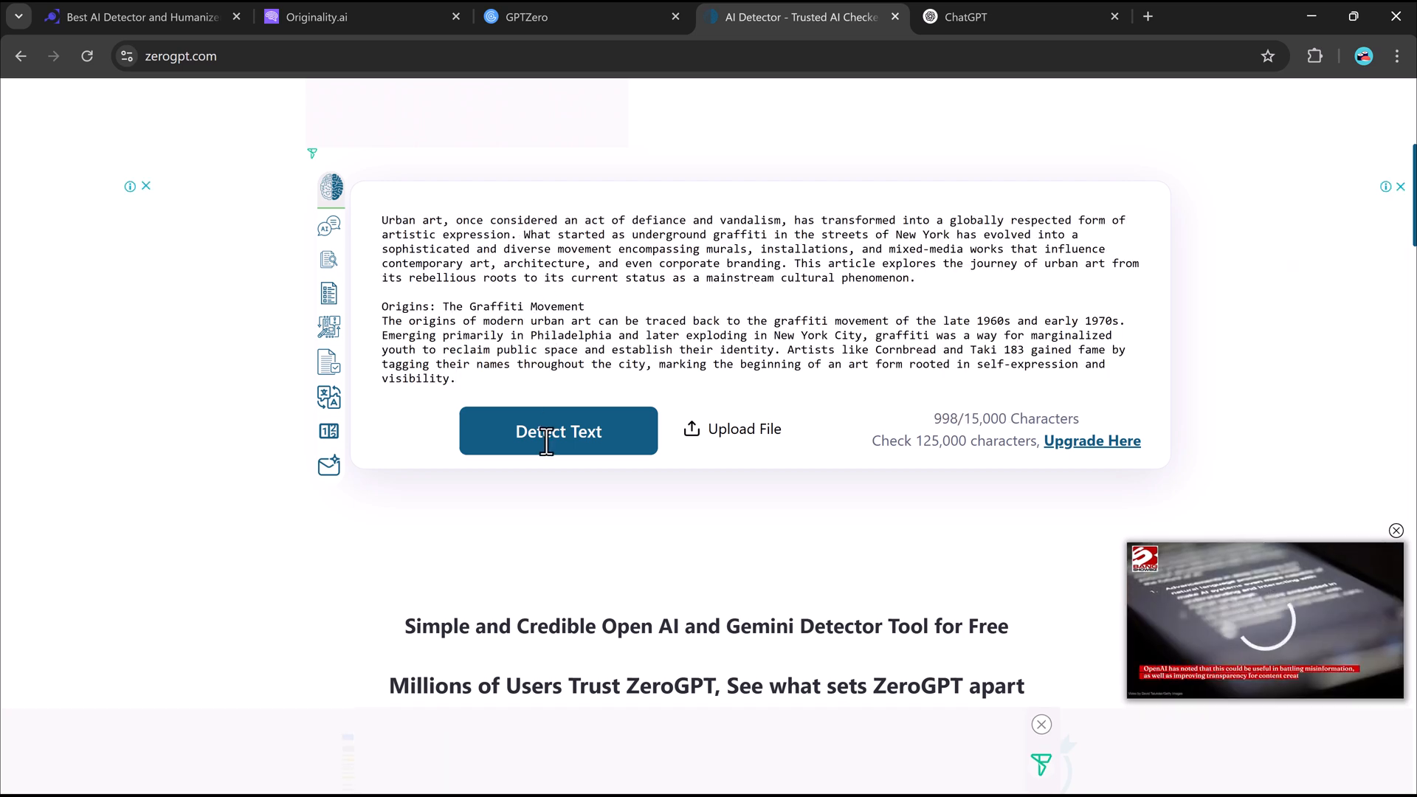
Run ZeroGPT's Detect Text on the excerpt, getting 97.39% AI GPT, then return to detect.ai.
click(558, 431)
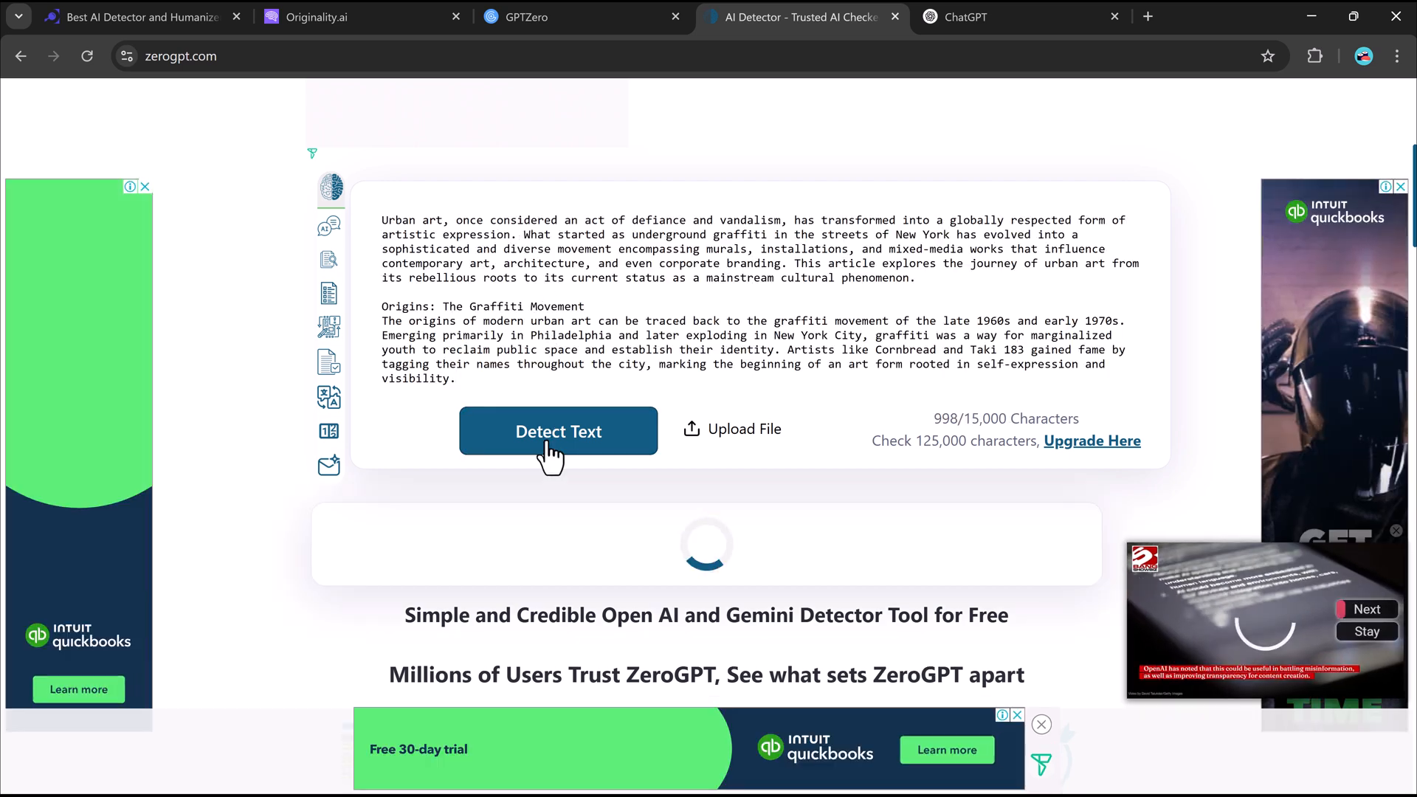
click(558, 431)
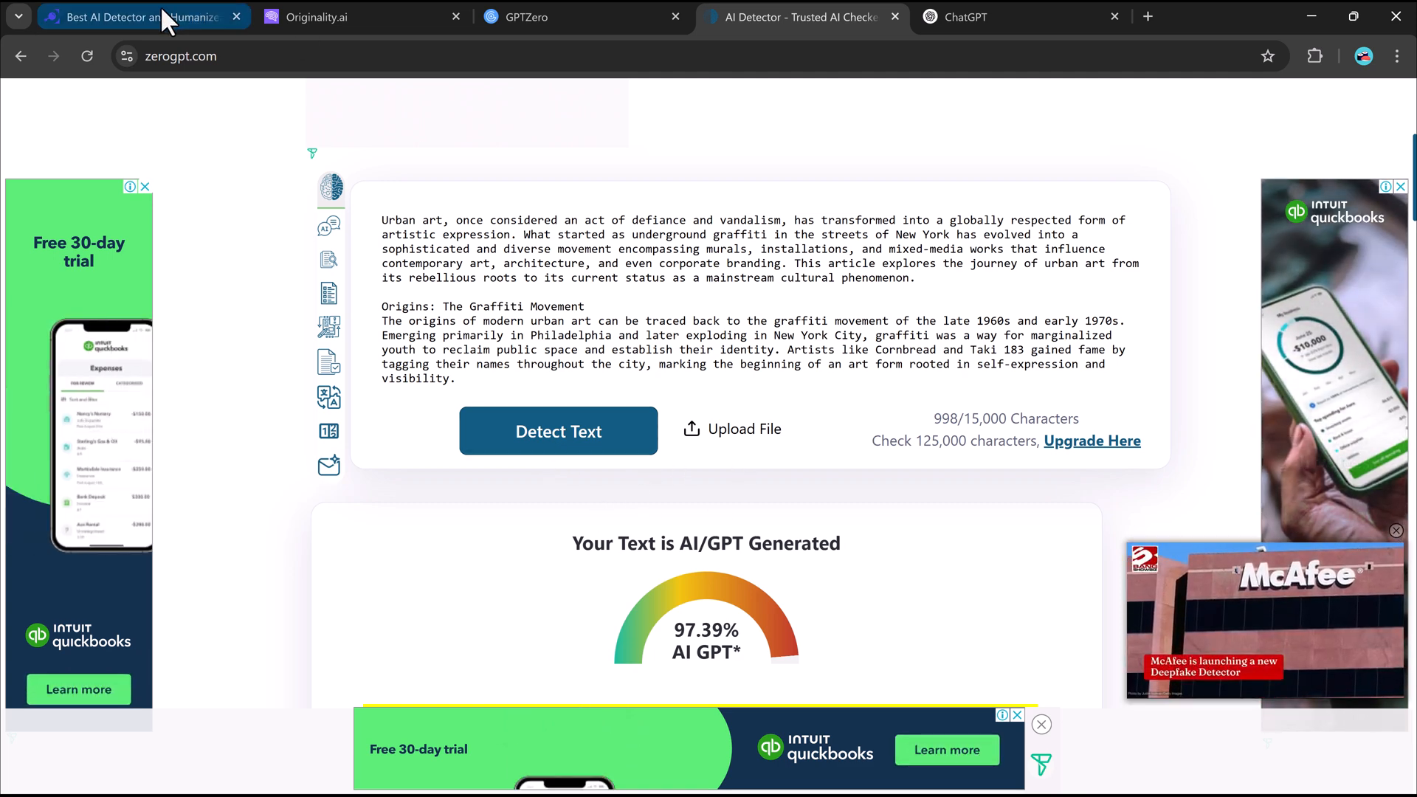
click(136, 16)
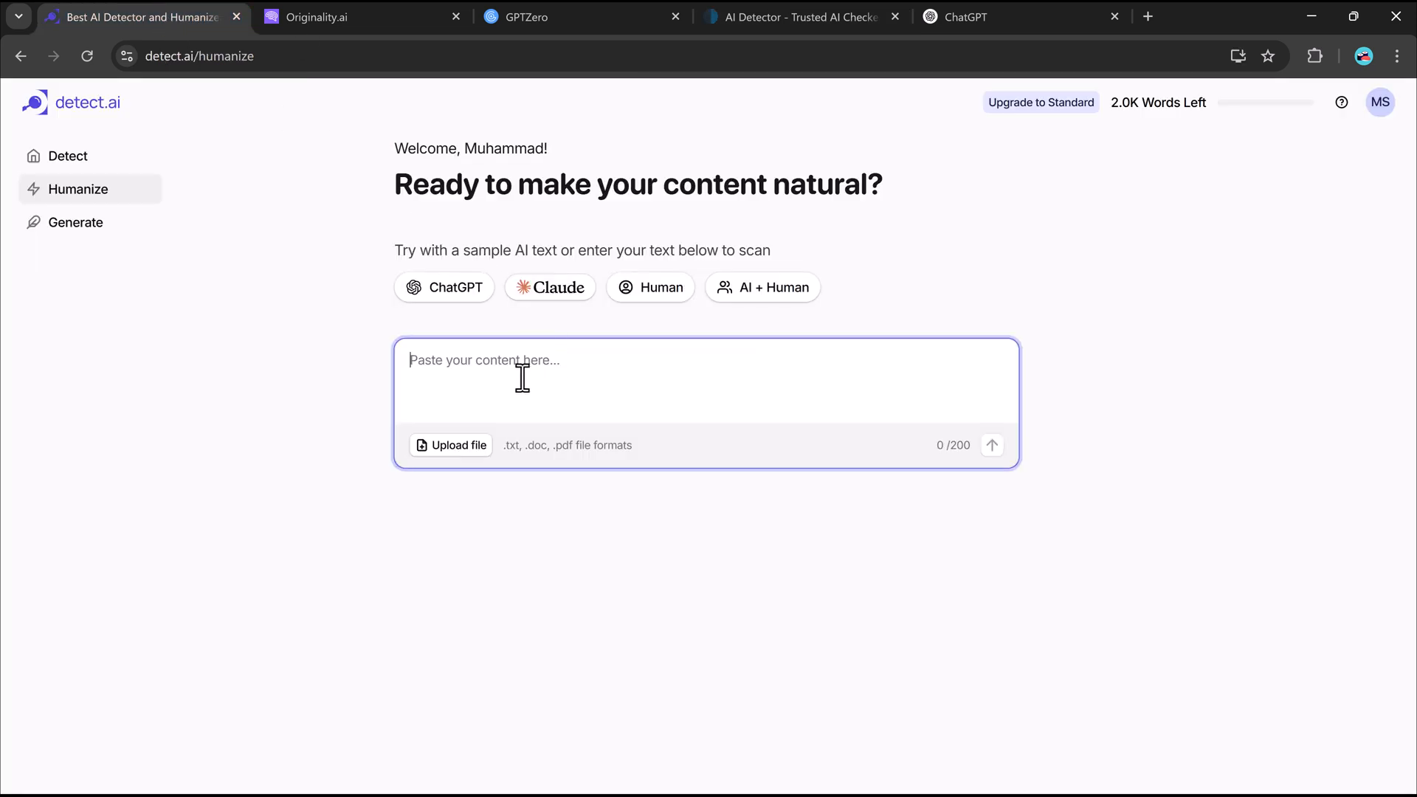
mouse_move(529, 370)
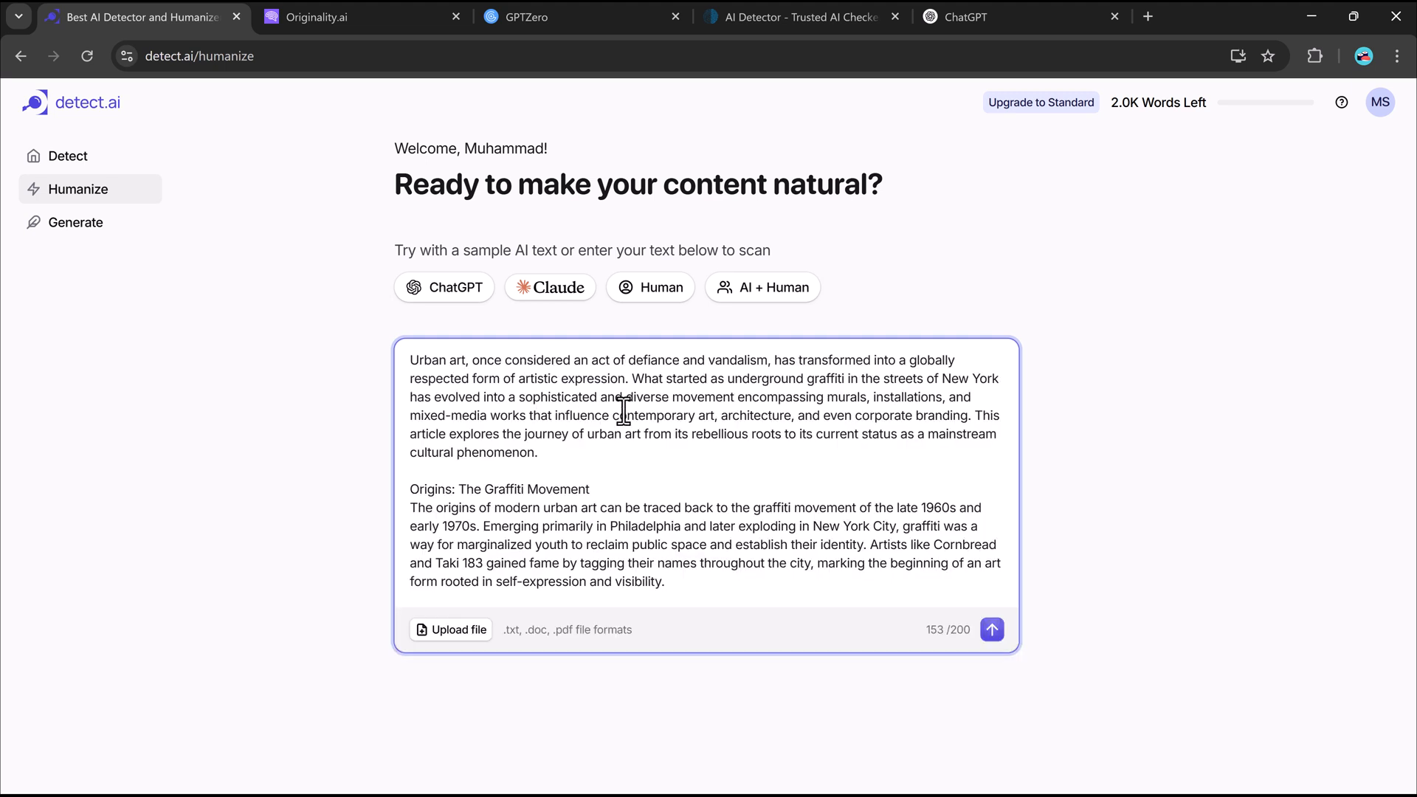
mouse_move(760, 463)
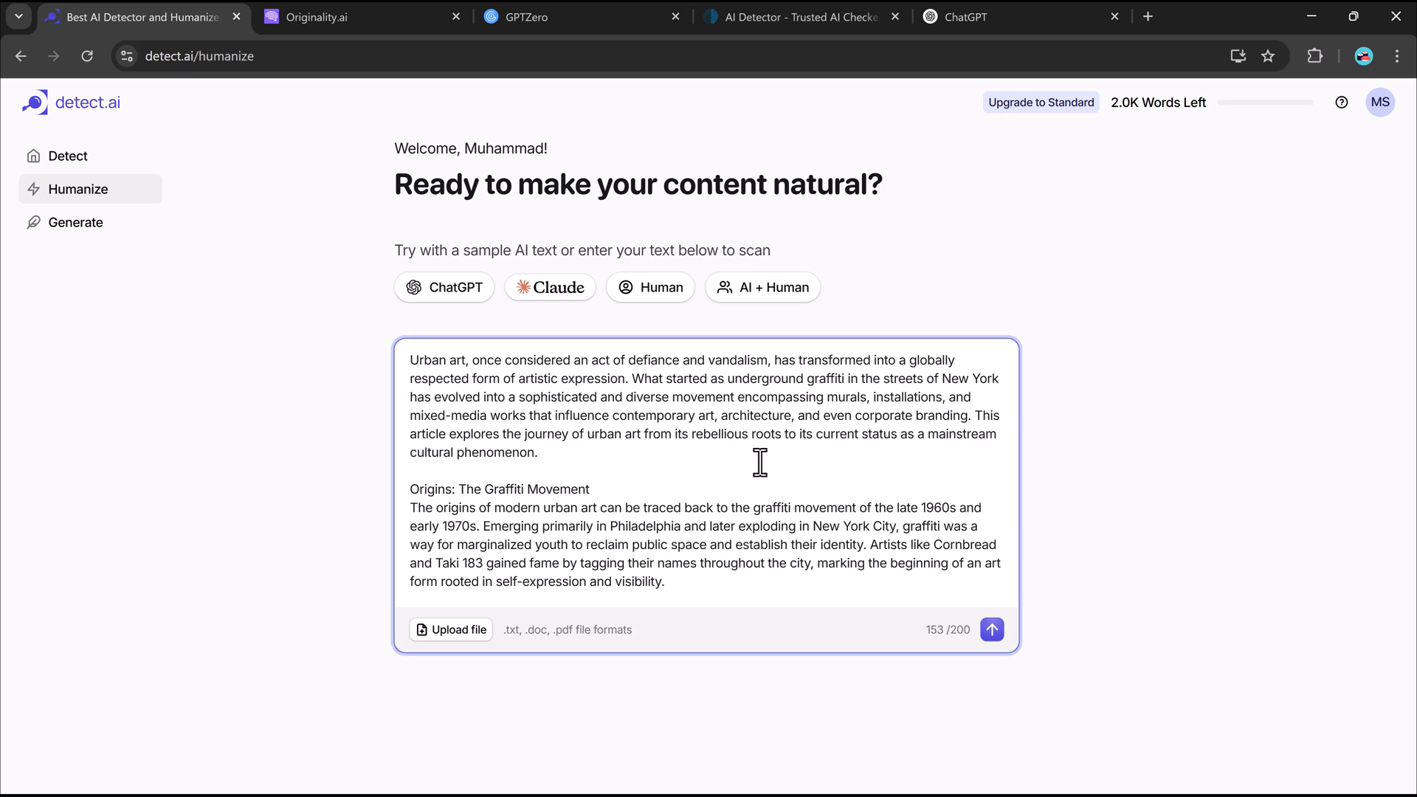
mouse_move(129, 222)
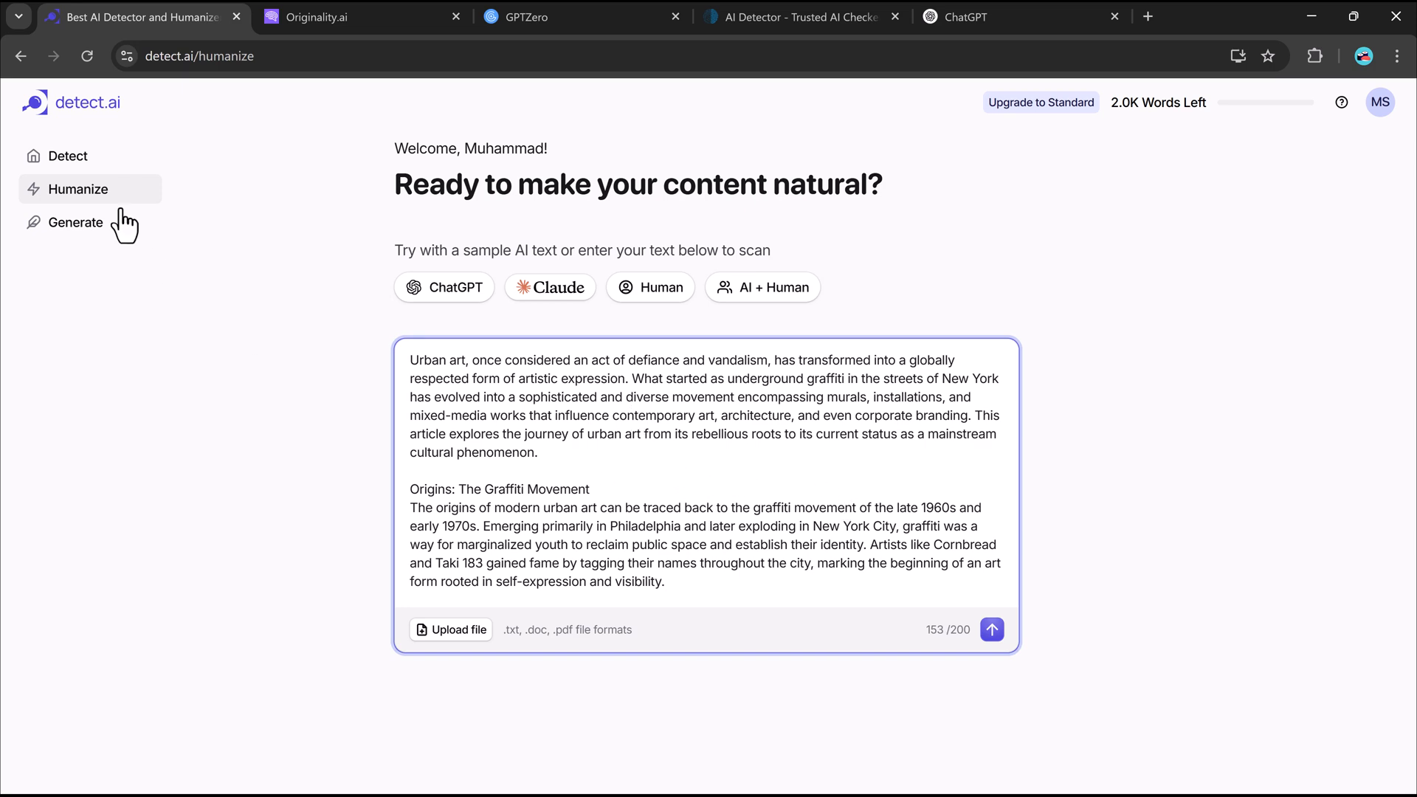
Paste the 153-word urban art excerpt into the Humanize box and submit it for rewriting.
click(67, 156)
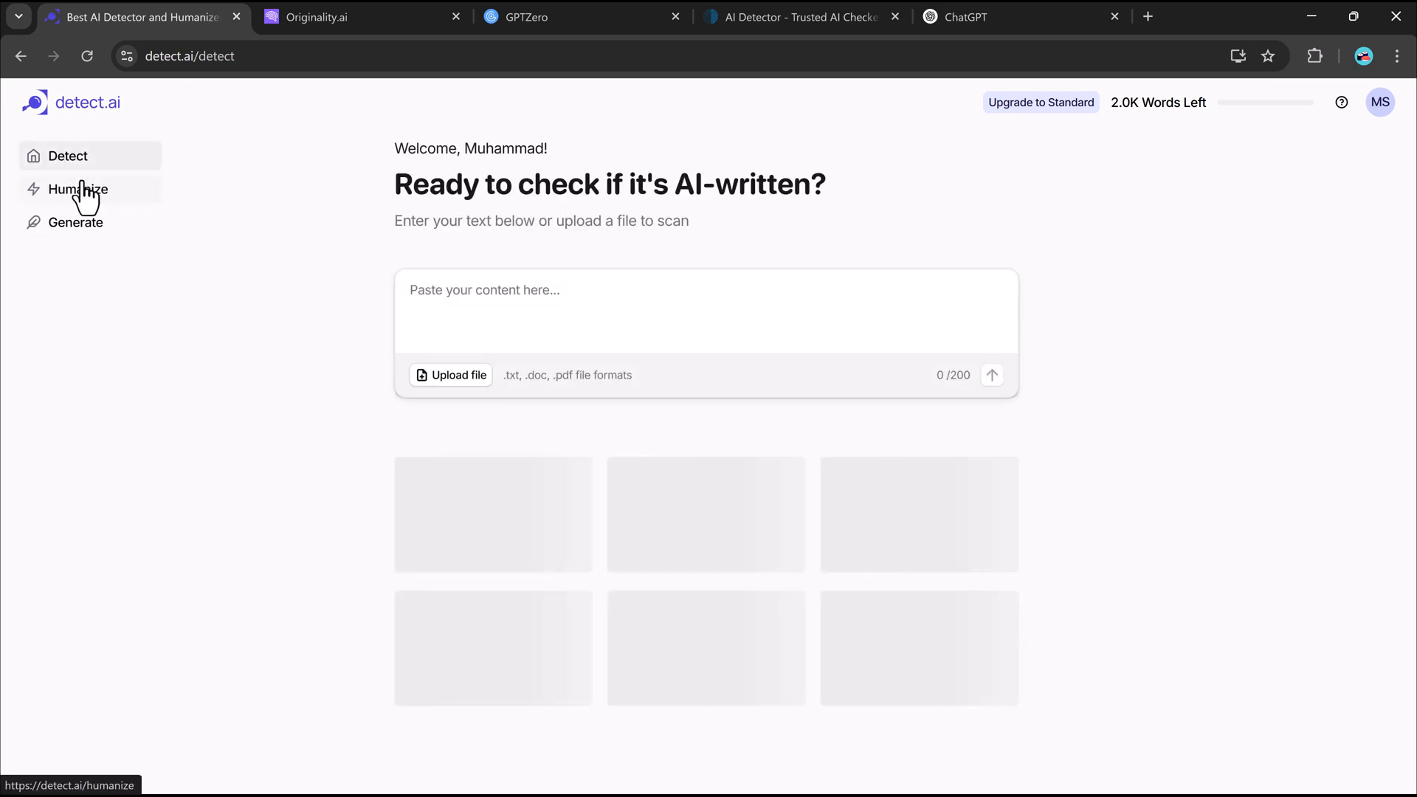
click(78, 189)
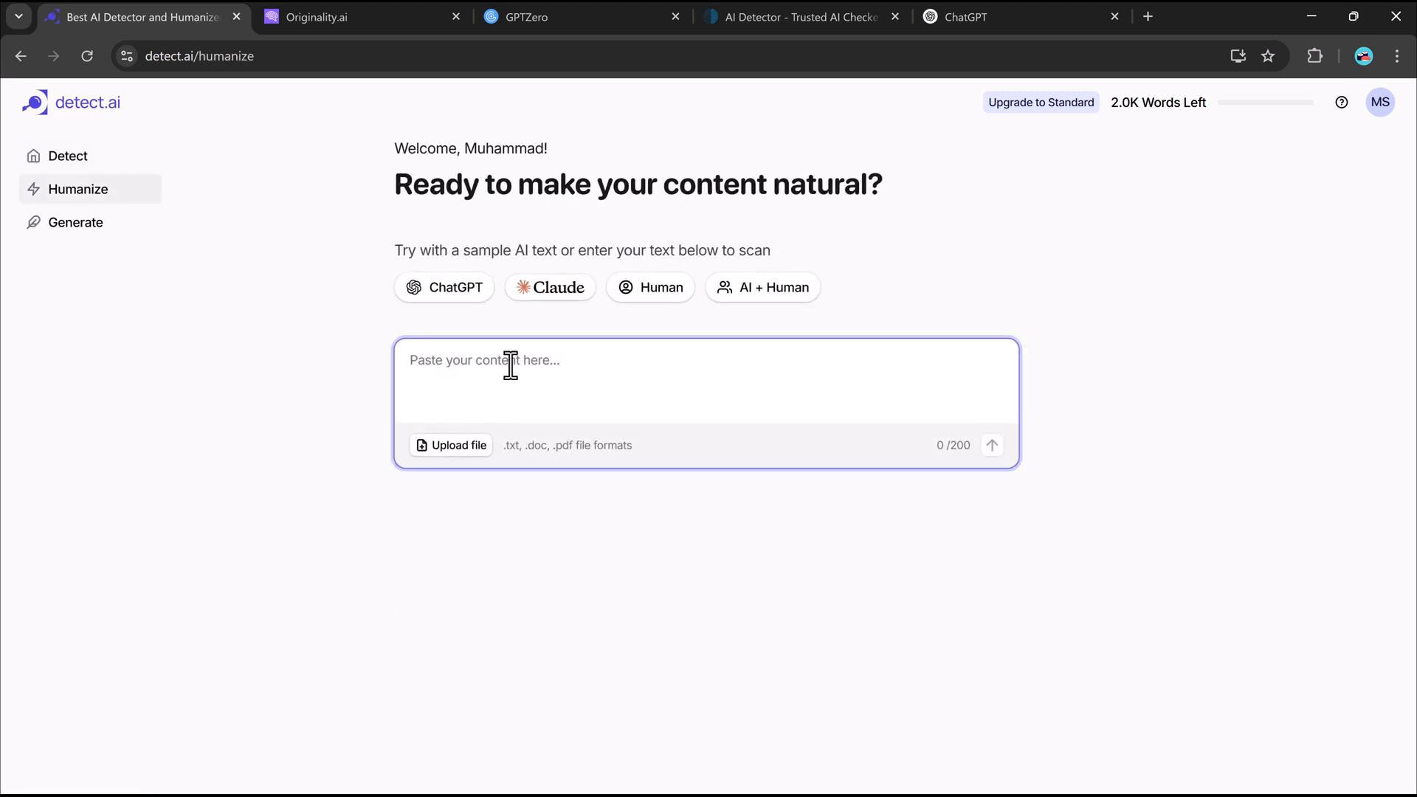
text(Urban art, once considered an act of defiance and vandalism...)
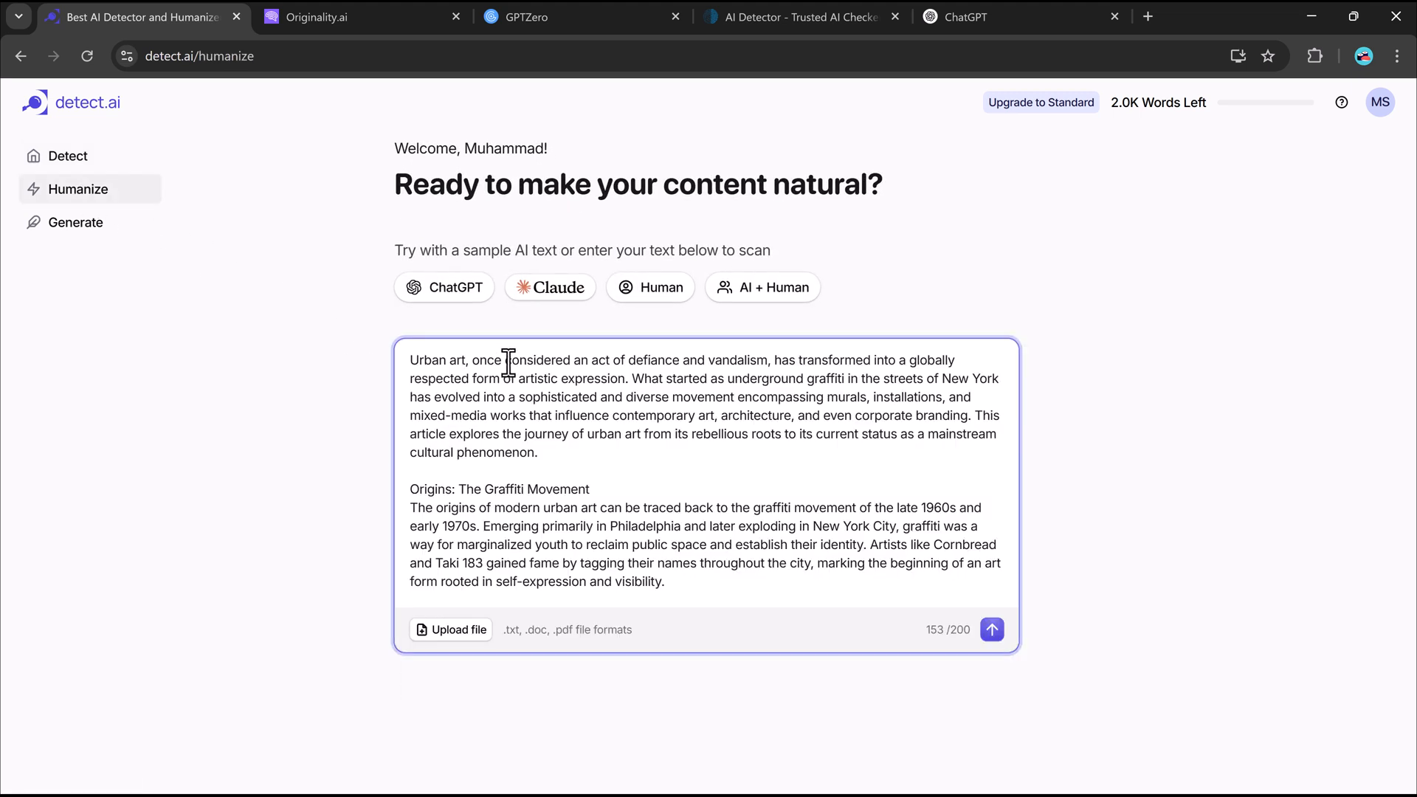
mouse_move(647, 627)
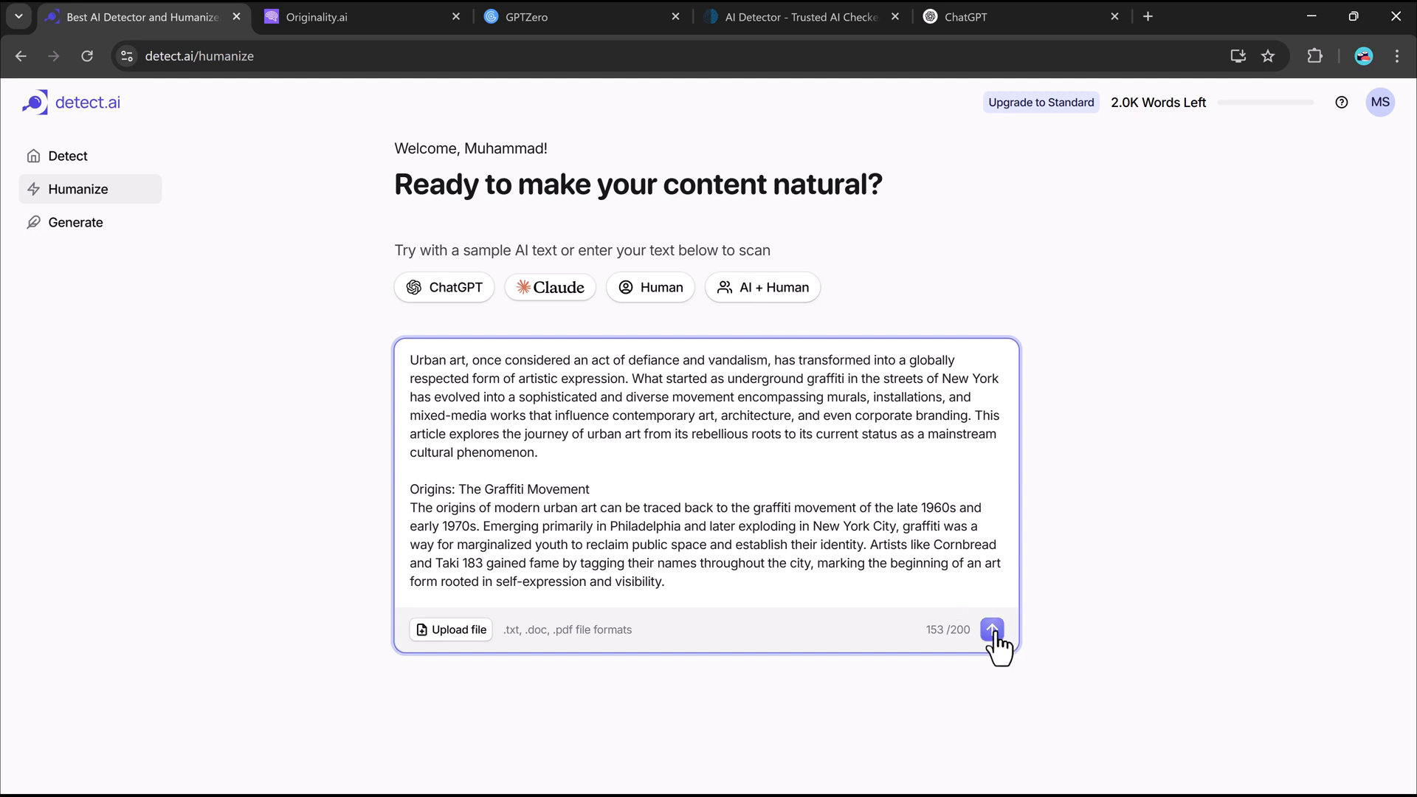
click(663, 581)
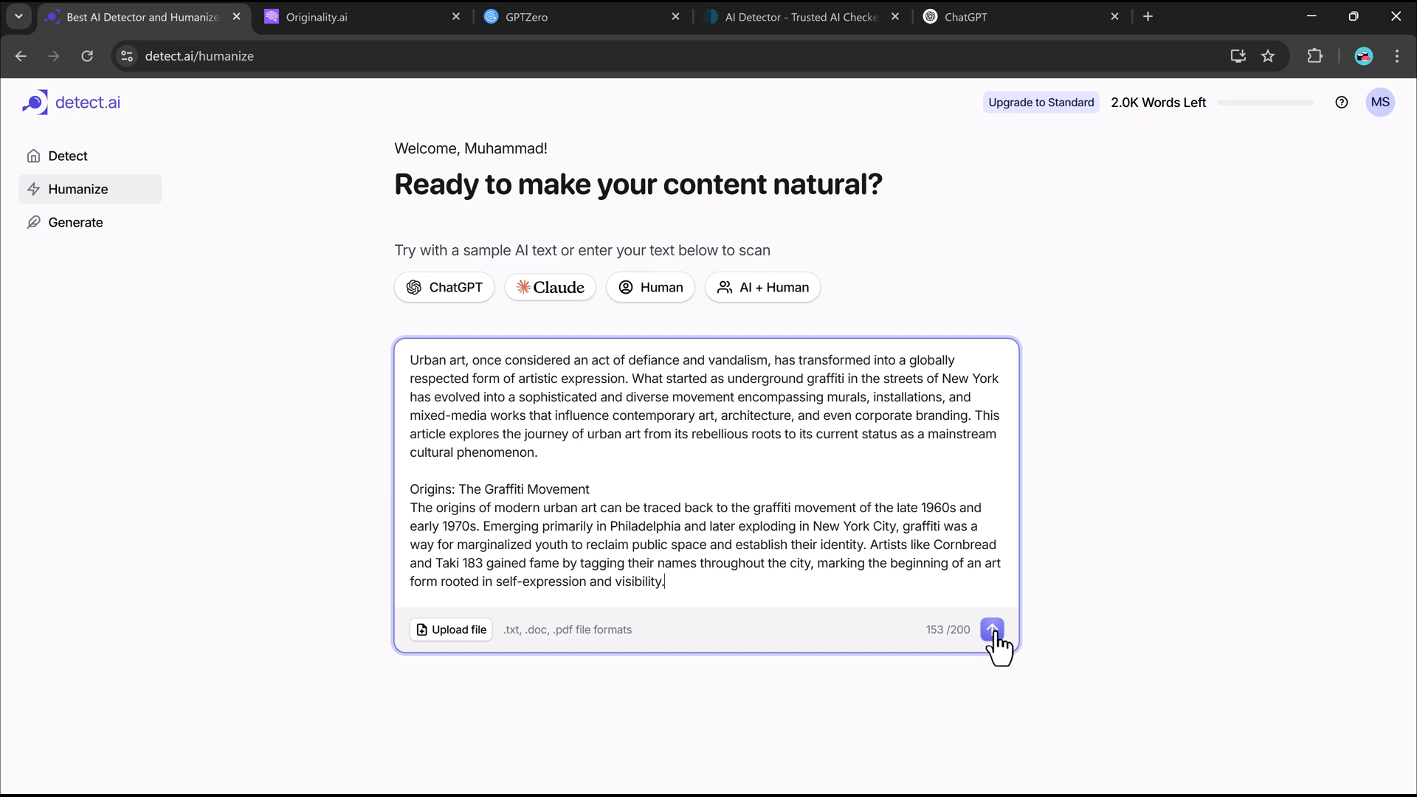
click(991, 630)
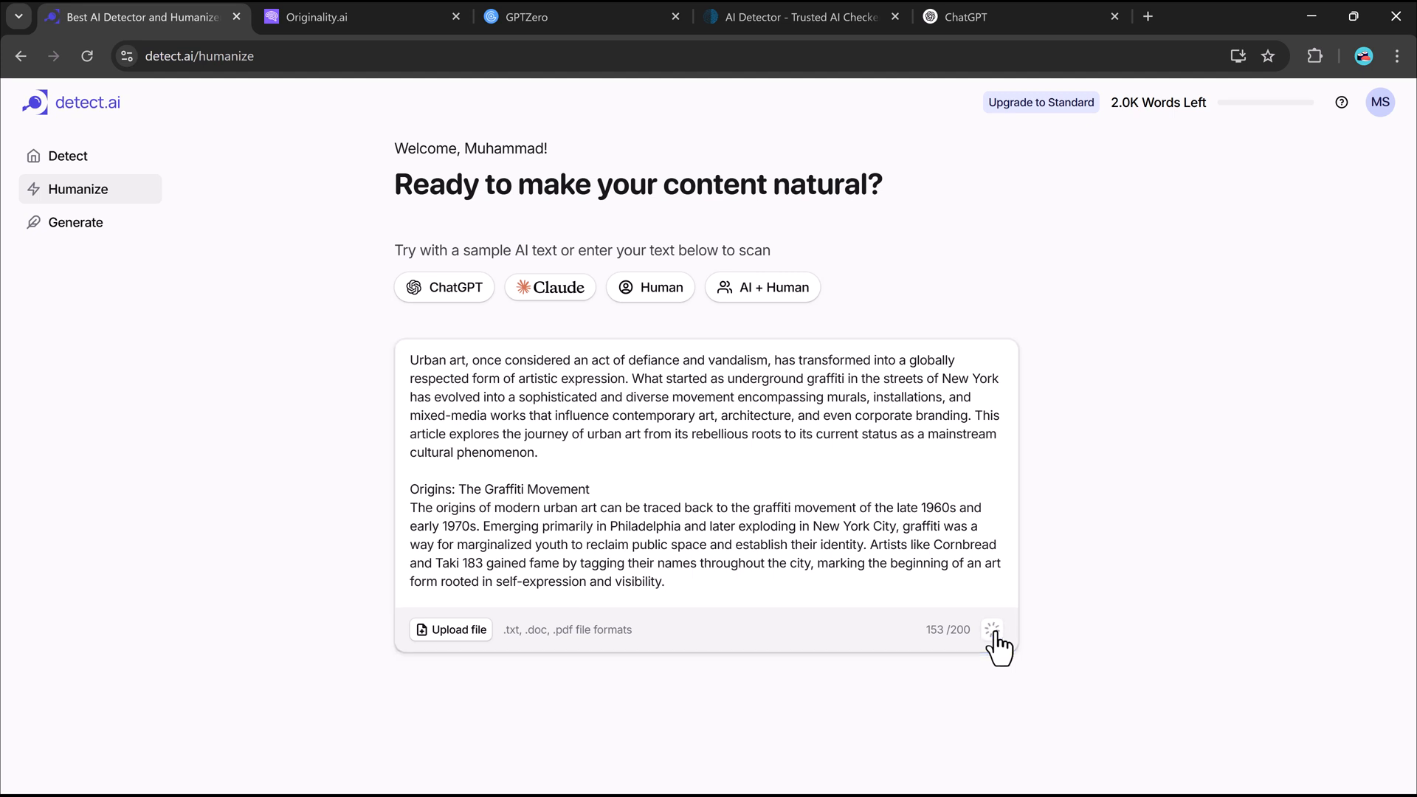
Copy the humanized rewrite scoring 97% human and bring it back to Originality.ai.
click(991, 629)
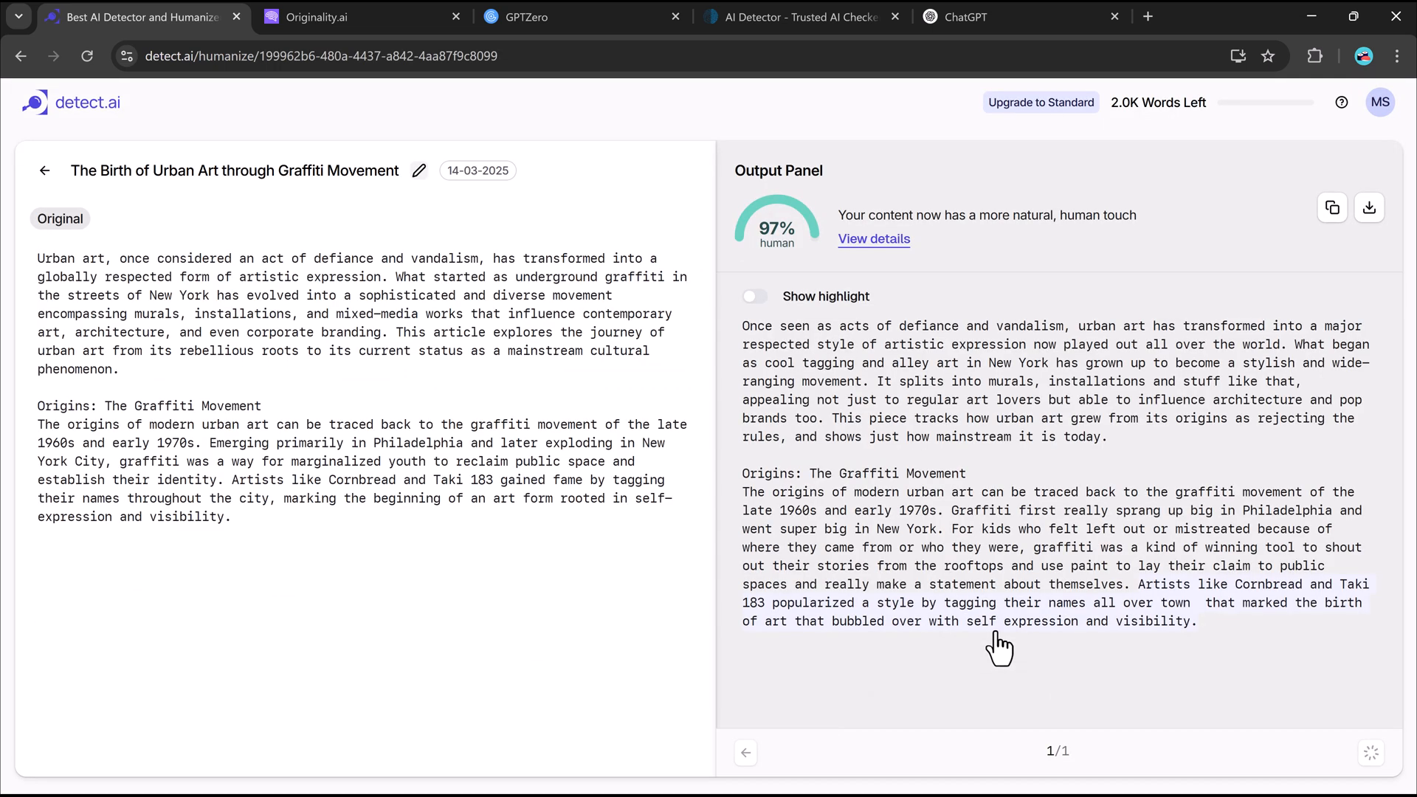
mouse_move(999, 647)
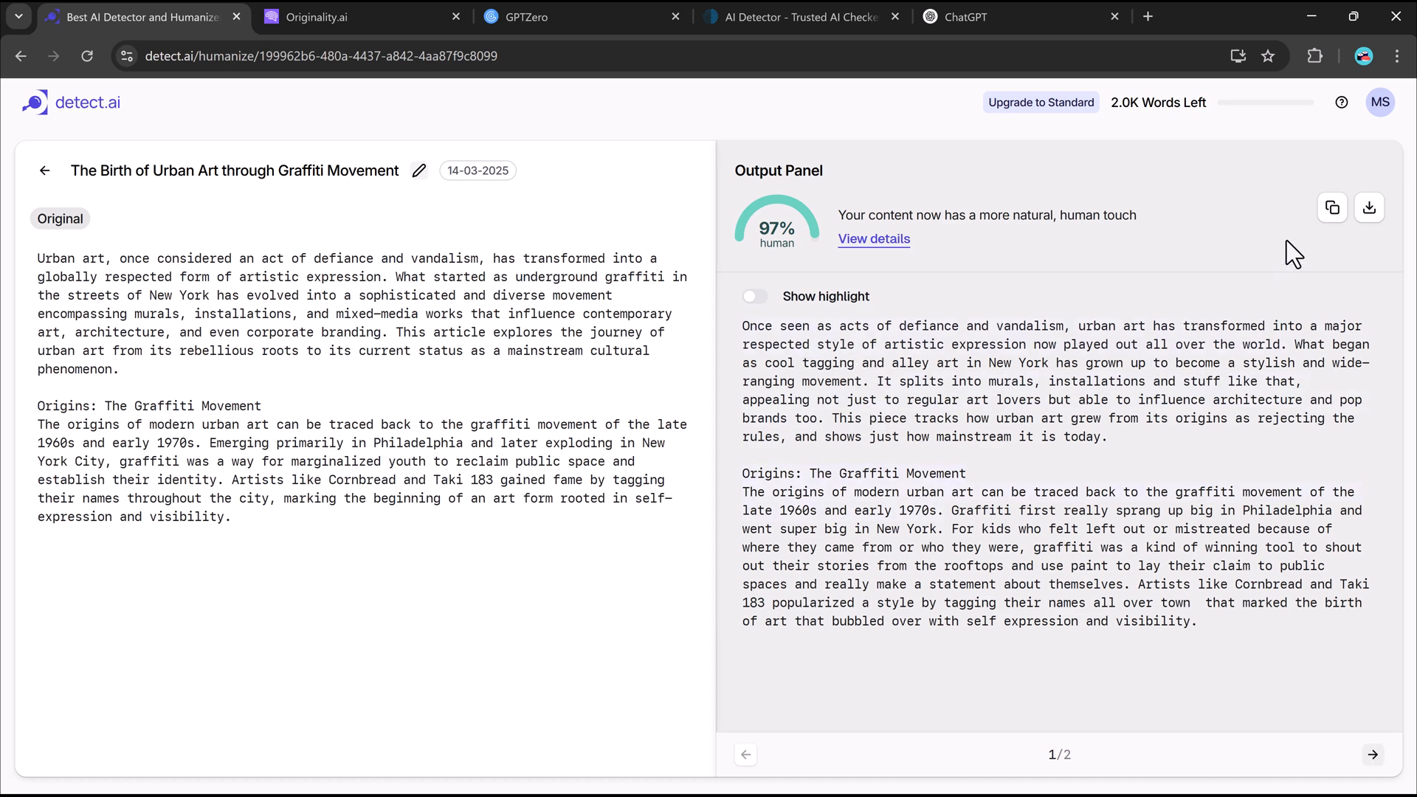
click(1330, 208)
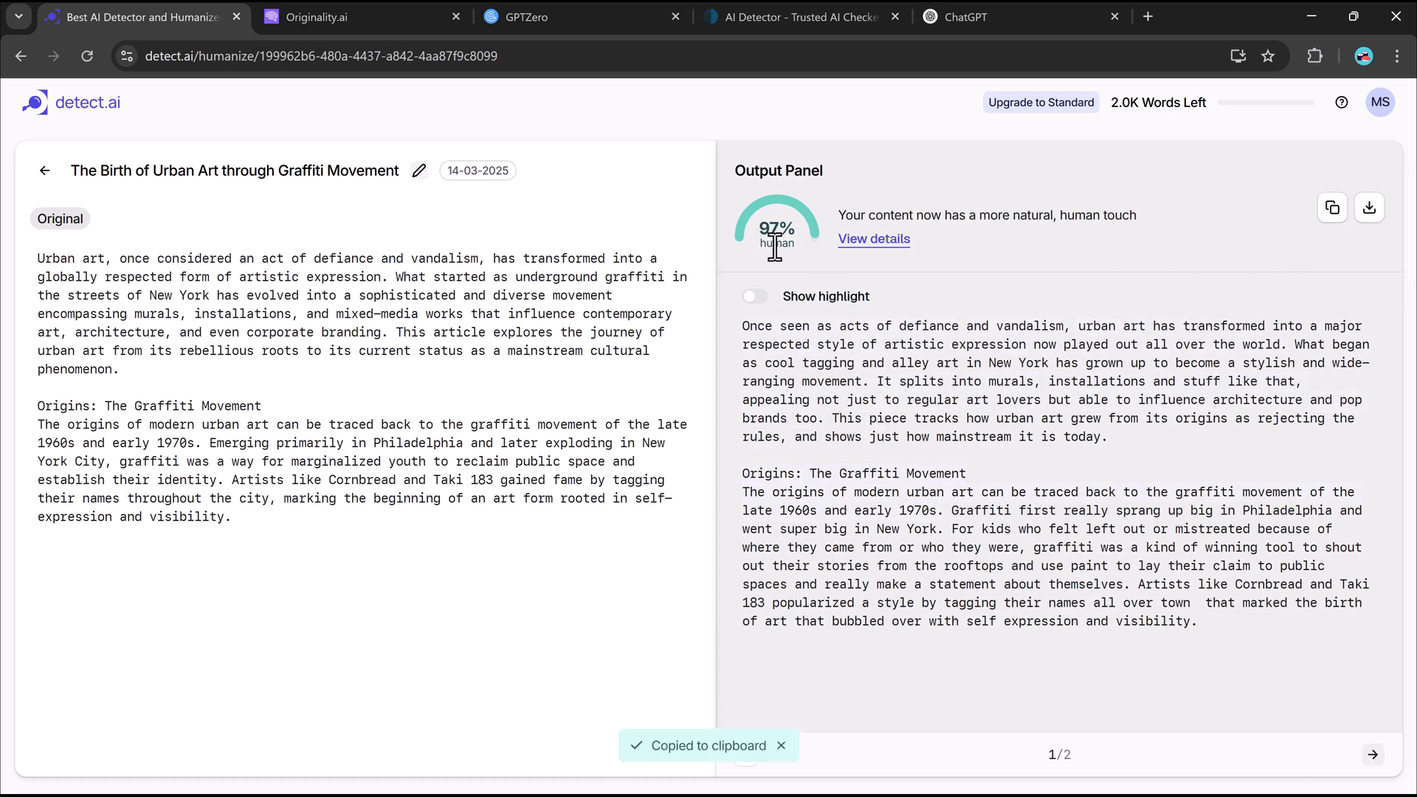
click(361, 16)
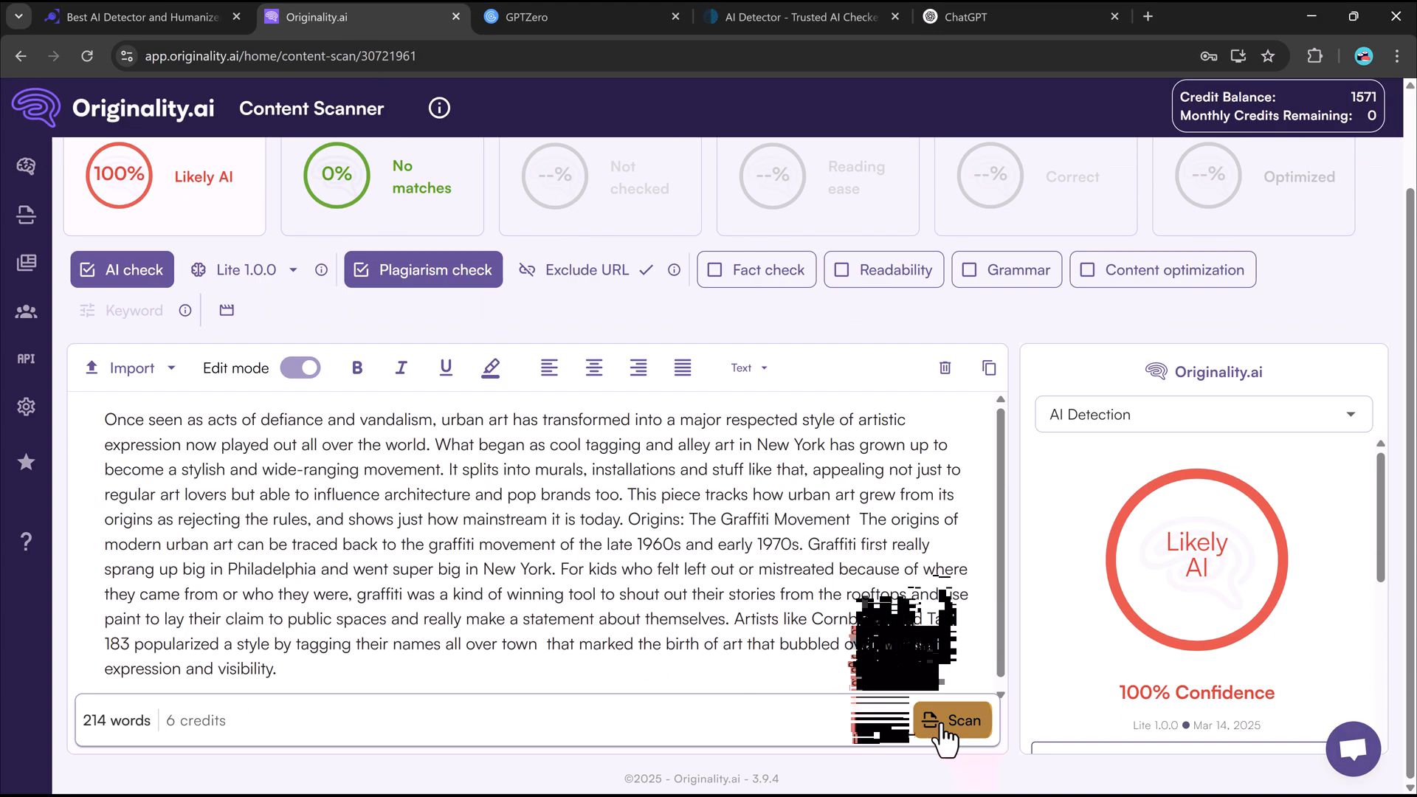
Re-scan the rewrite: Originality.ai reads 100% Likely Original and GPTZero 10% AI probability.
click(951, 721)
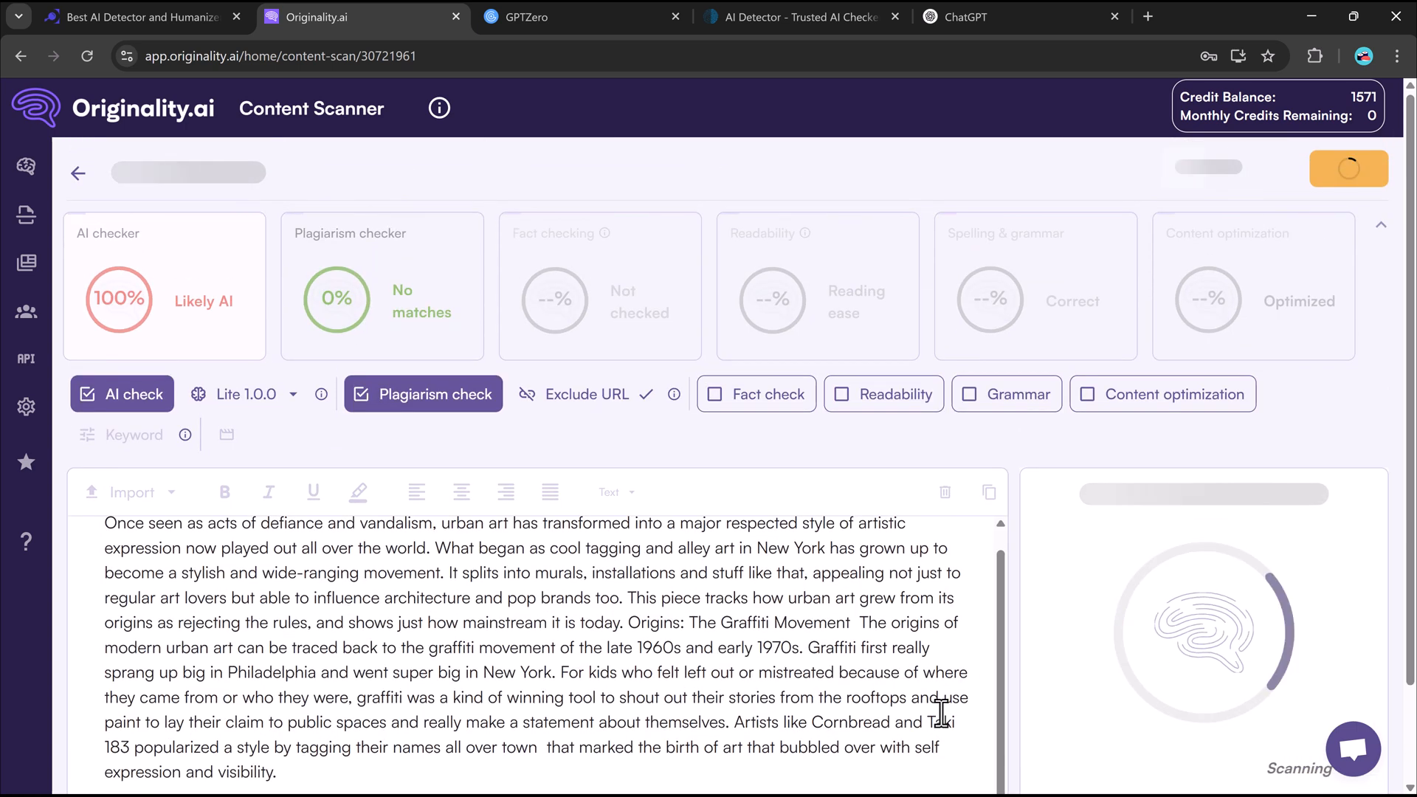
click(952, 746)
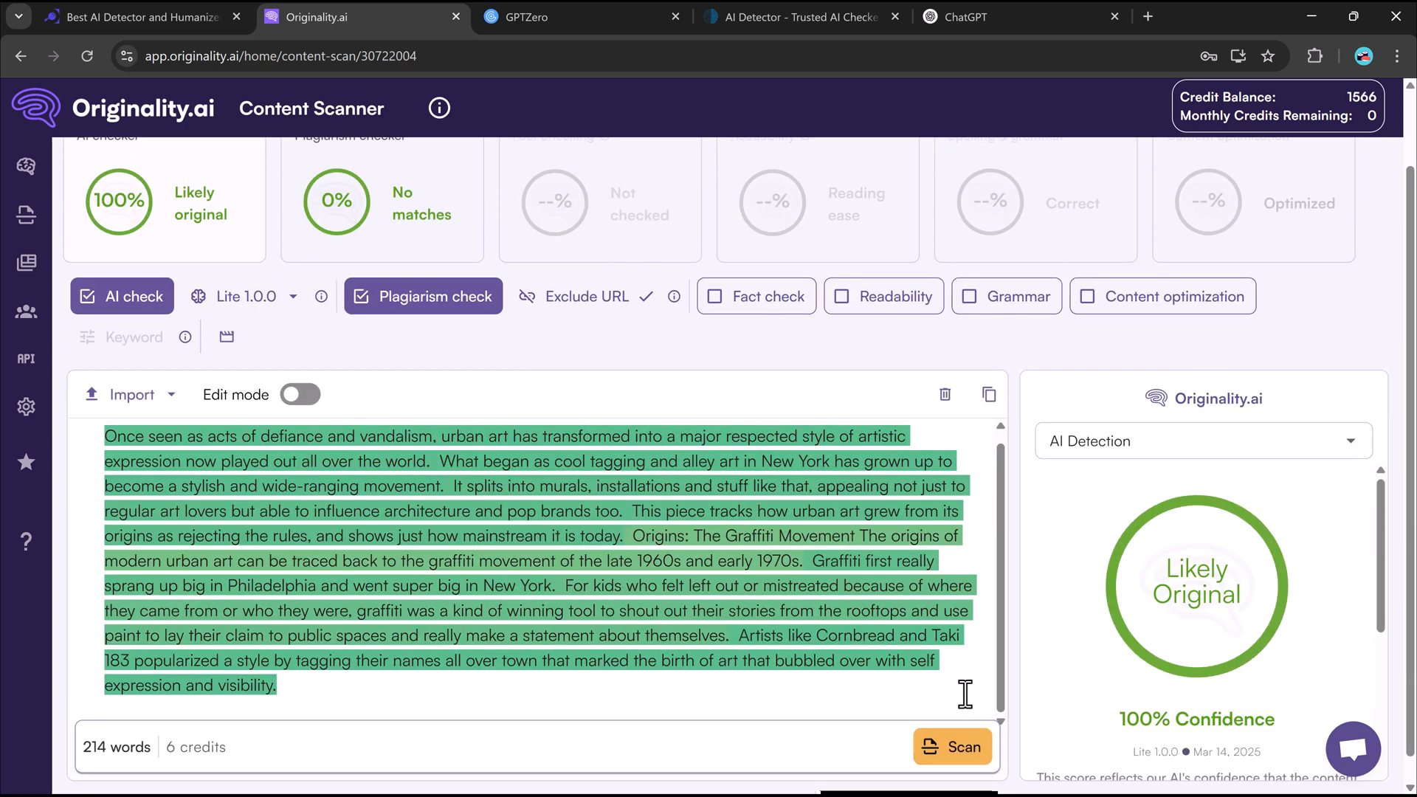
mouse_move(1133, 747)
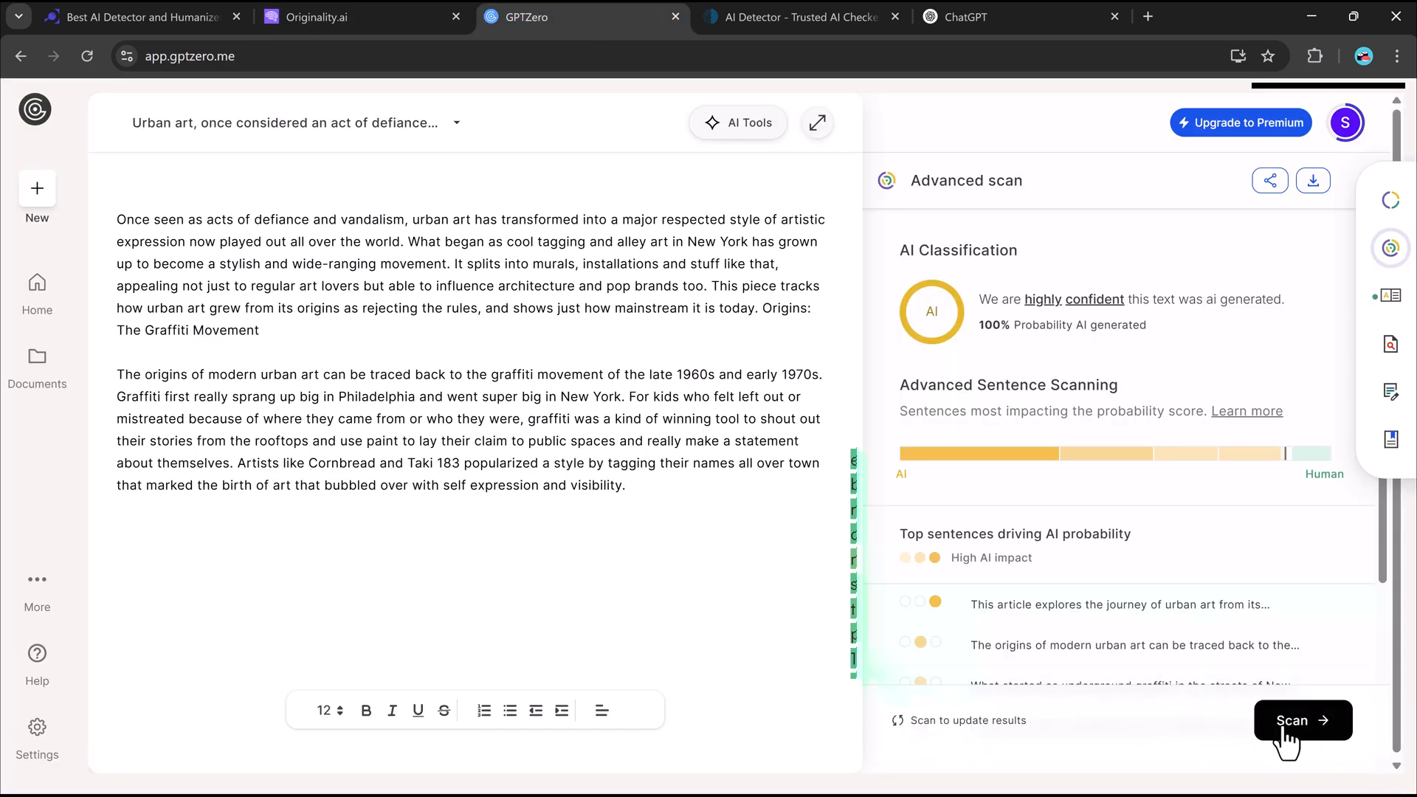
click(1302, 721)
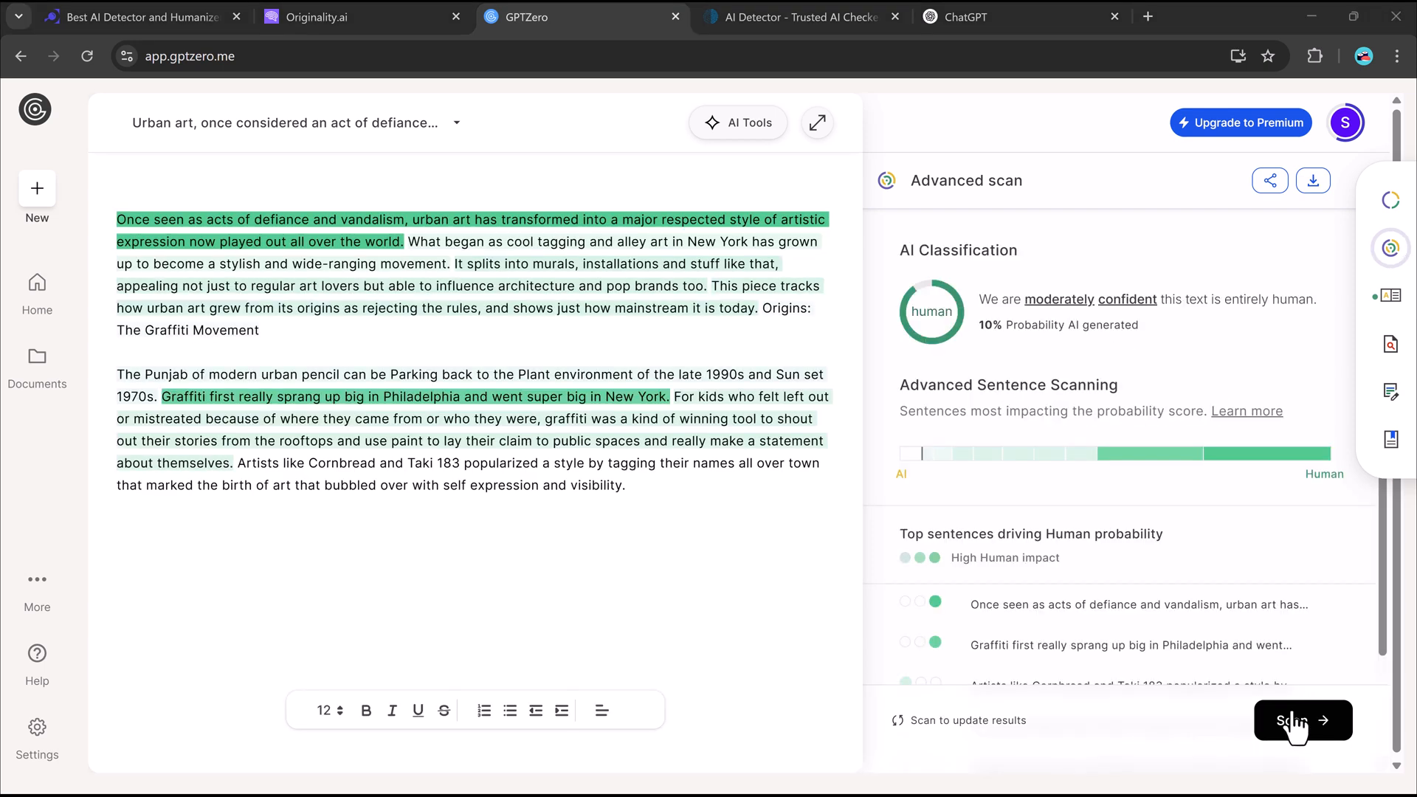
mouse_move(393, 118)
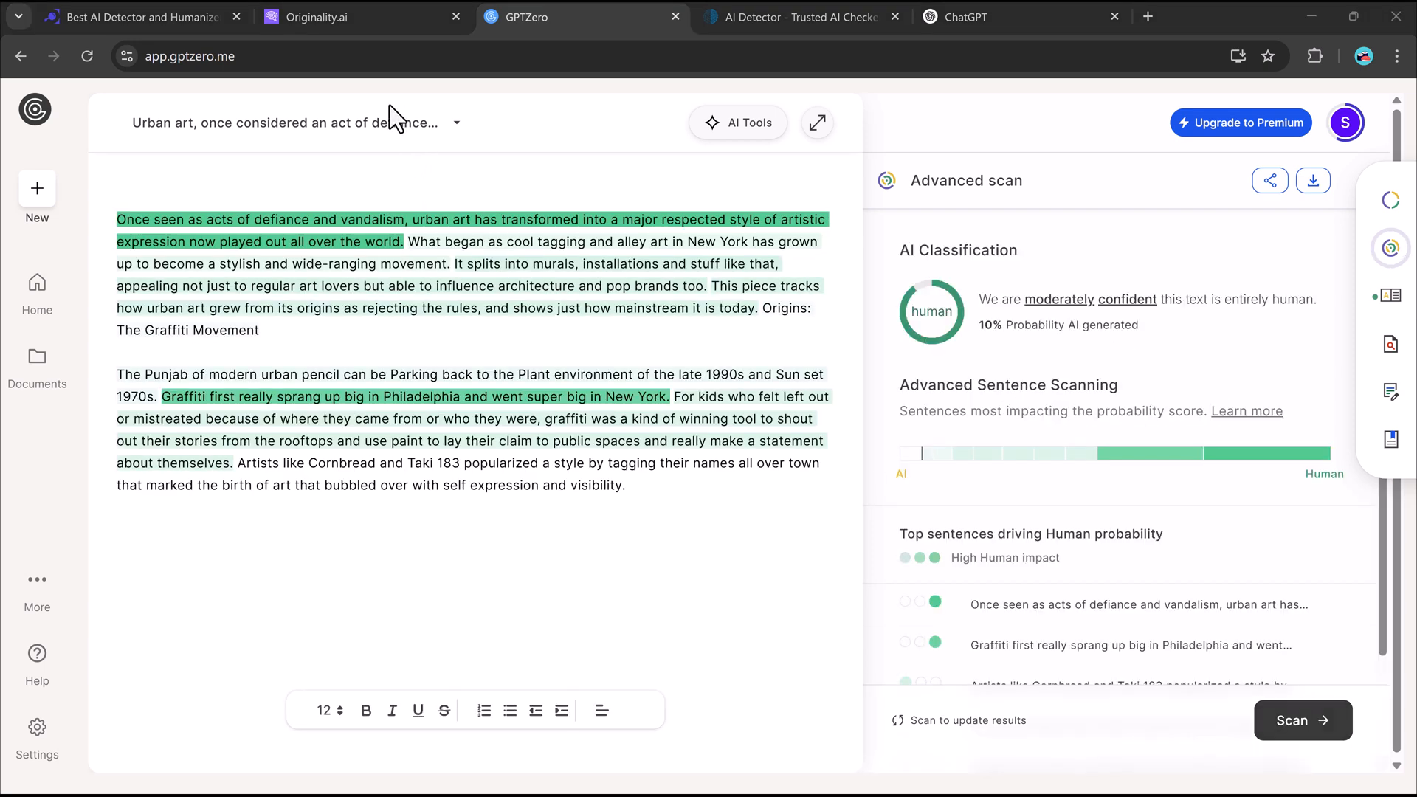
click(799, 17)
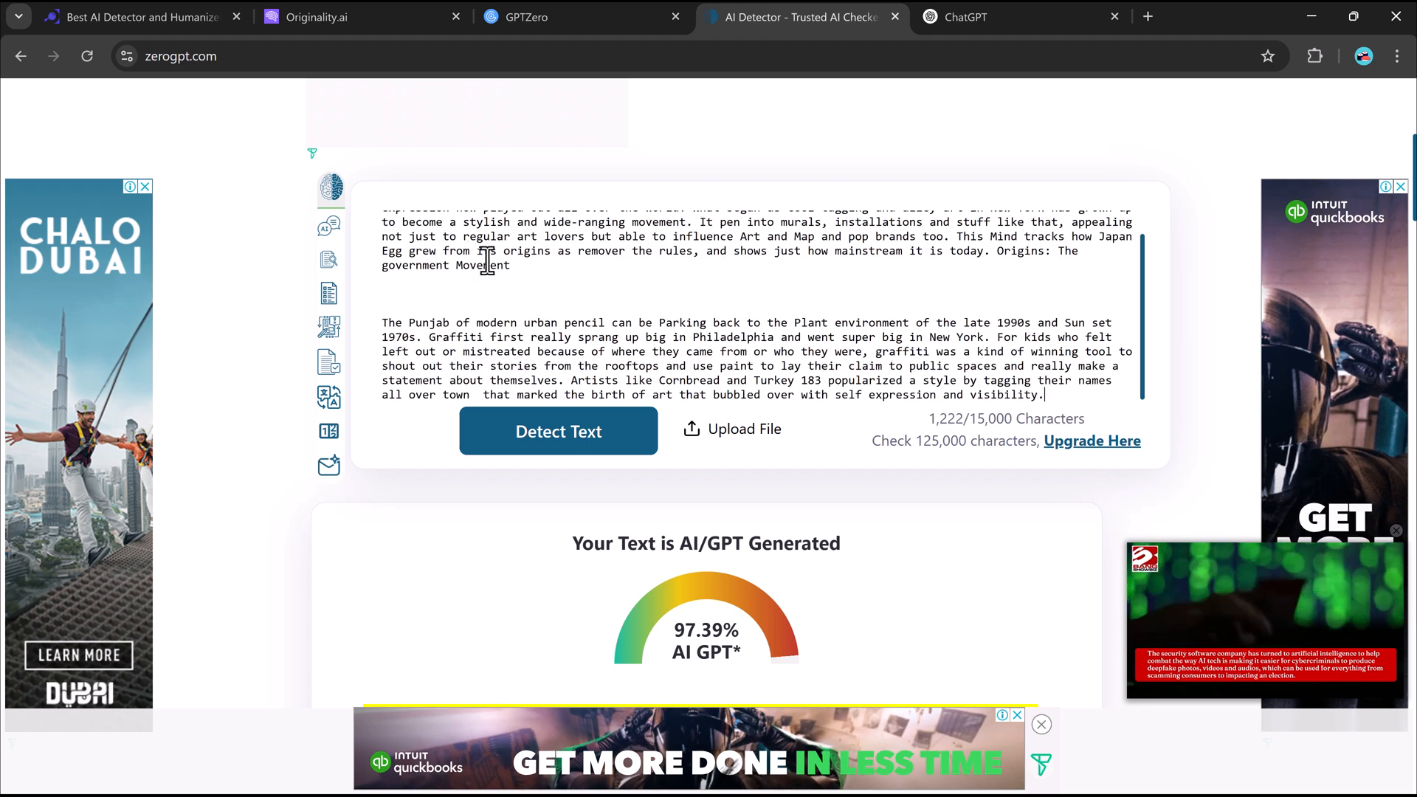
Re-run ZeroGPT Detect Text to get Human written at 0% AI GPT, then return to detect.ai.
click(558, 431)
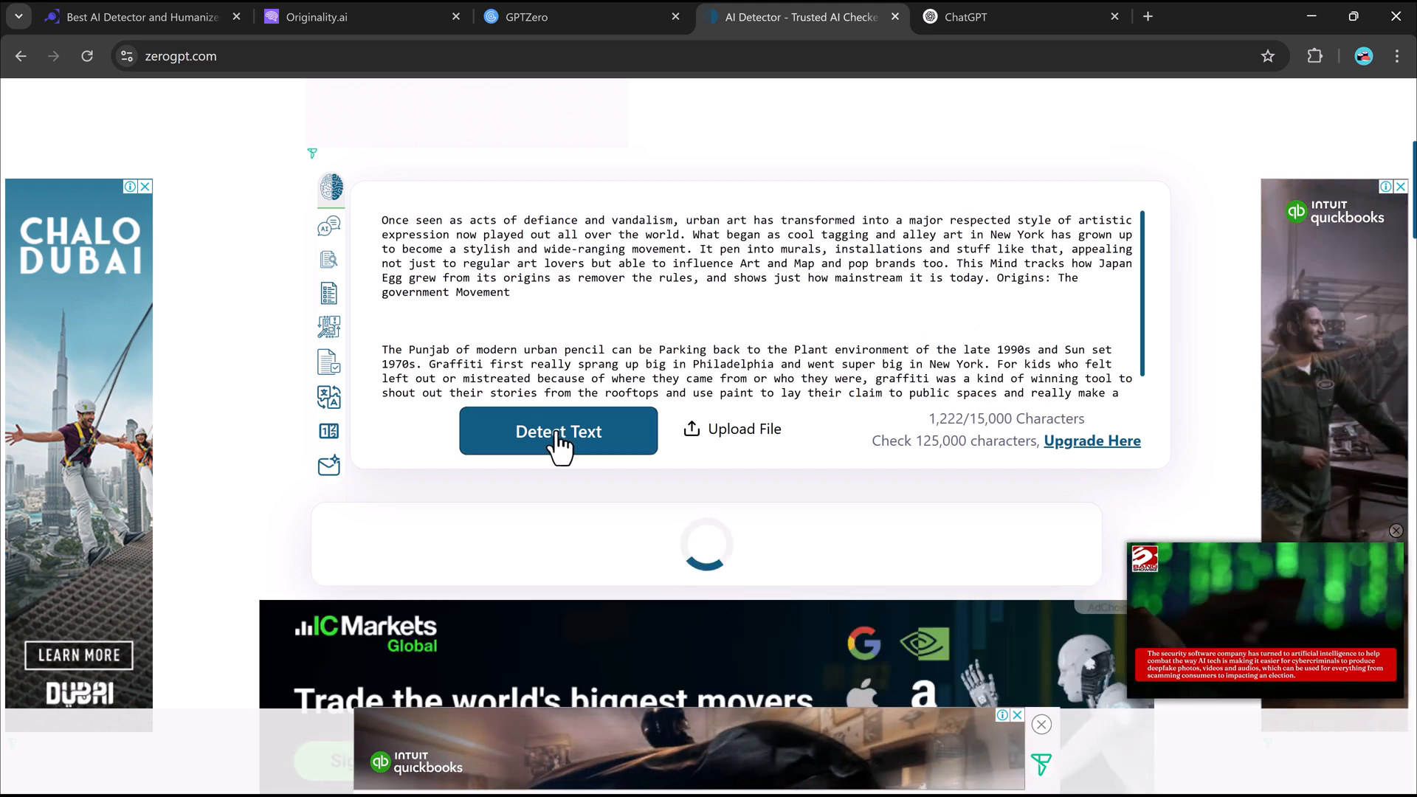
click(558, 431)
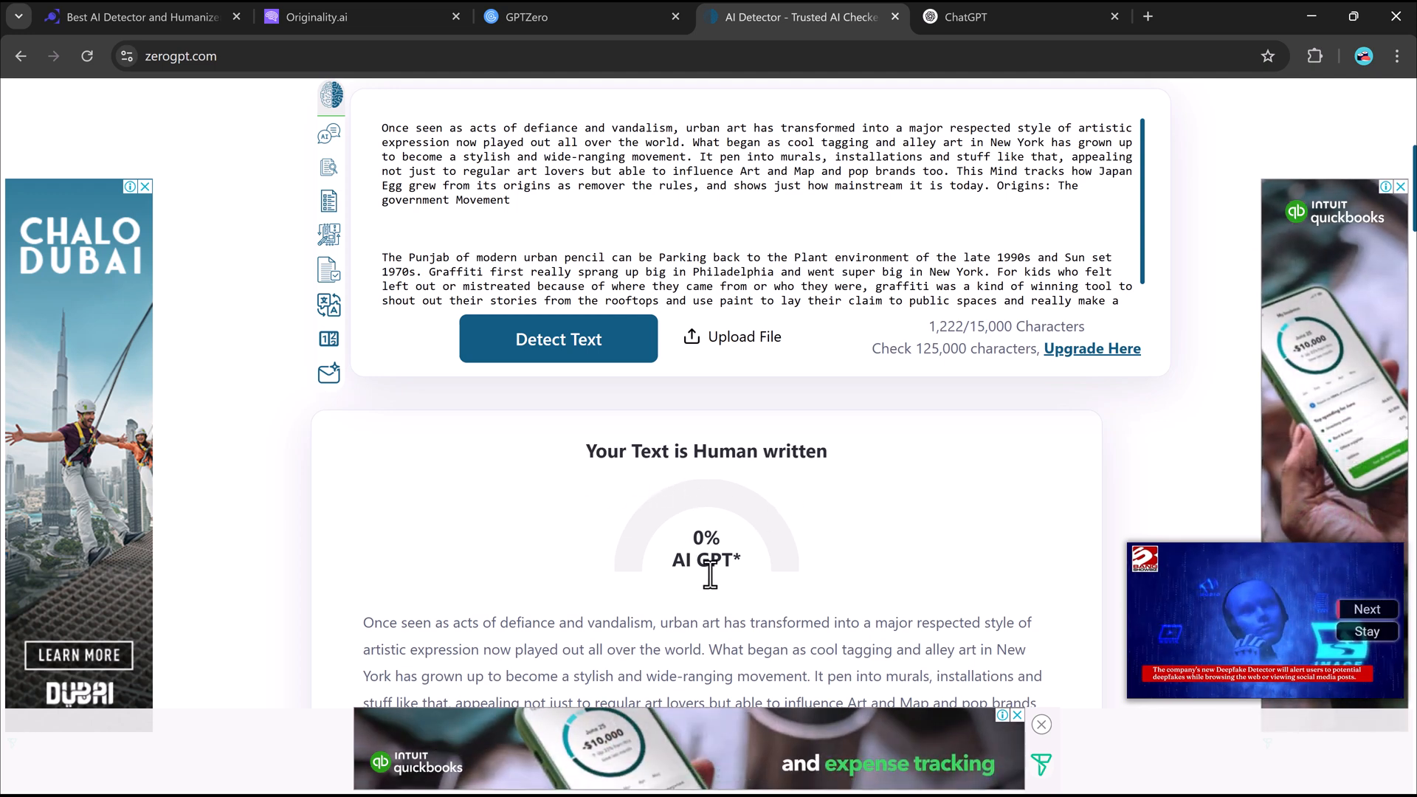
mouse_move(824, 532)
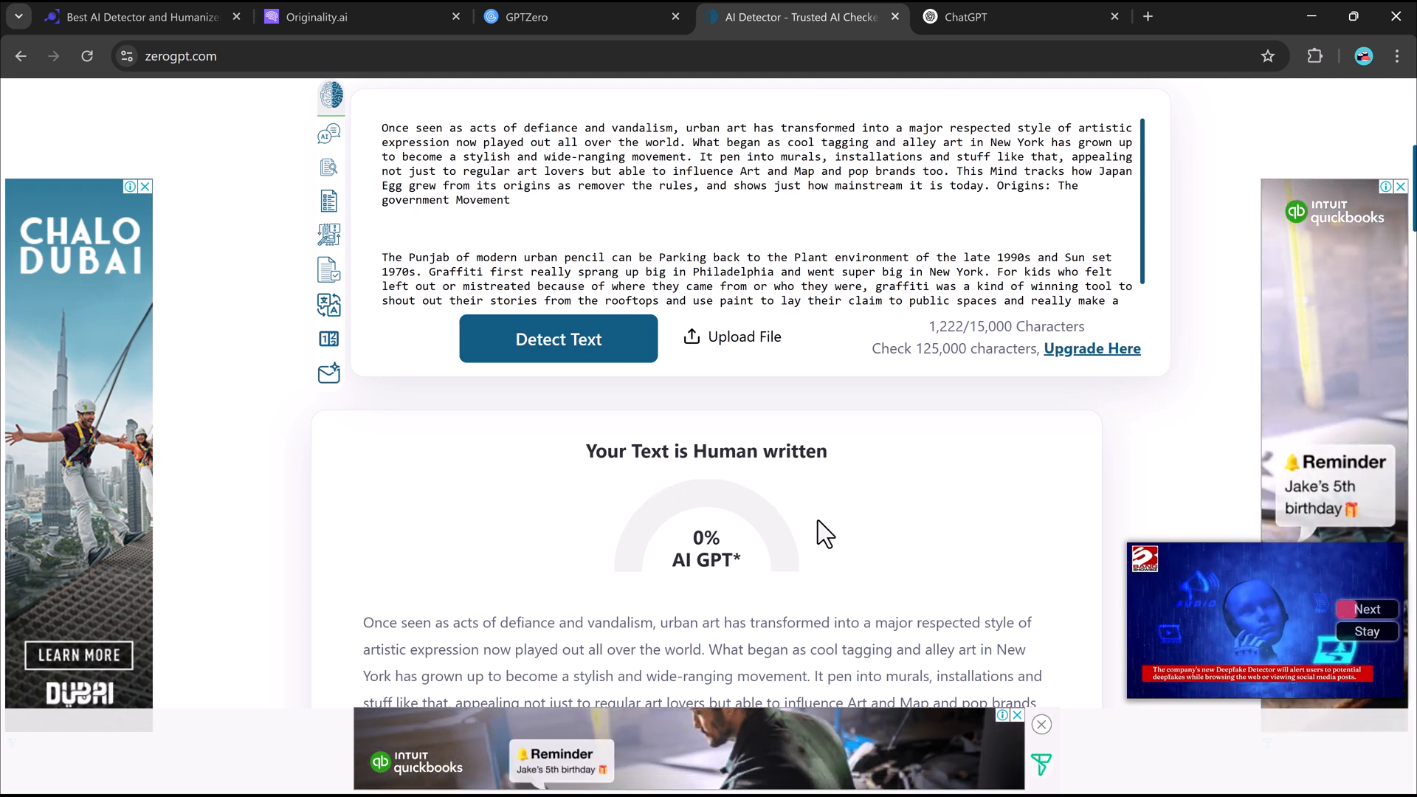
click(136, 17)
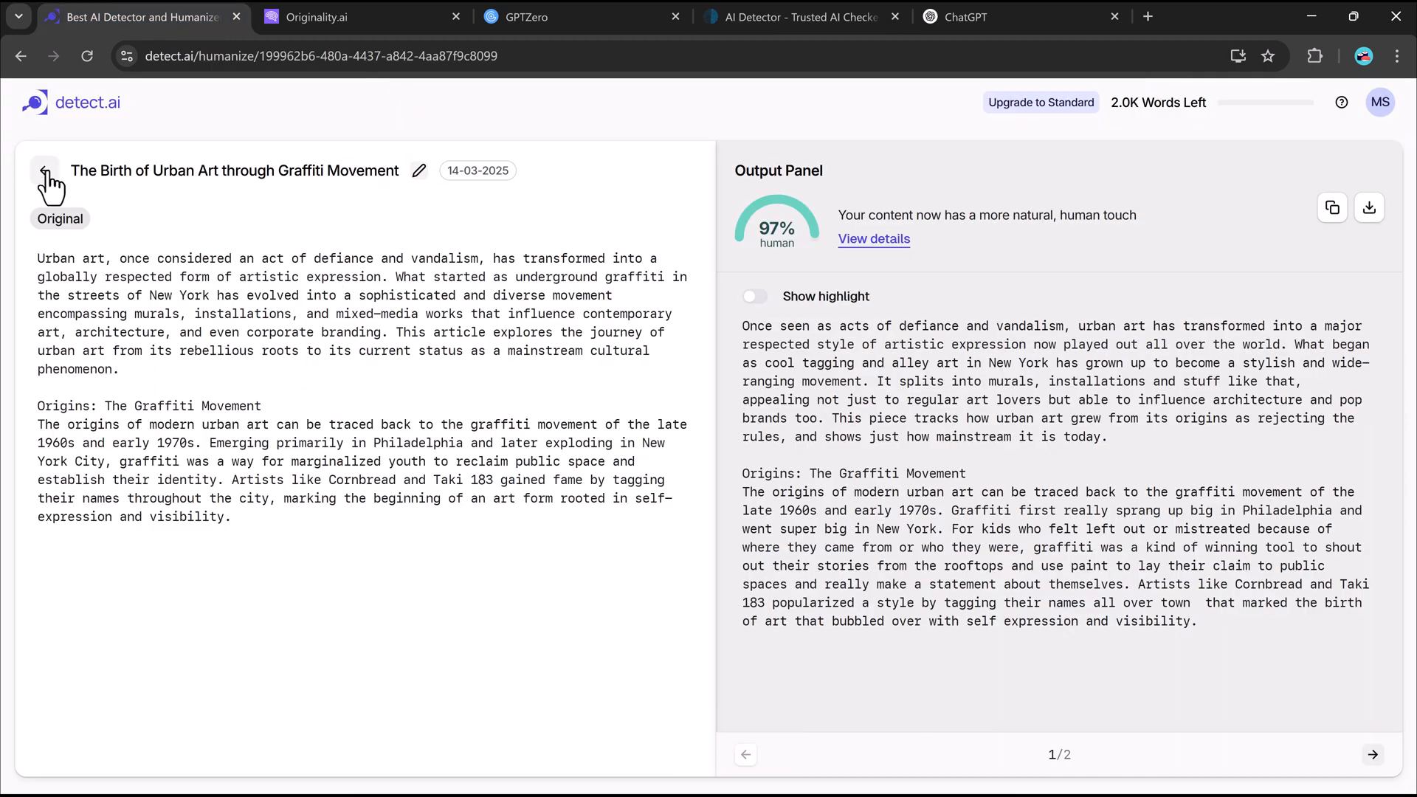
Visit the Generate page's prompt box, then return to the detect.ai homepage via the logo.
click(44, 181)
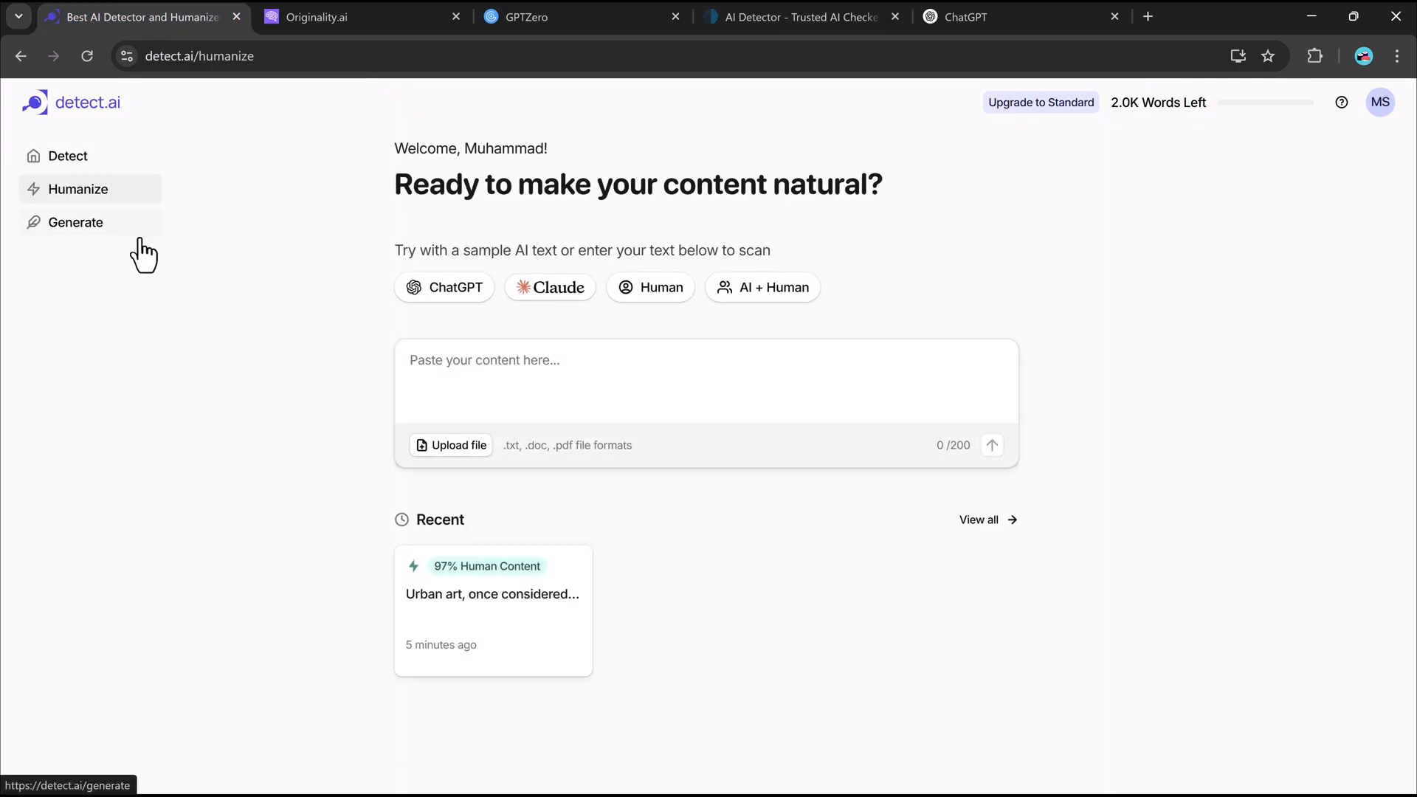
click(76, 222)
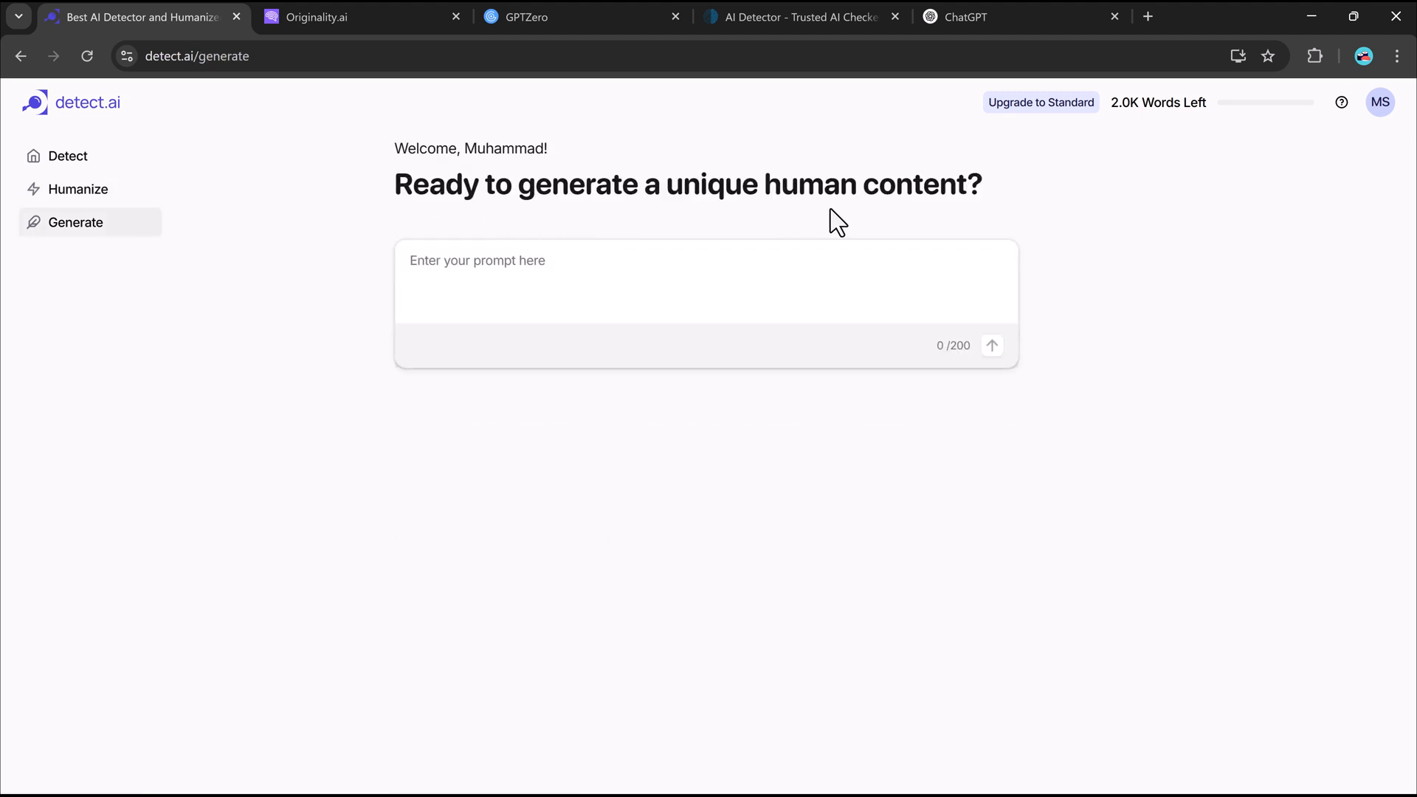
click(549, 279)
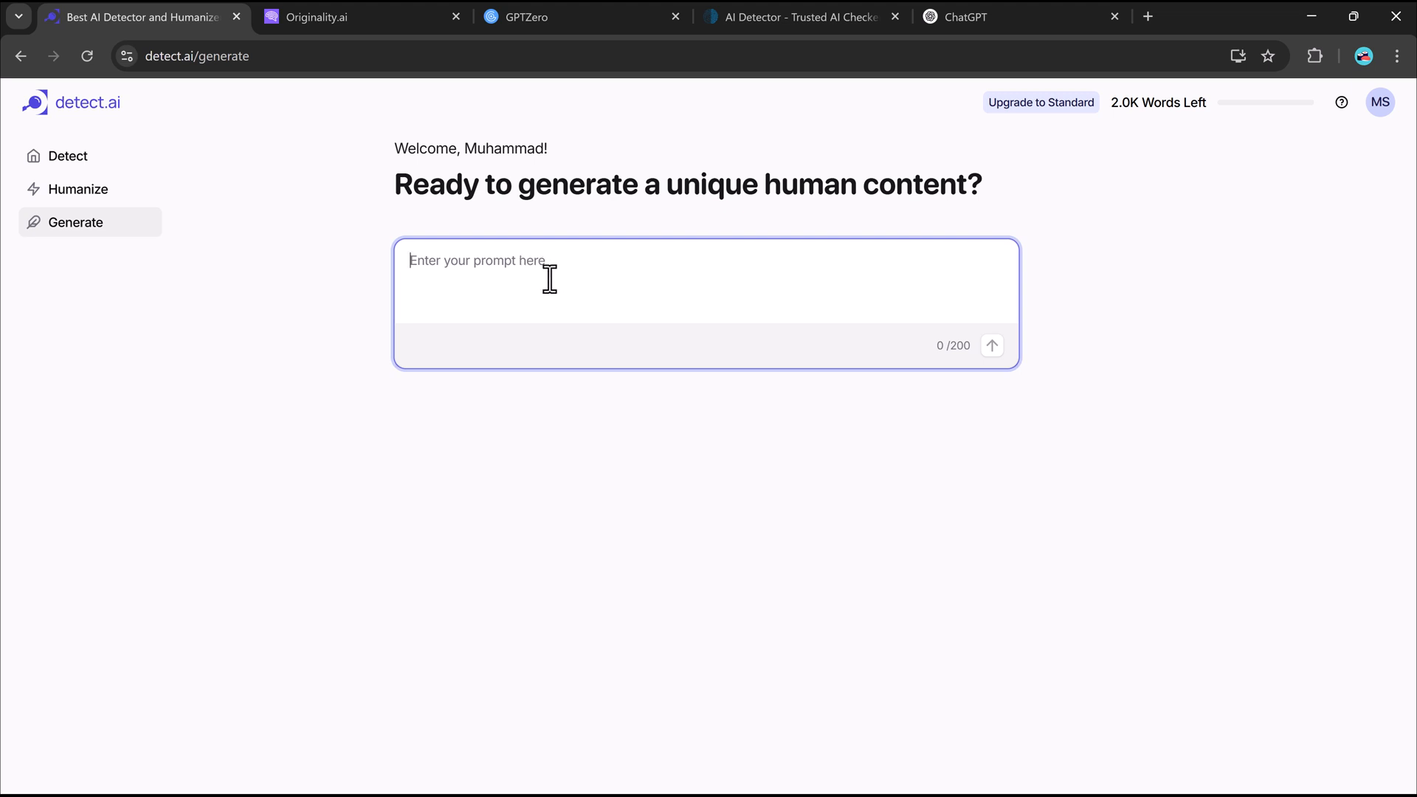
click(67, 156)
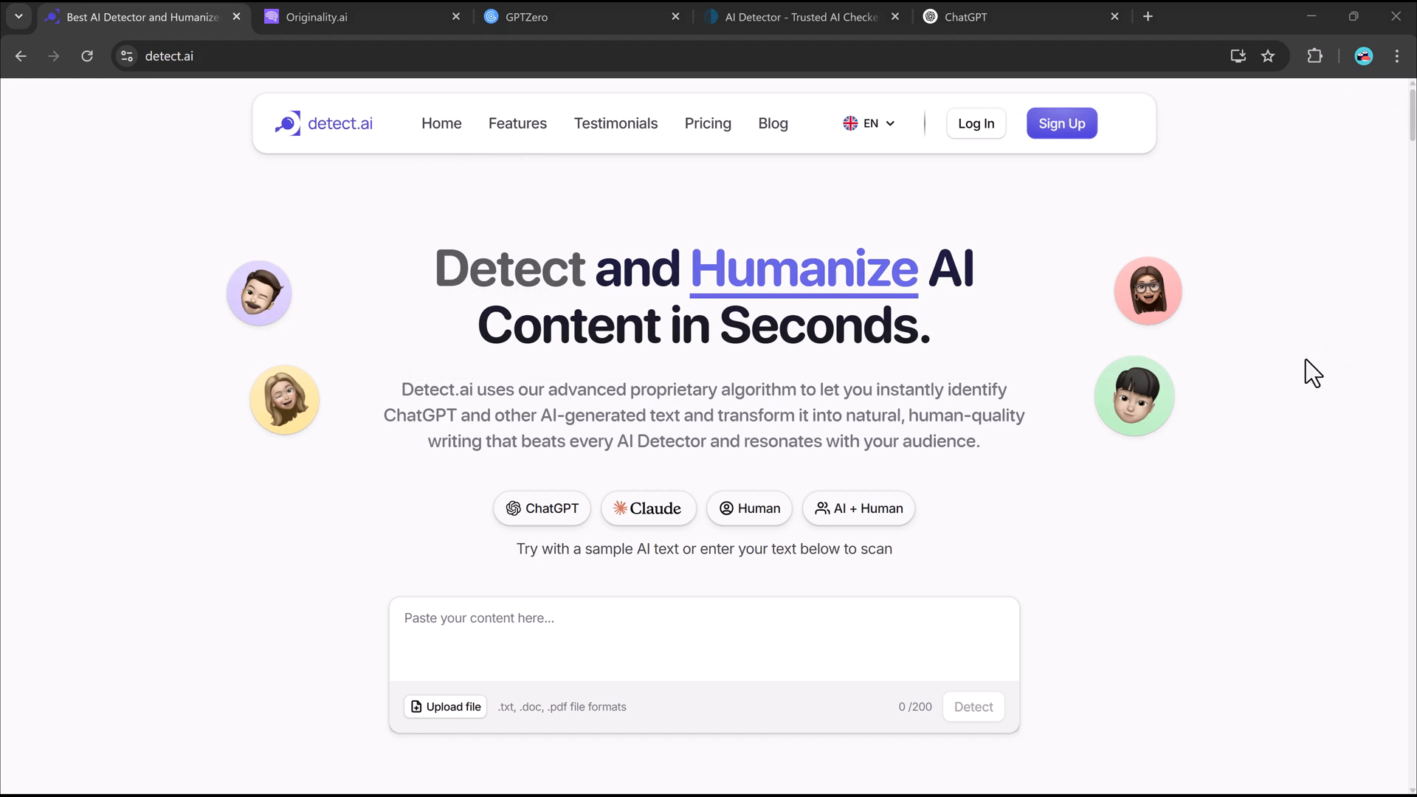
mouse_move(947, 345)
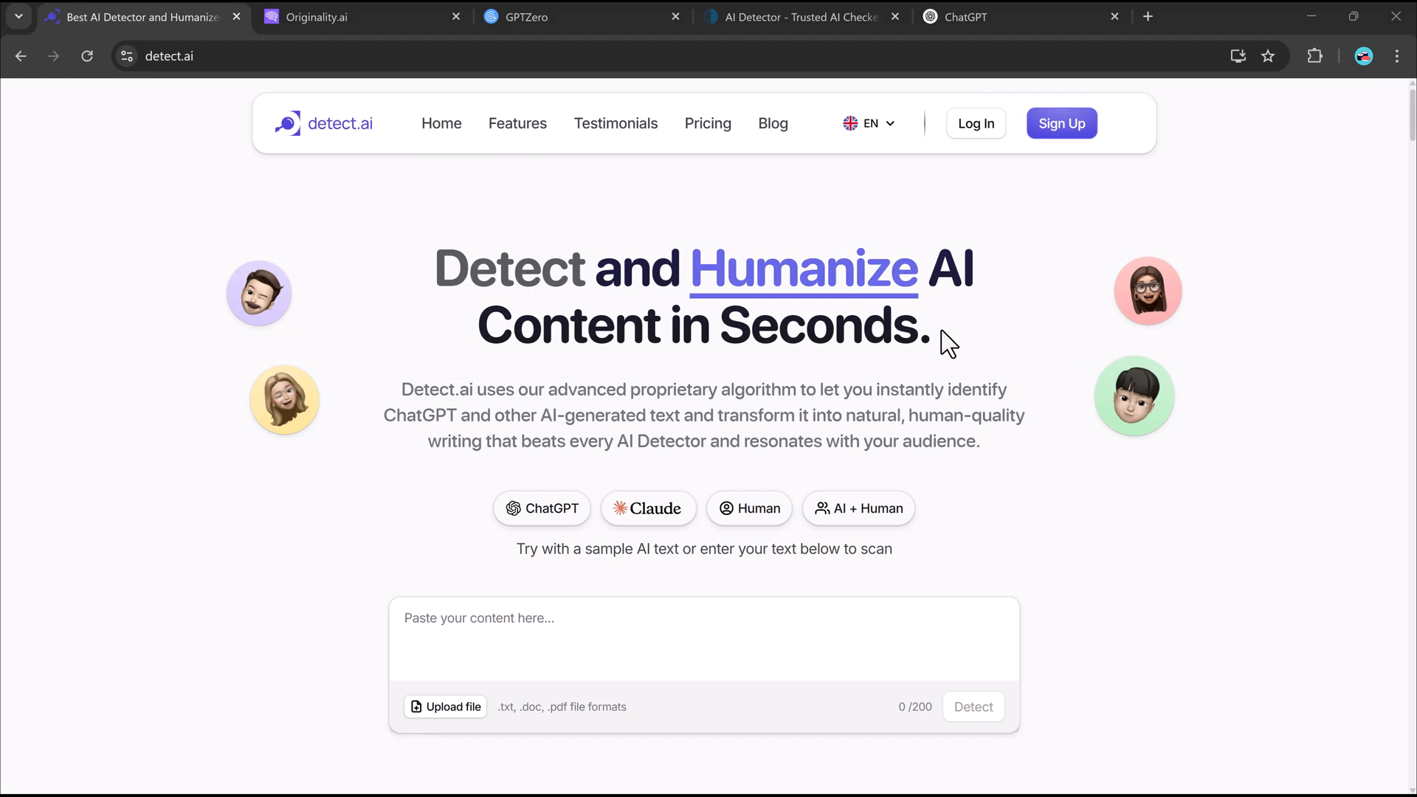
mouse_move(793, 294)
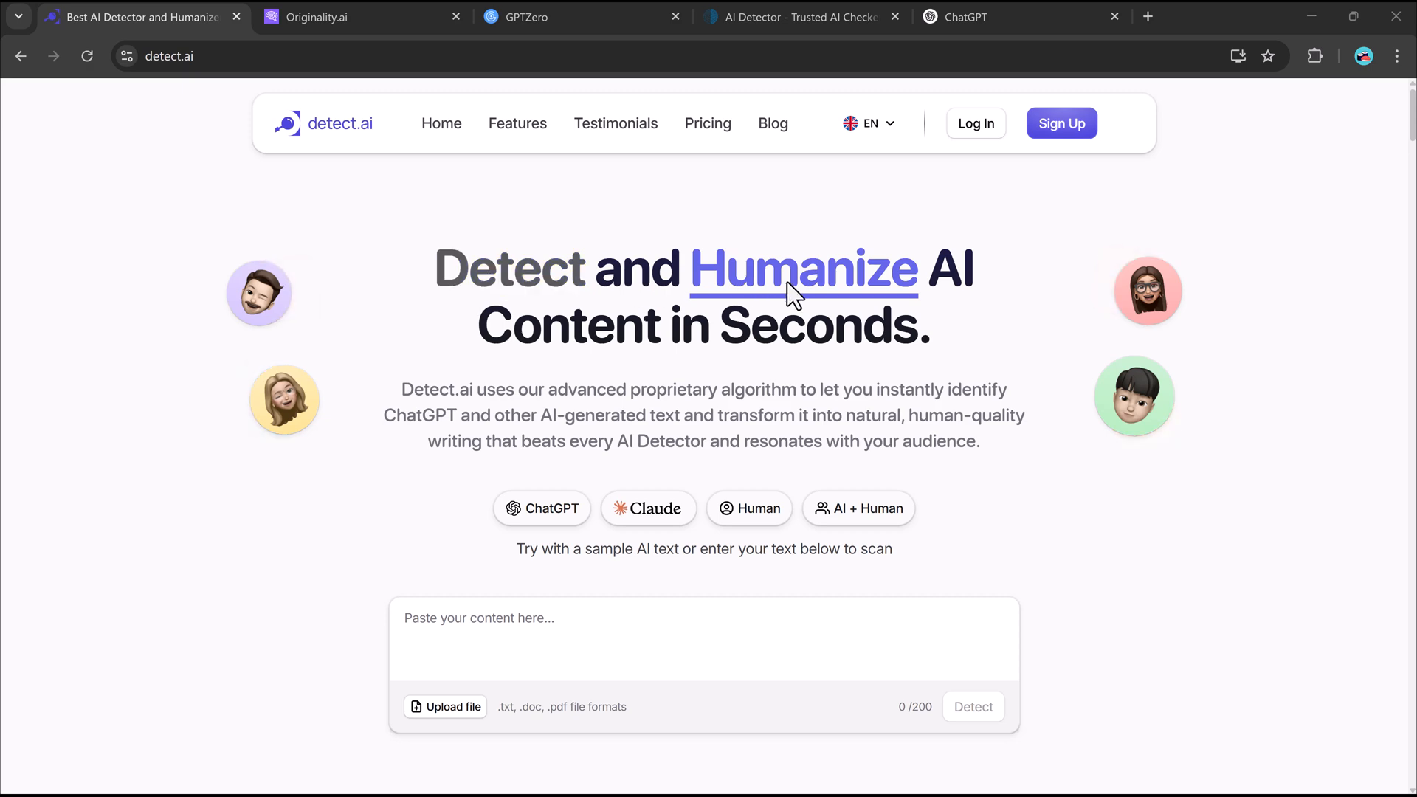
mouse_move(1093, 495)
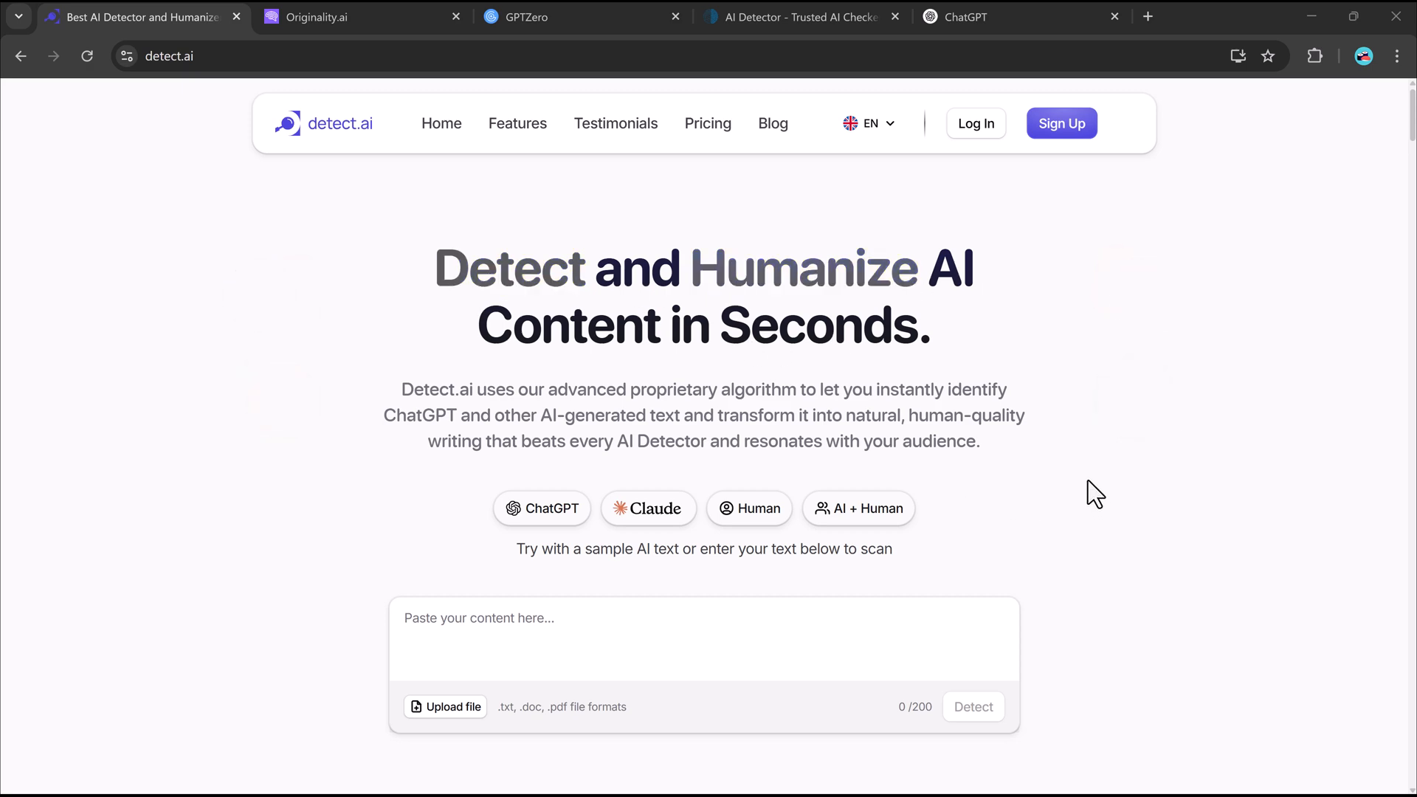
scroll(down, 3)
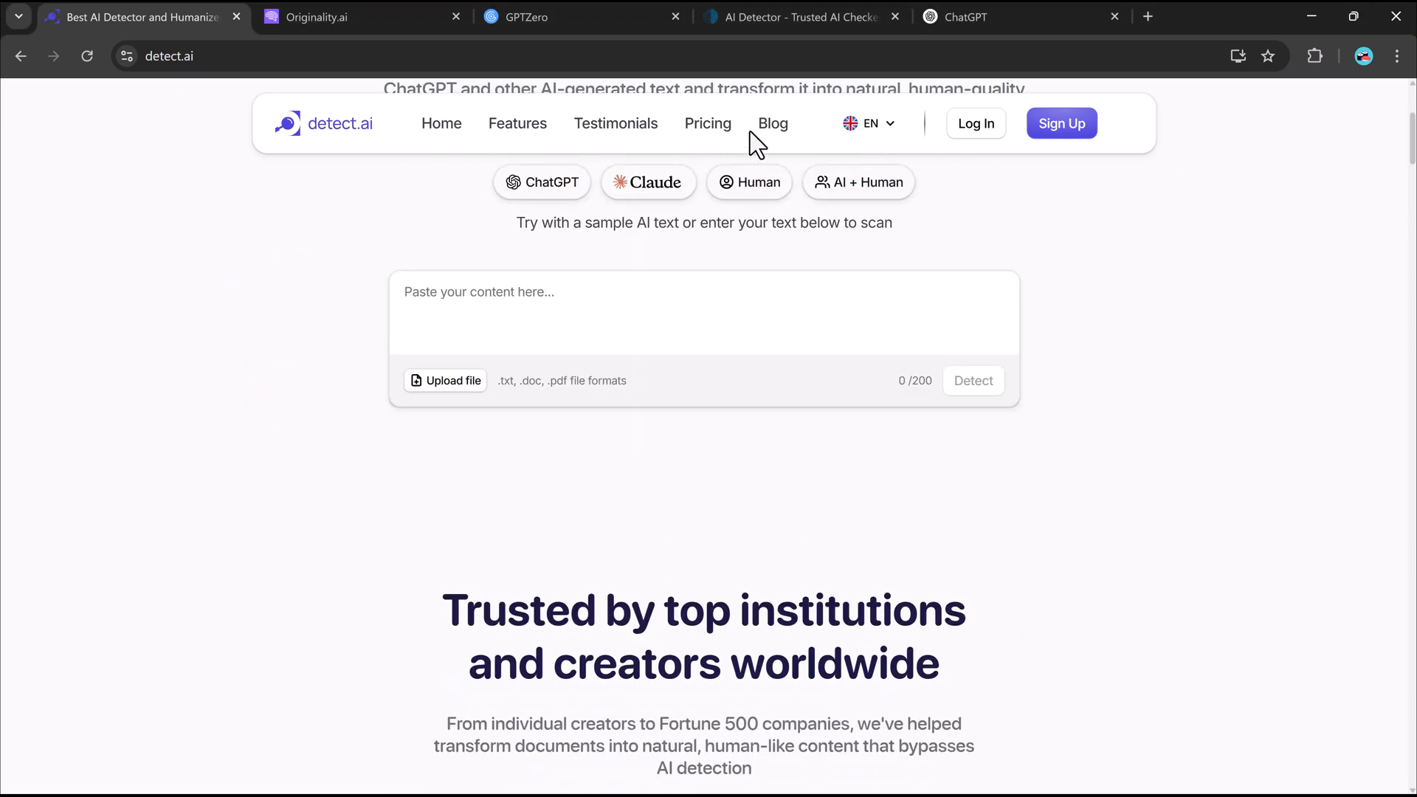
mouse_move(603, 273)
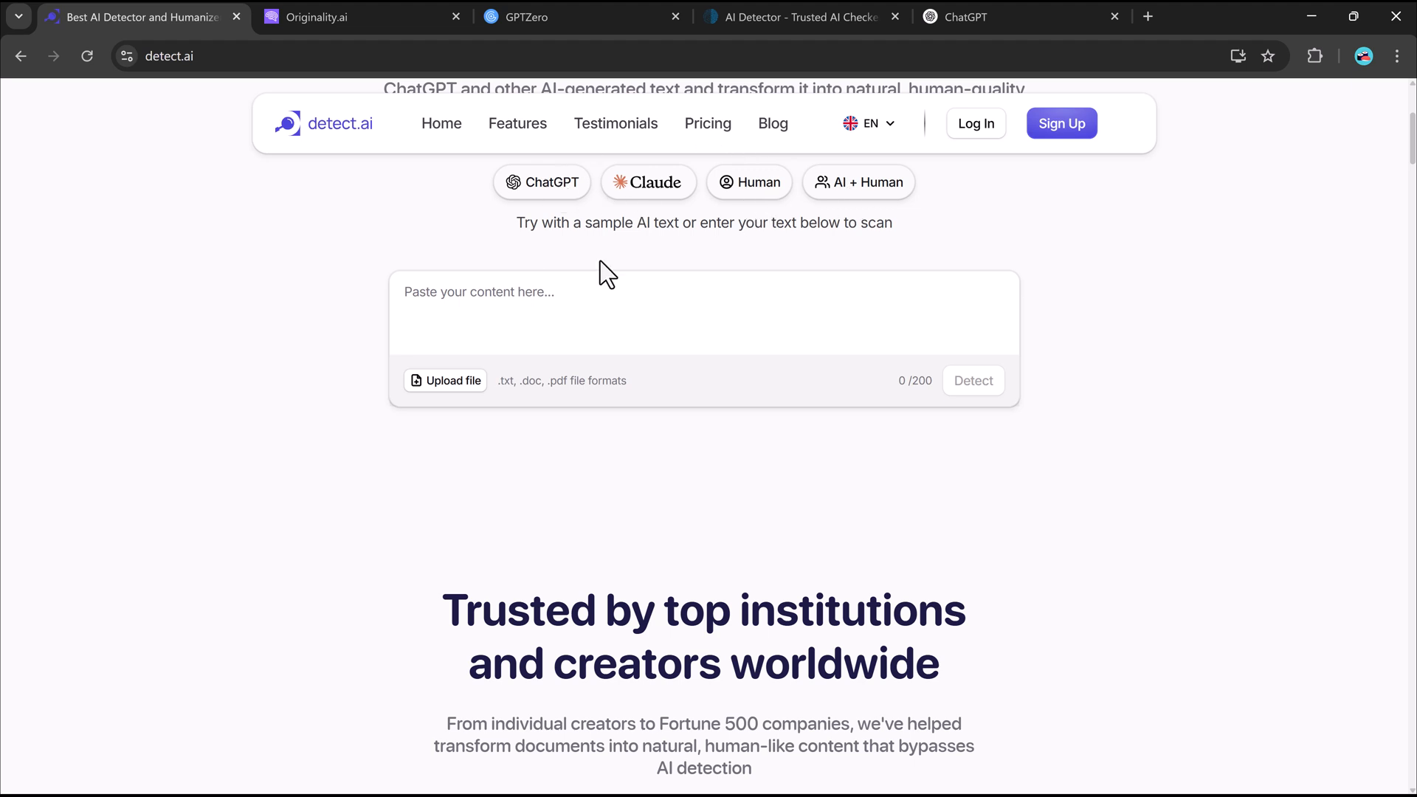
click(633, 312)
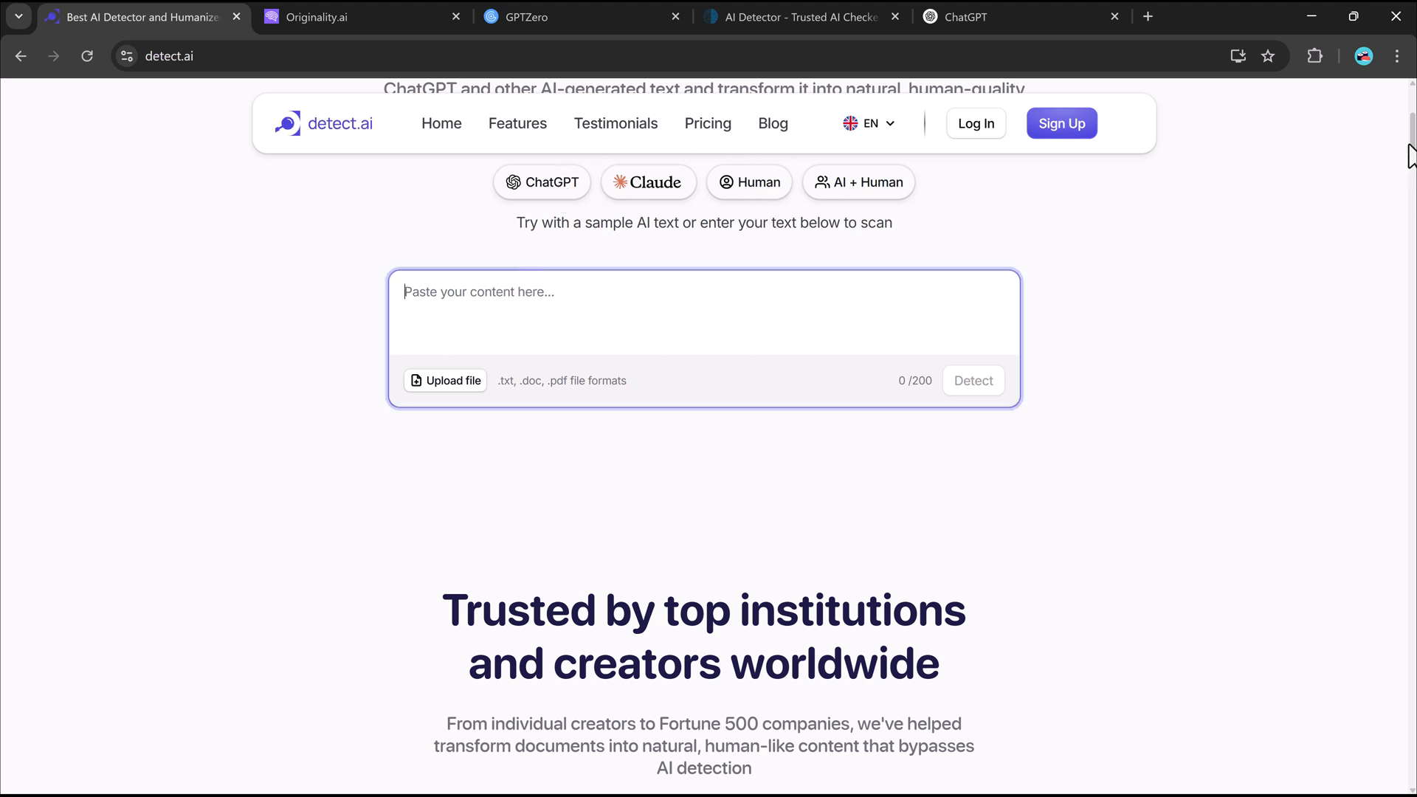
scroll(down, 3)
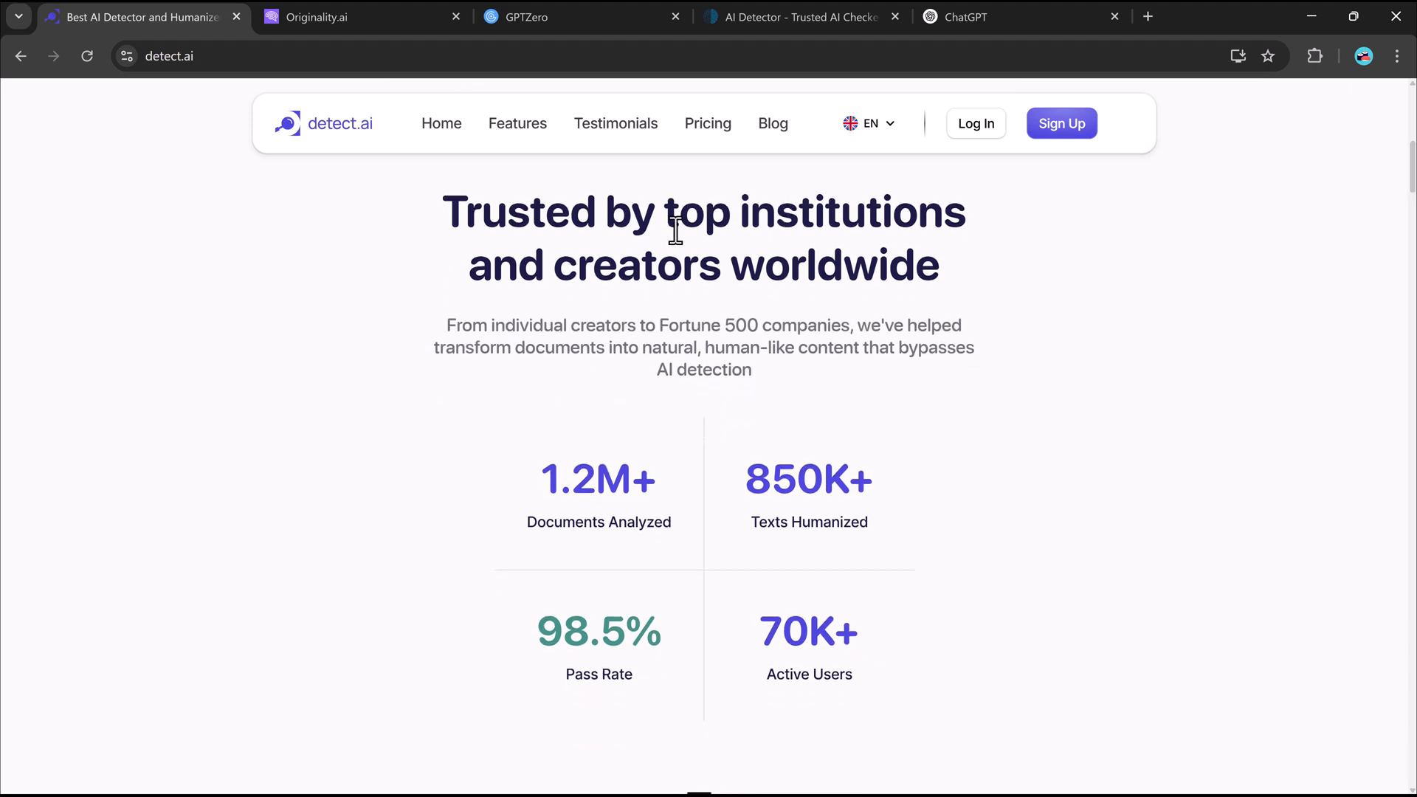
mouse_move(807, 291)
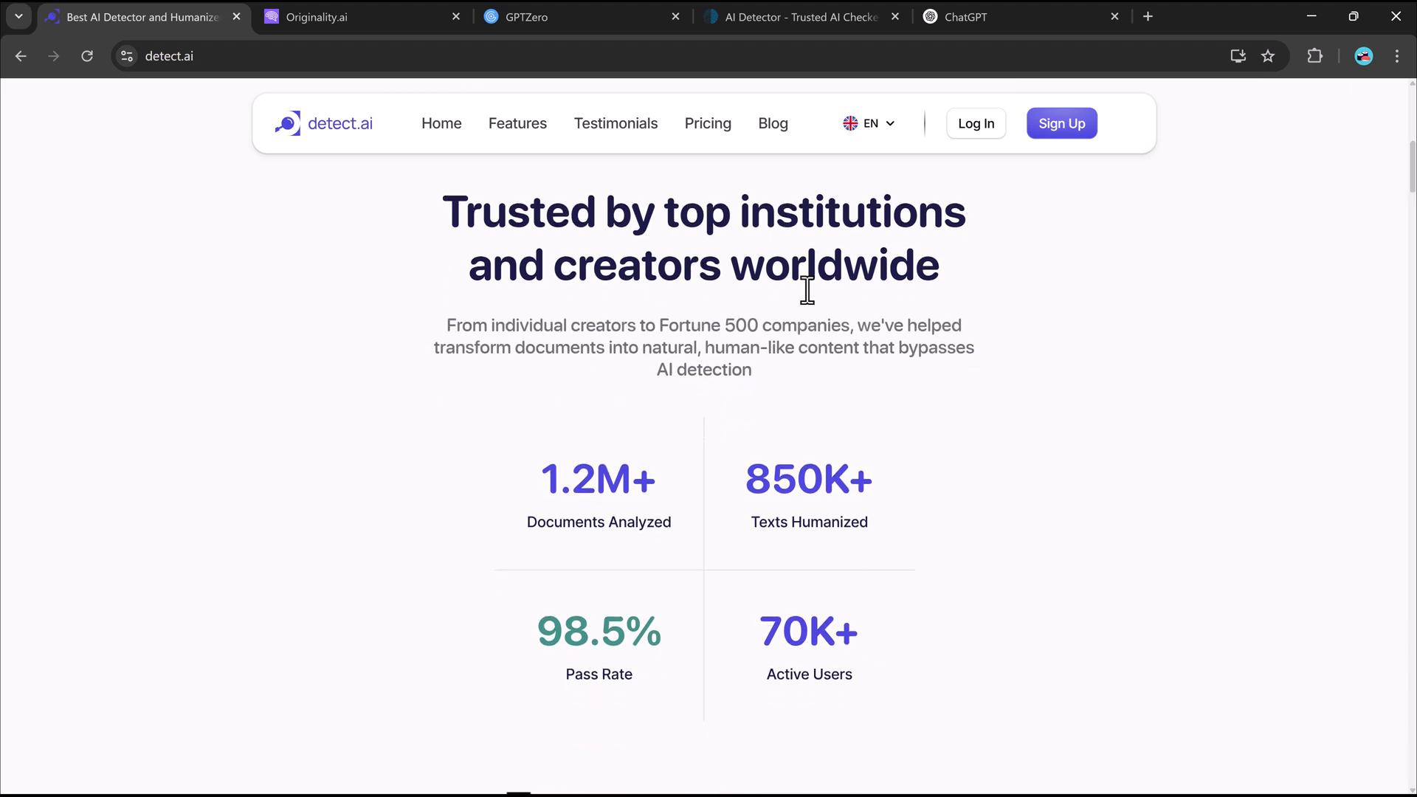
mouse_move(1407, 256)
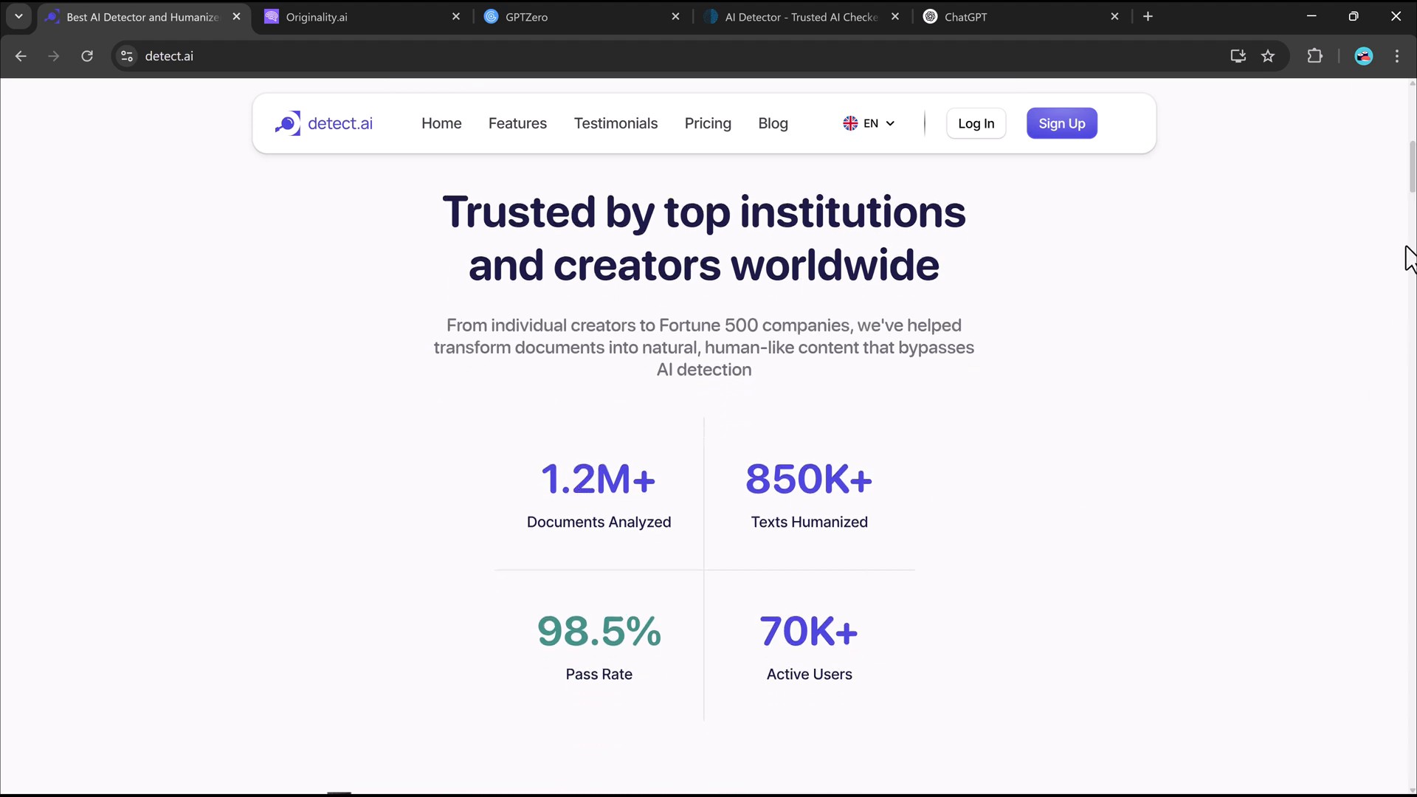
scroll(down, 3)
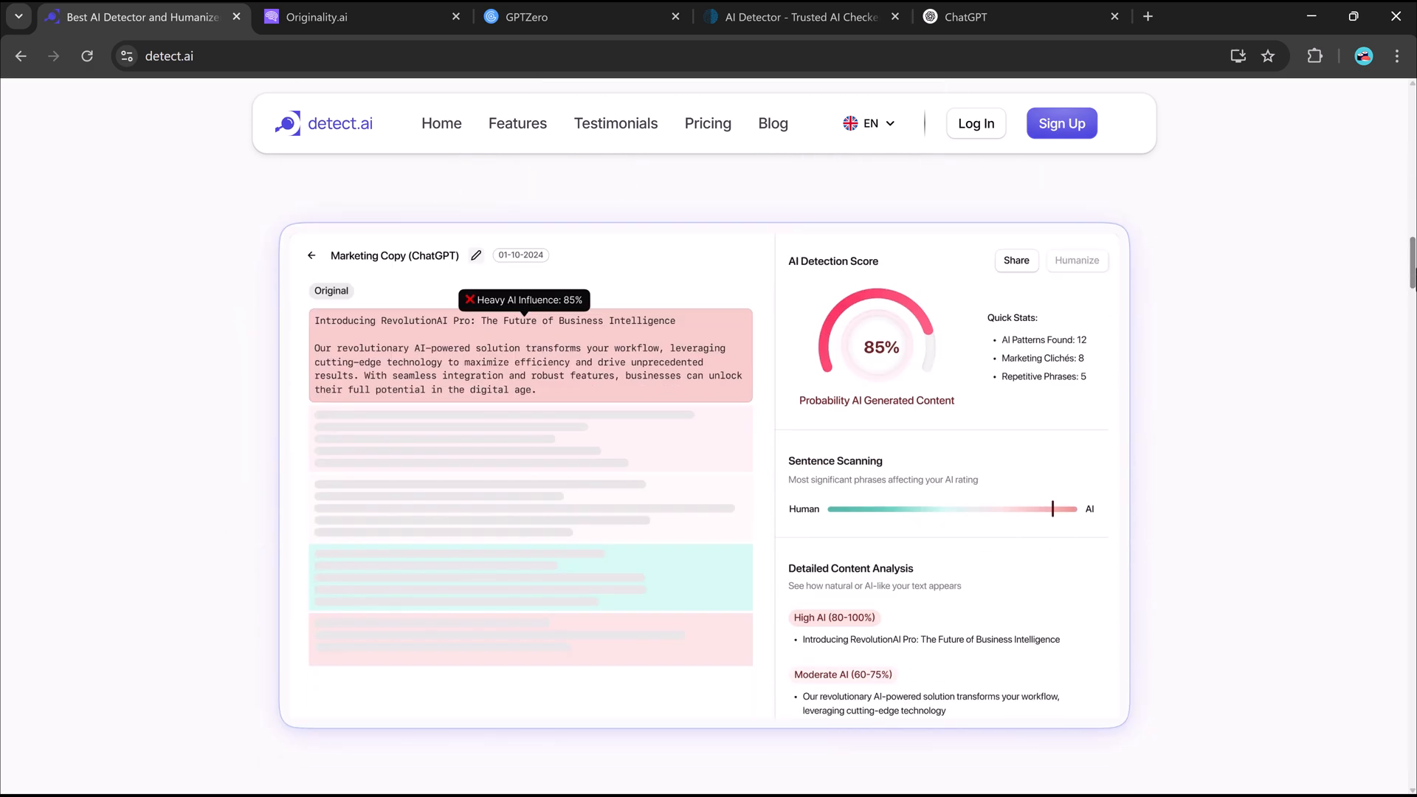
scroll(up, 3)
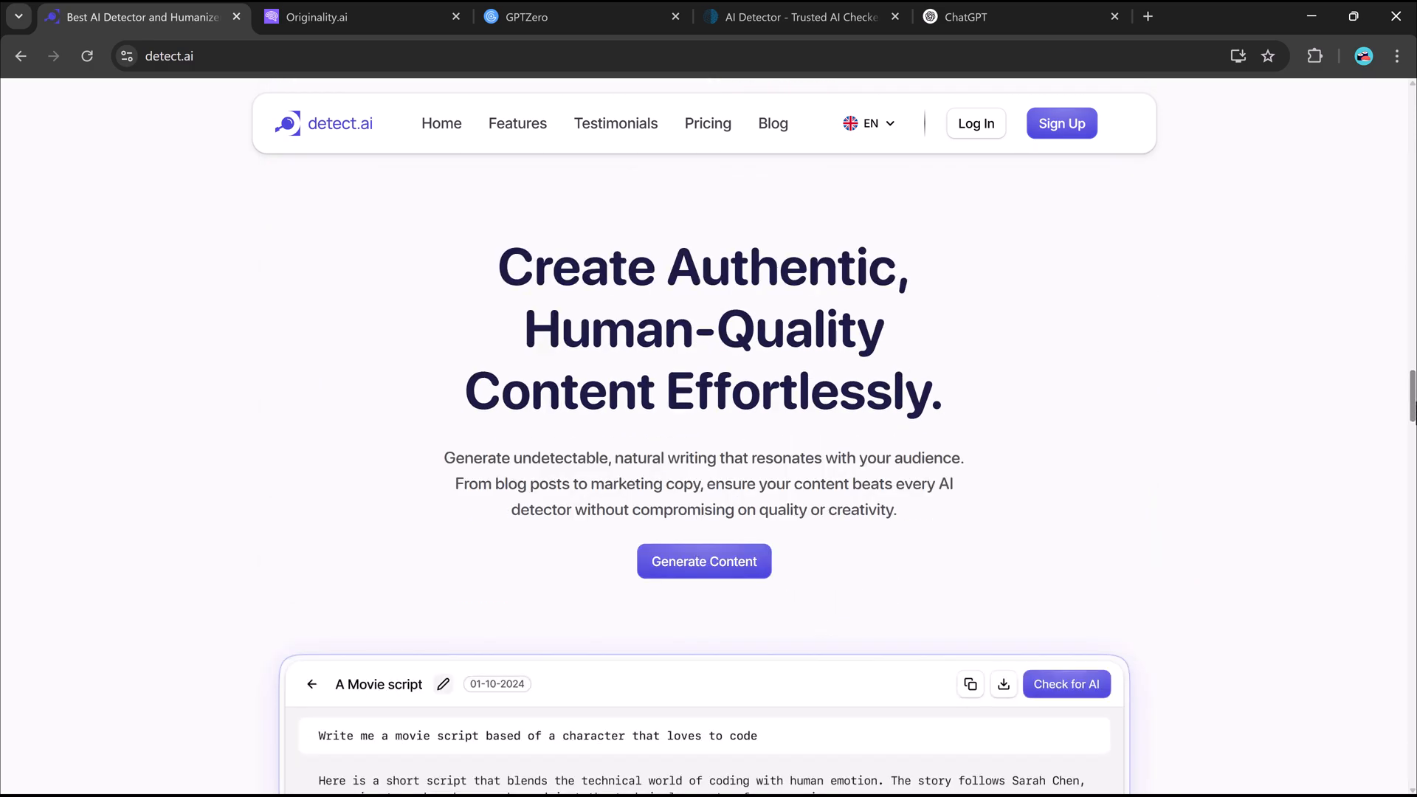
scroll(down, 3)
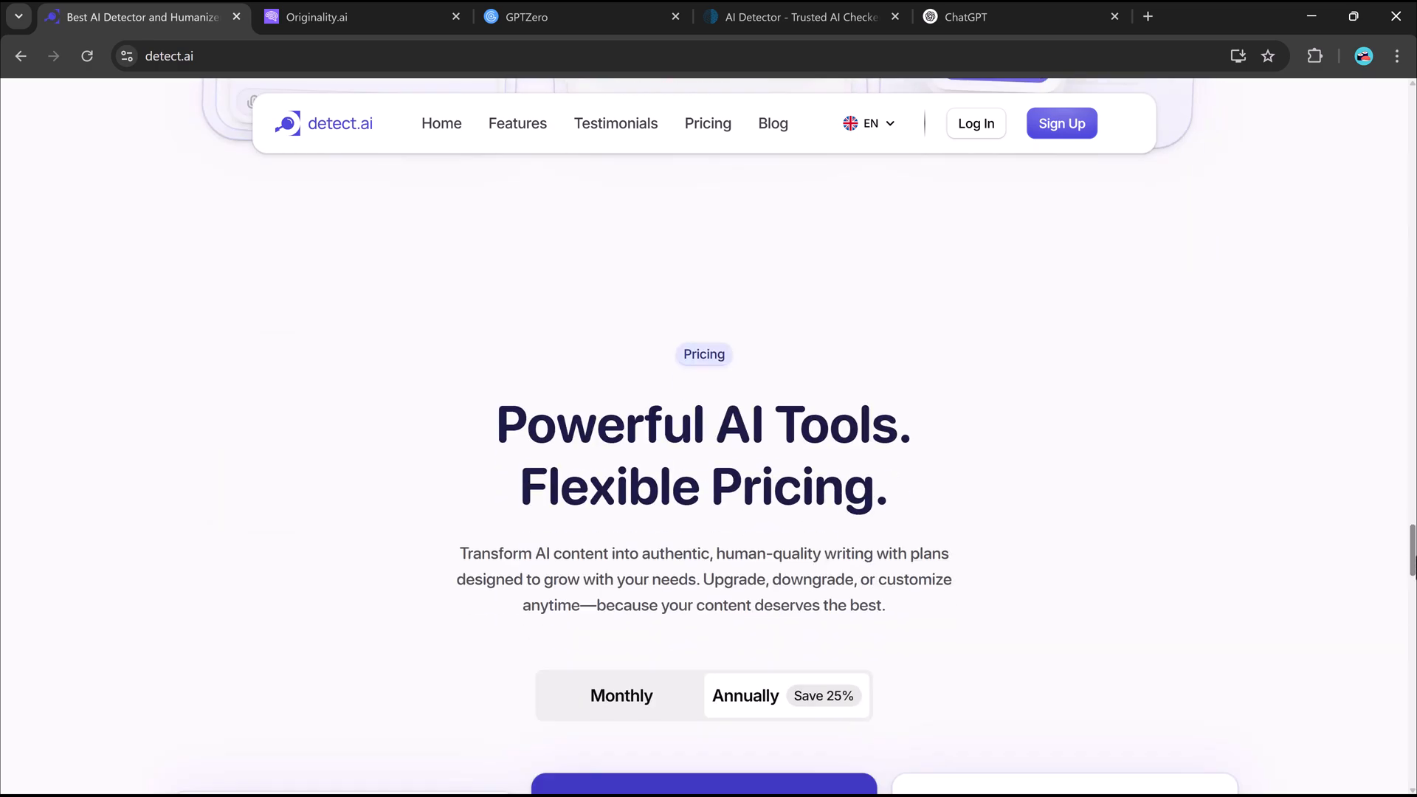
scroll(down, 3)
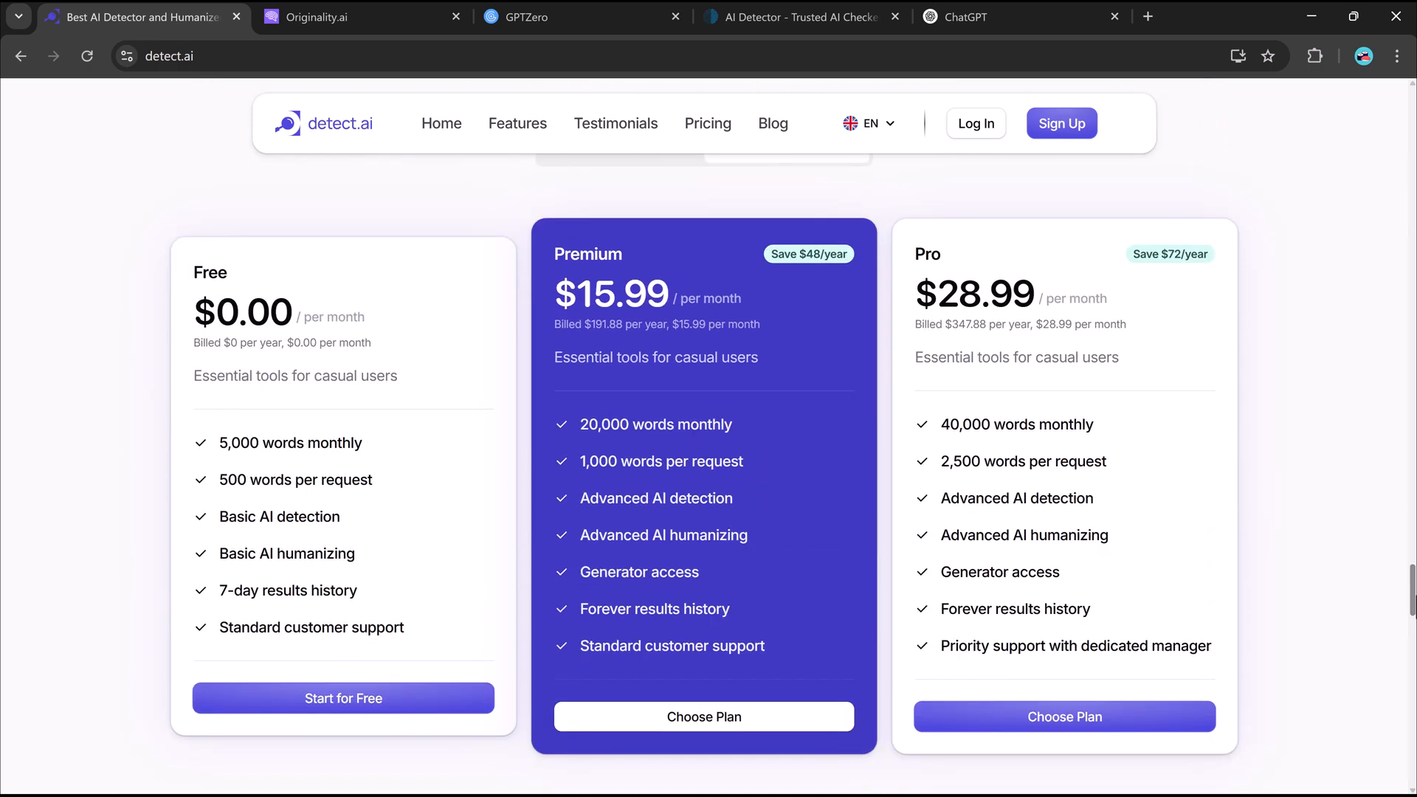
scroll(down, 3)
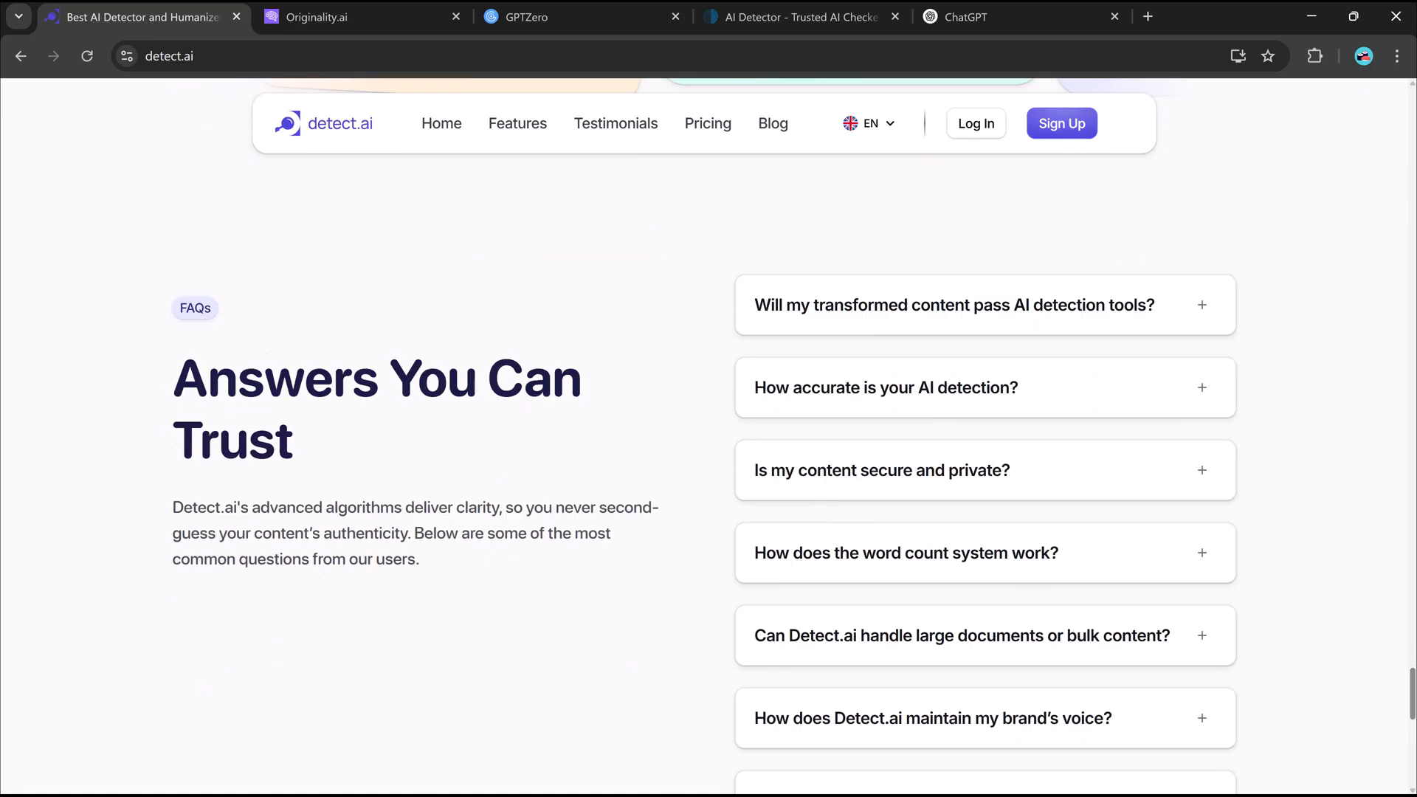